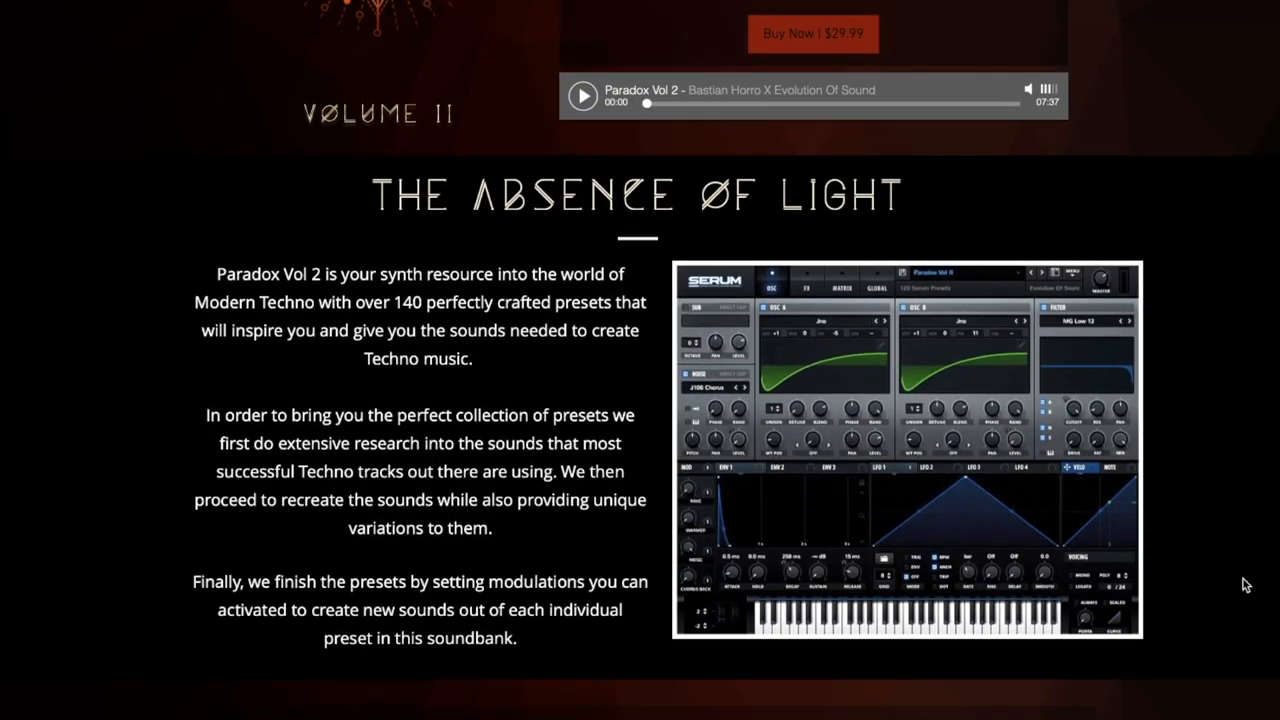
# - Scroll down the Paradox Vol 2 page to its description with the Serum screenshot
pyautogui.scroll(-3)
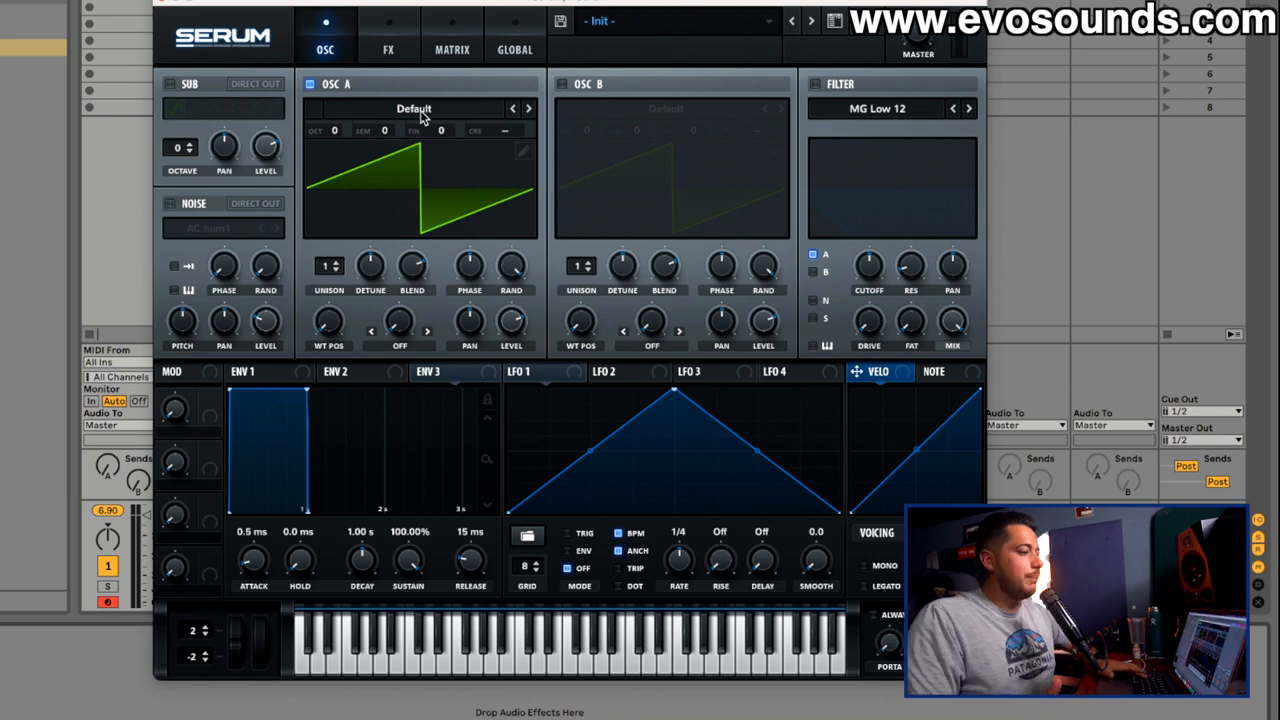
# - Load the Spectral Monster 5 wavetable into Osc A and set WT POS to 26
pyautogui.click(412, 108)
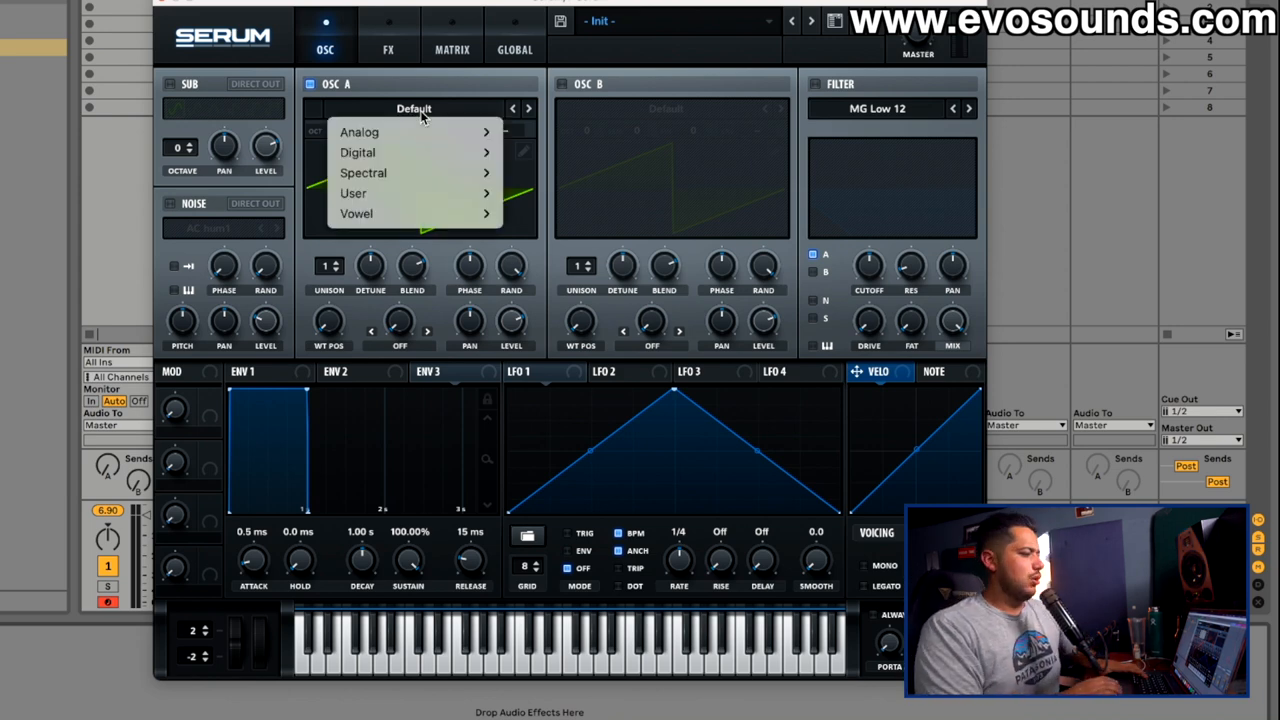
pyautogui.moveTo(364, 172)
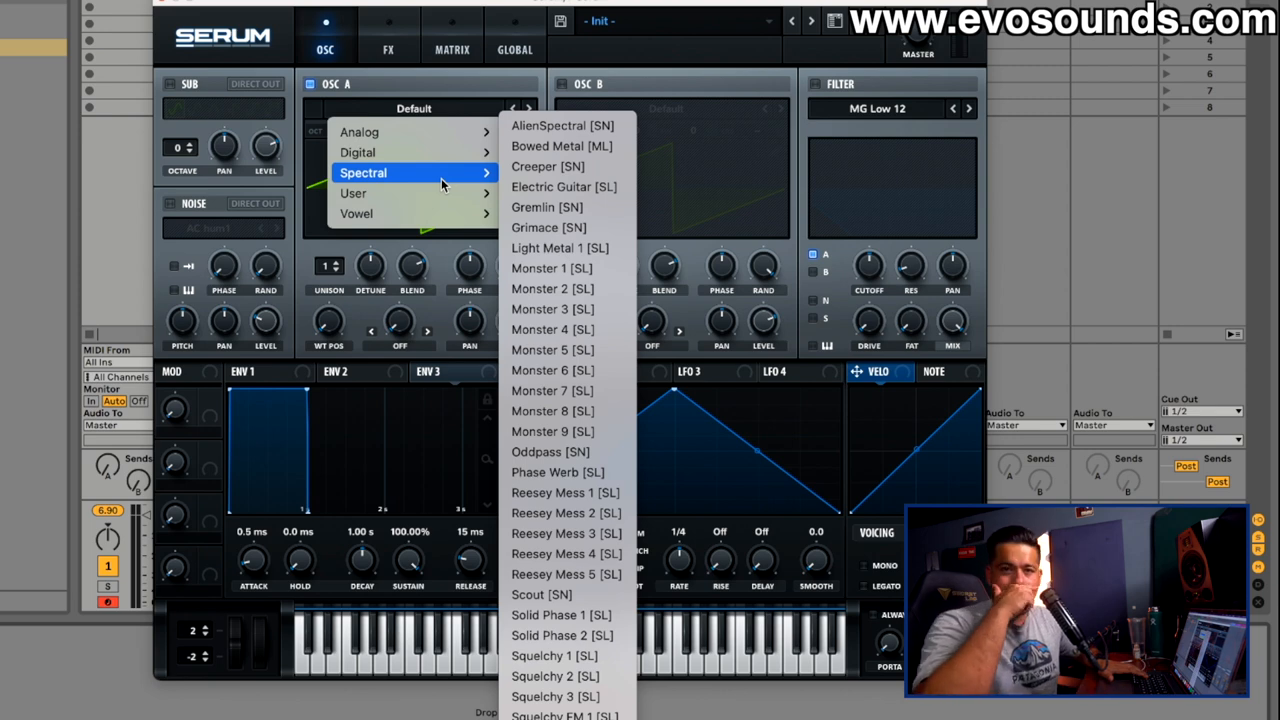
pyautogui.moveTo(548, 228)
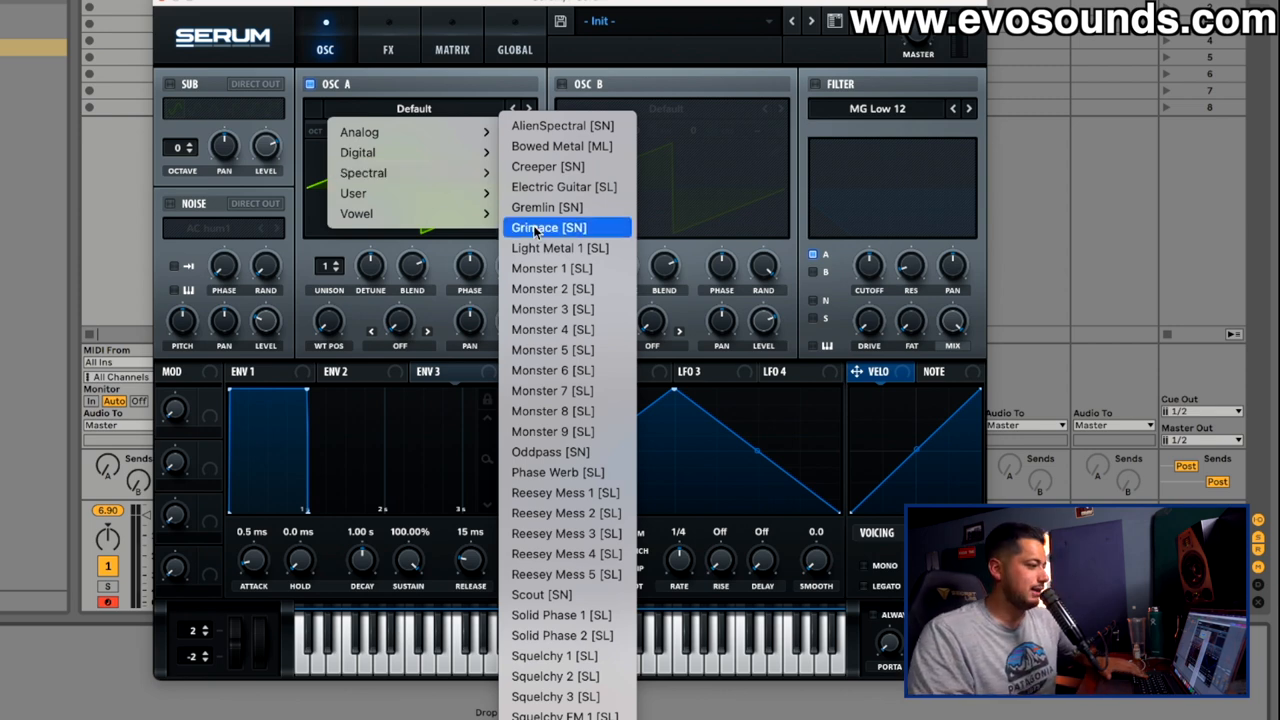
pyautogui.moveTo(552, 350)
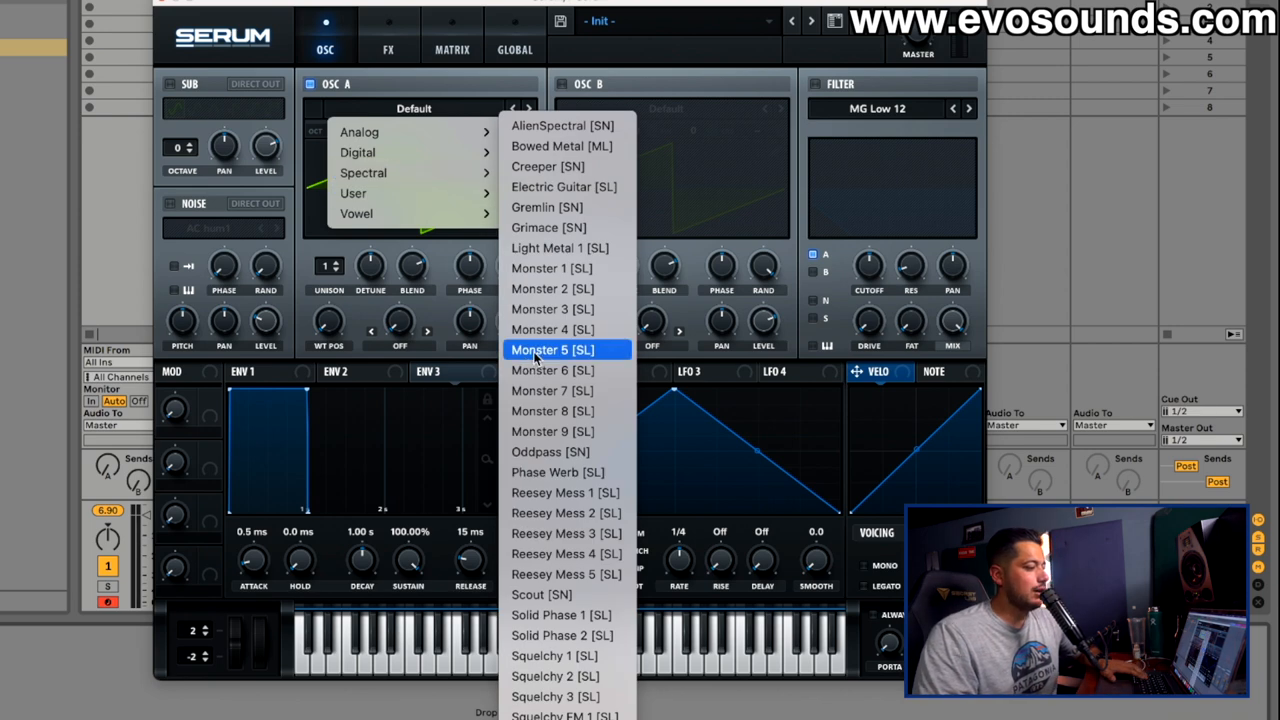
pyautogui.click(552, 348)
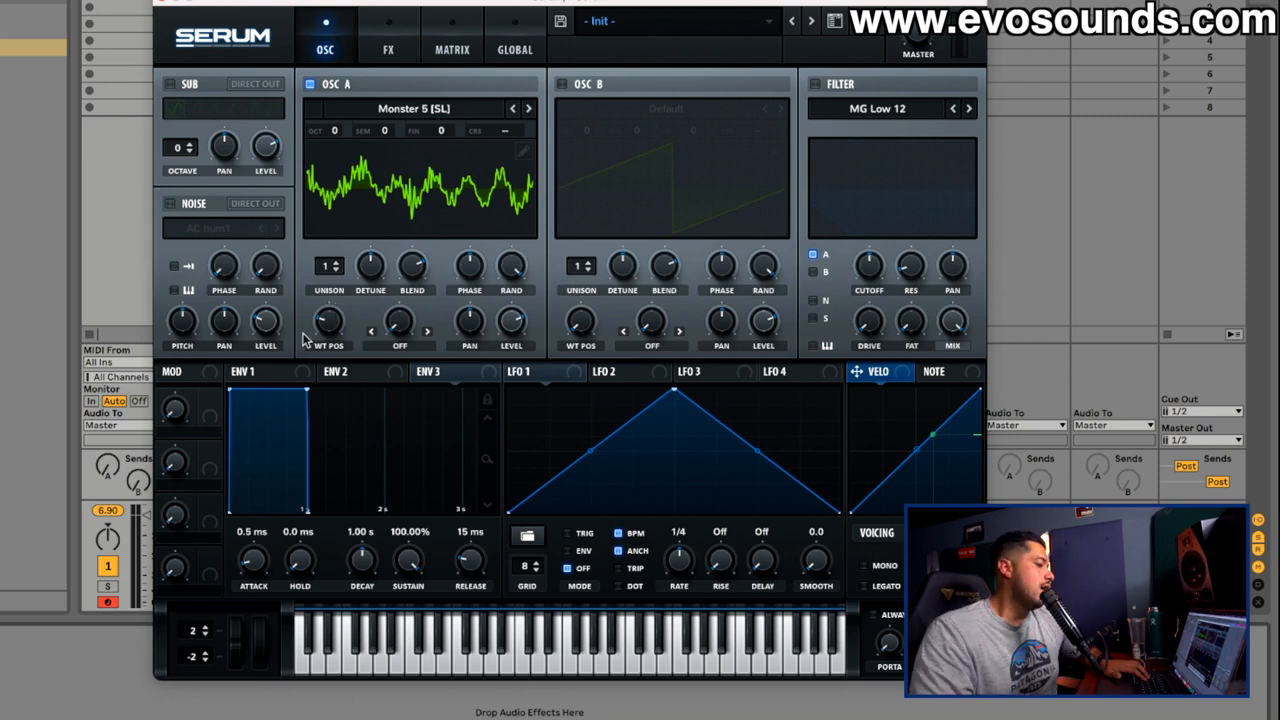
pyautogui.moveTo(328, 320); pyautogui.dragTo(328, 300)
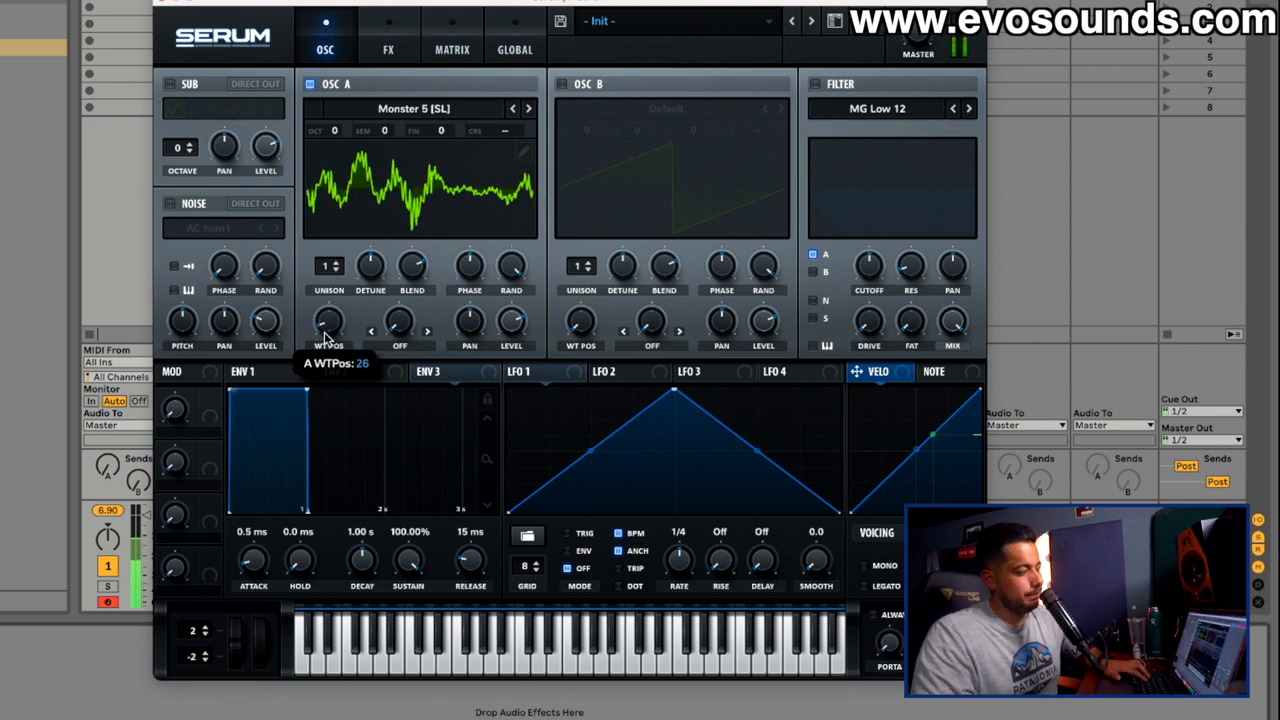
pyautogui.click(412, 108)
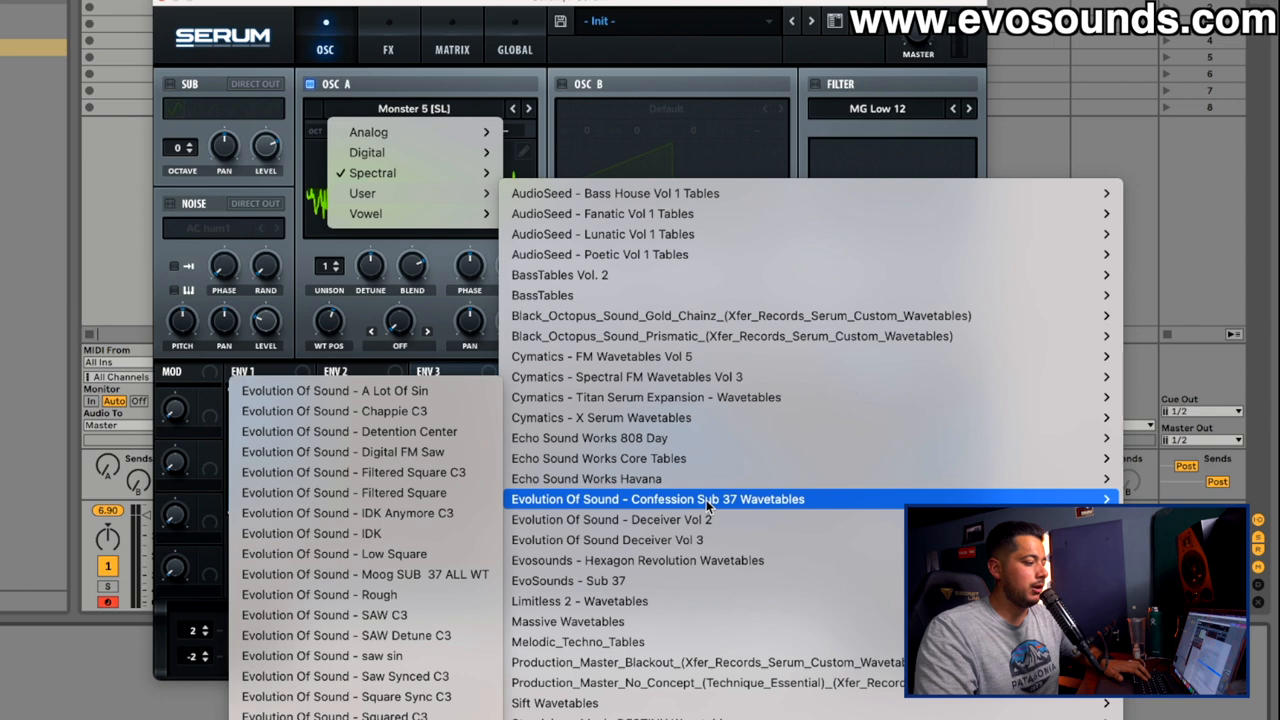
pyautogui.moveTo(600, 418)
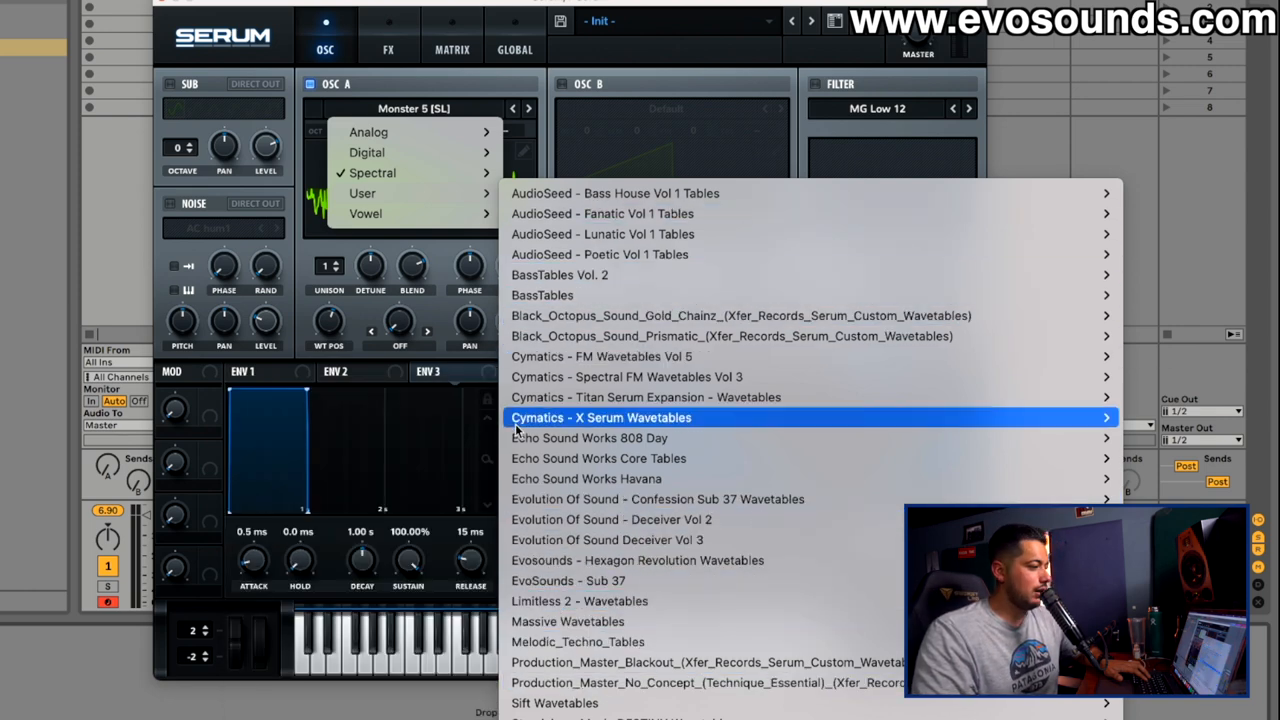
# - Keep Monster 5 and set LFO 1's modulation depth on Osc A's wavetable position
pyautogui.click(600, 418)
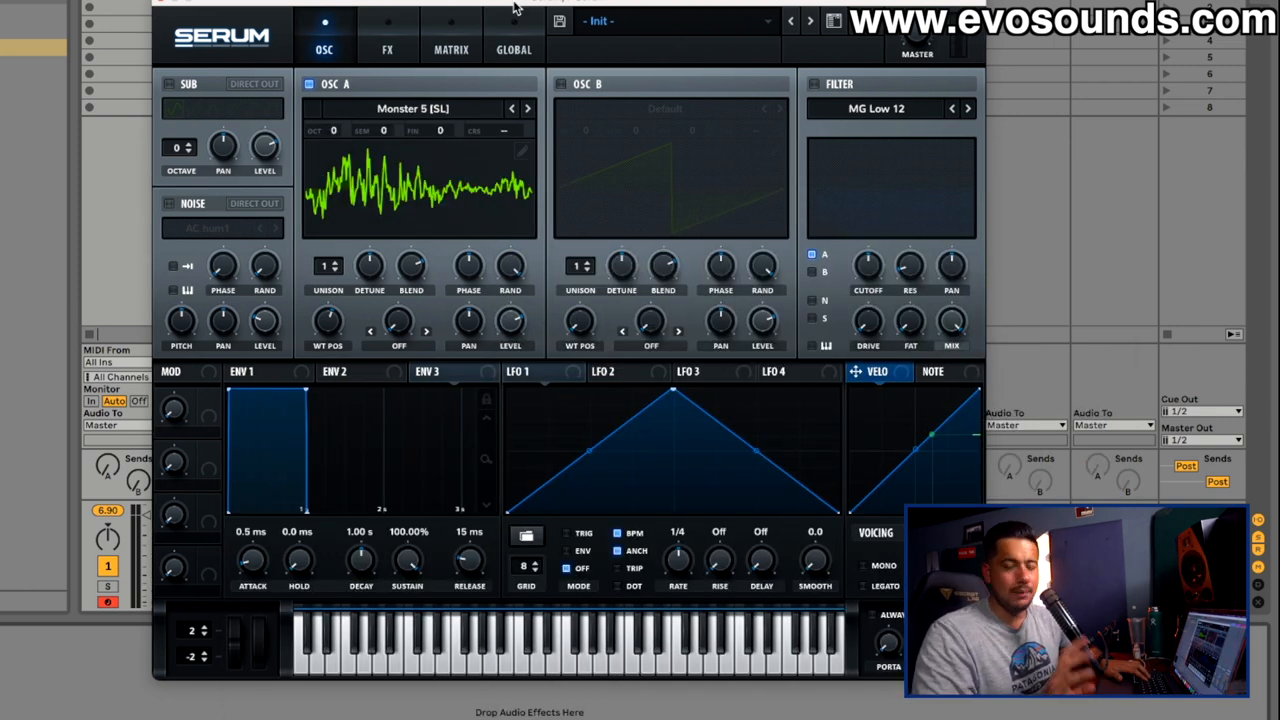
pyautogui.moveTo(336, 338)
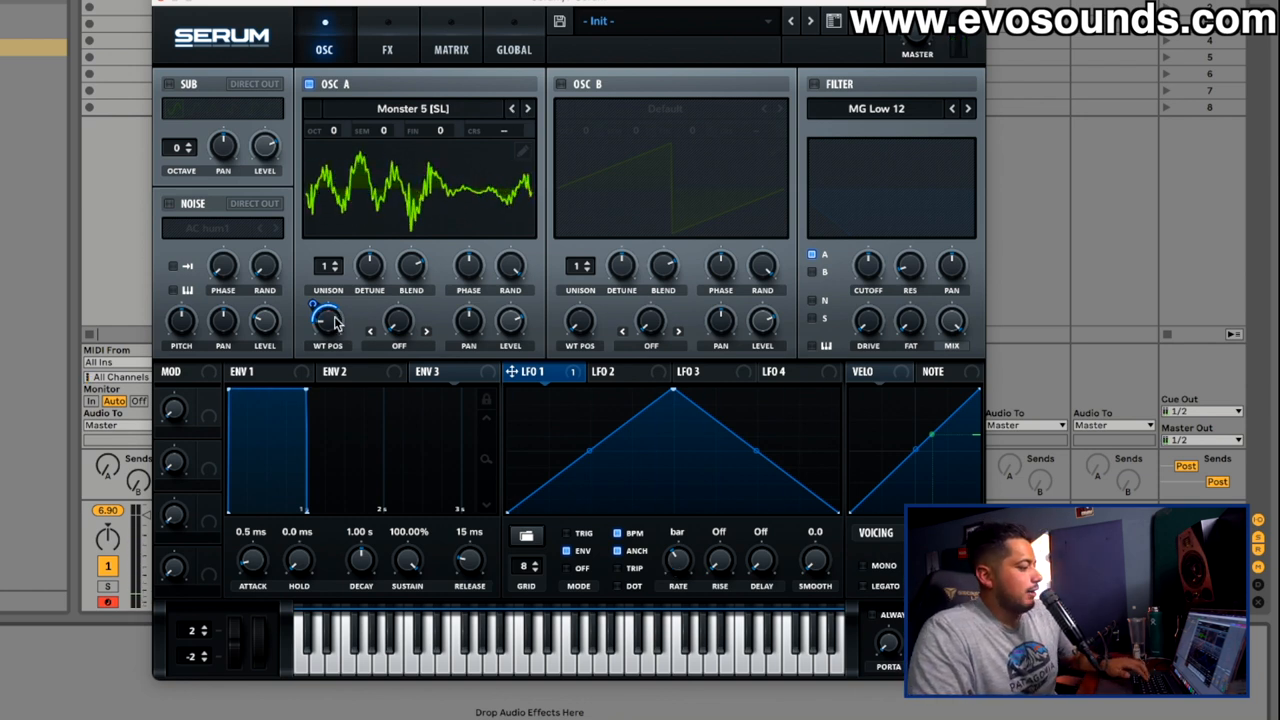
pyautogui.moveTo(328, 322); pyautogui.dragTo(328, 310)
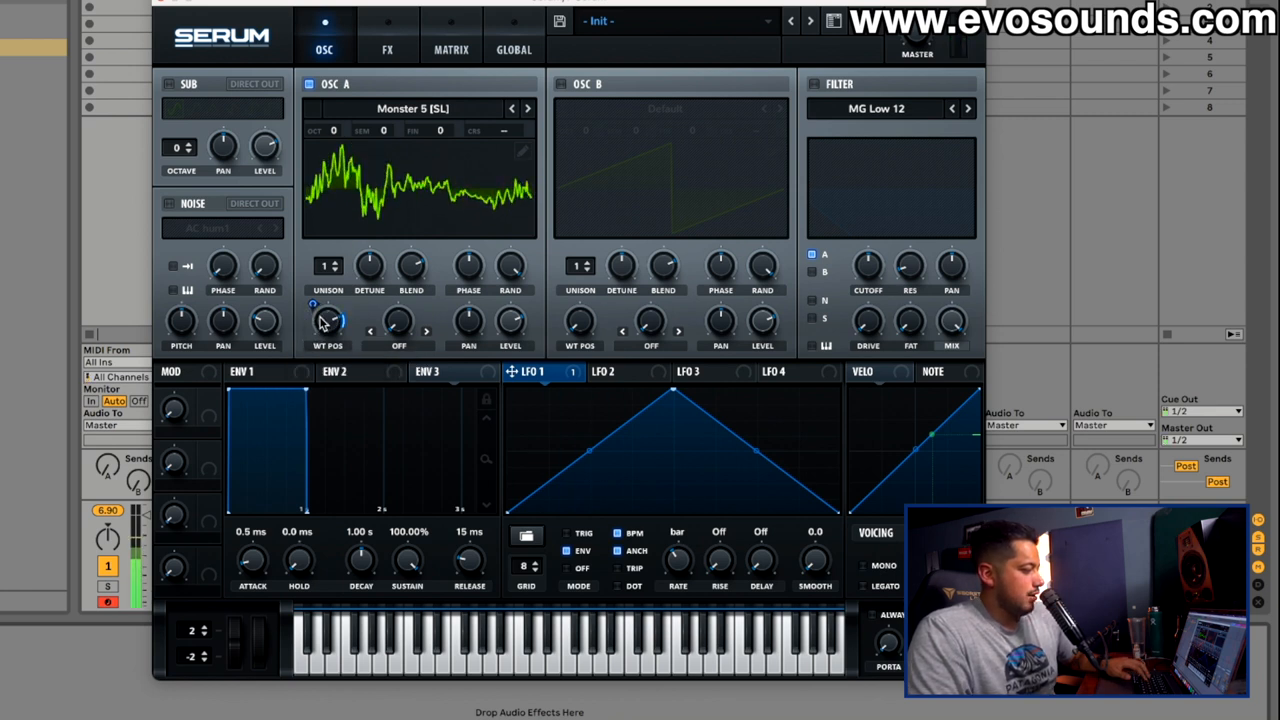
pyautogui.moveTo(328, 318); pyautogui.dragTo(328, 300)
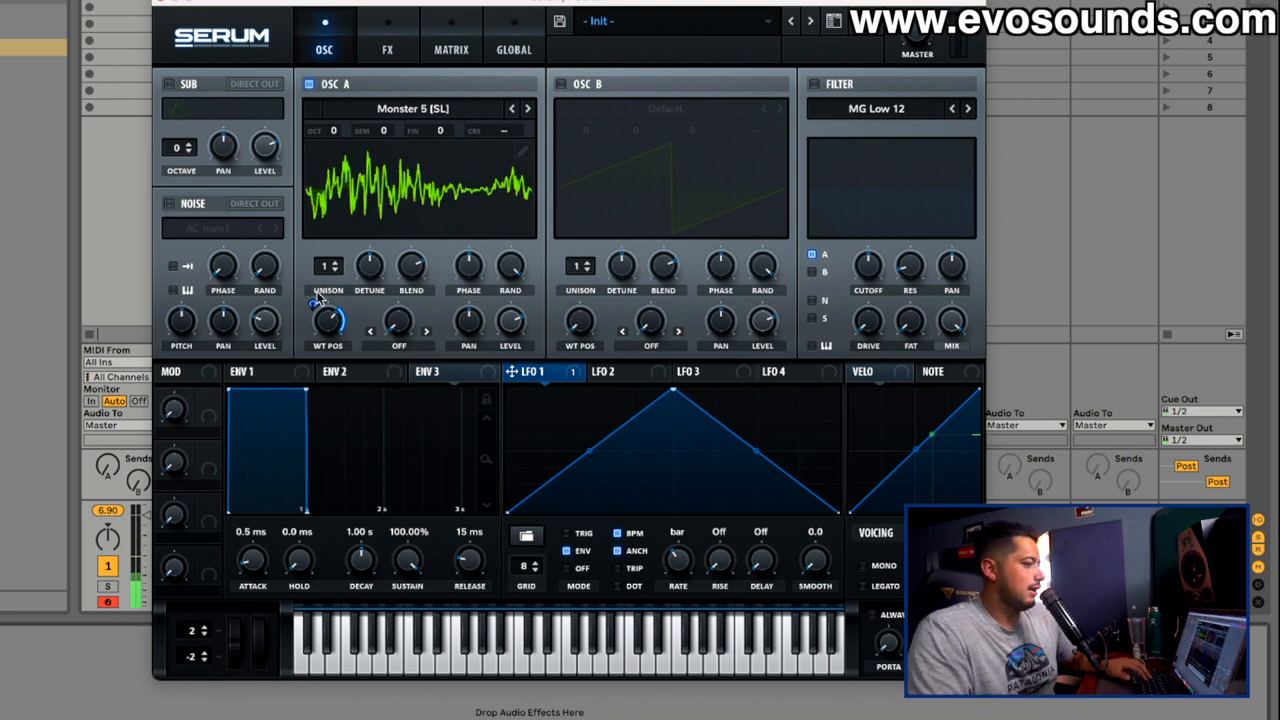
pyautogui.click(388, 48)
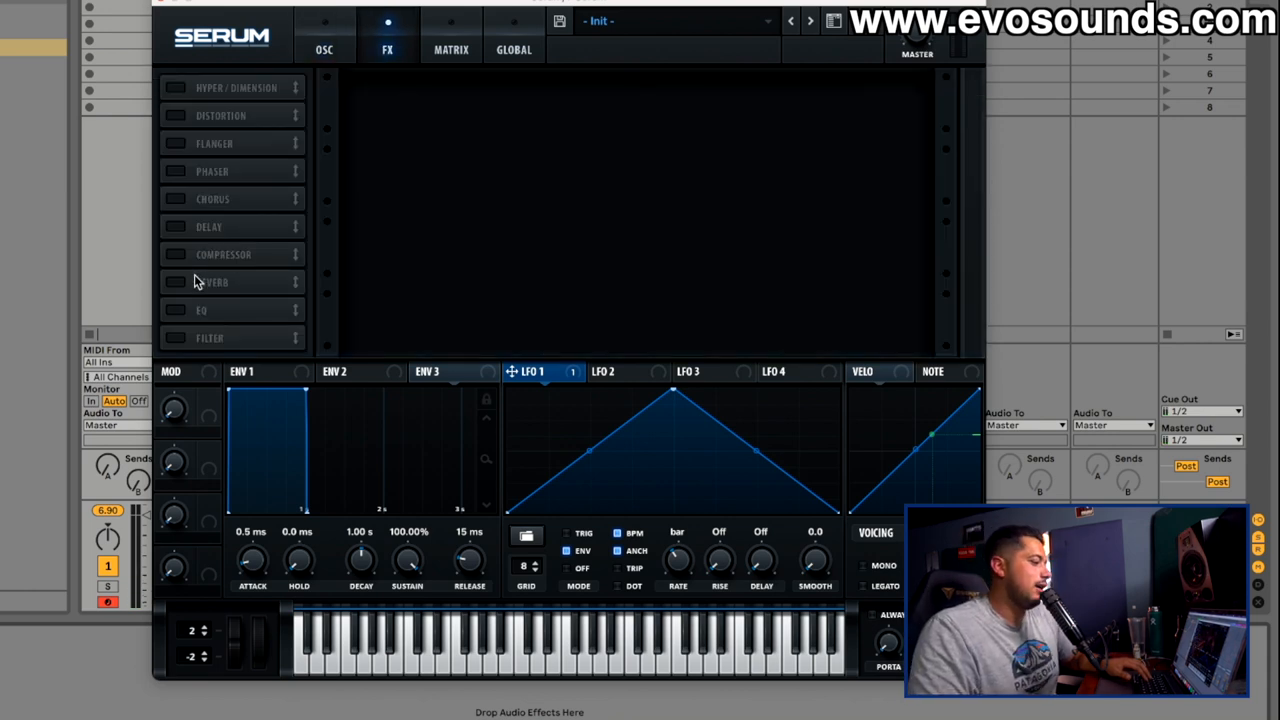
# - Enable Delay and Reverb in the FX rack, then return to the oscillator page
pyautogui.click(212, 282)
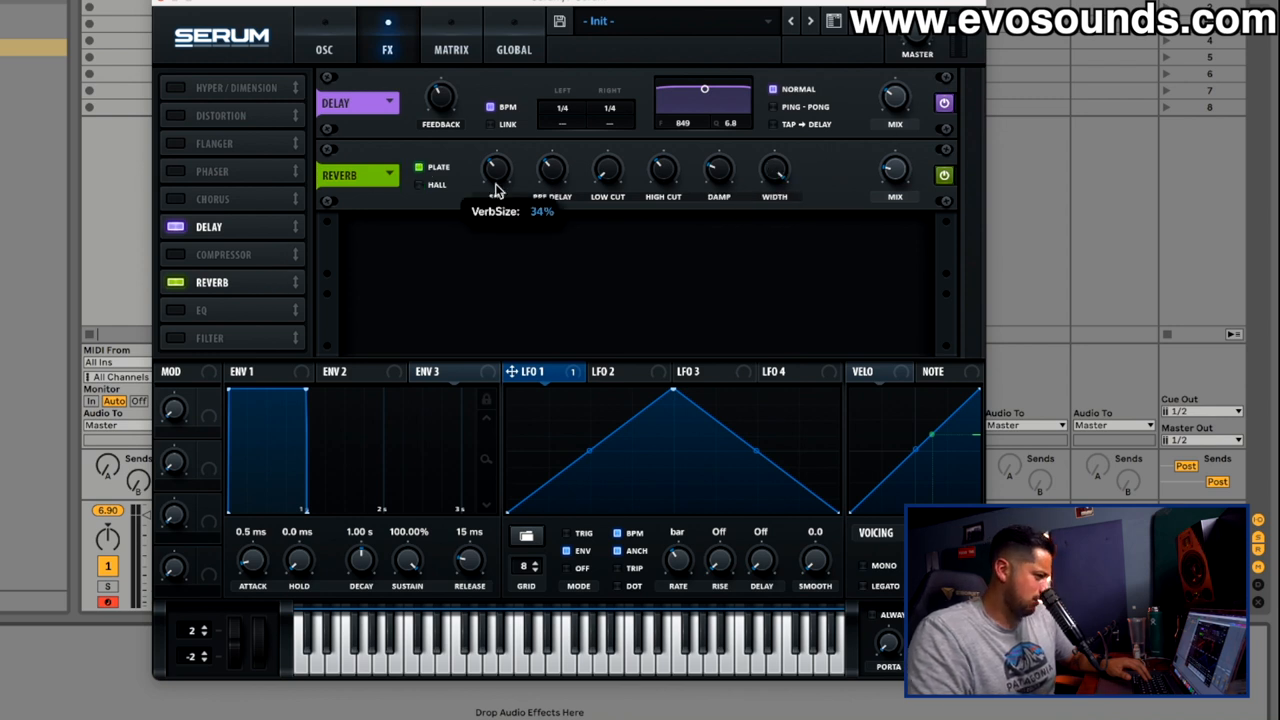
pyautogui.moveTo(552, 168)
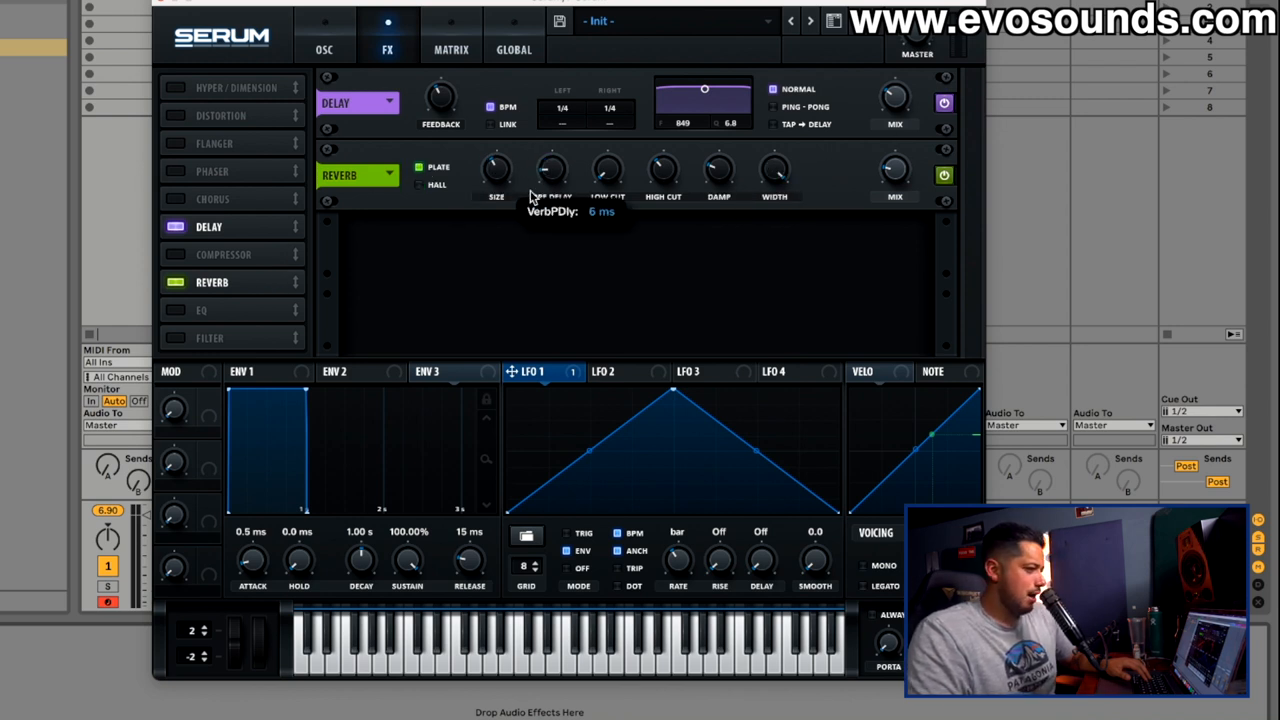
pyautogui.moveTo(584, 136)
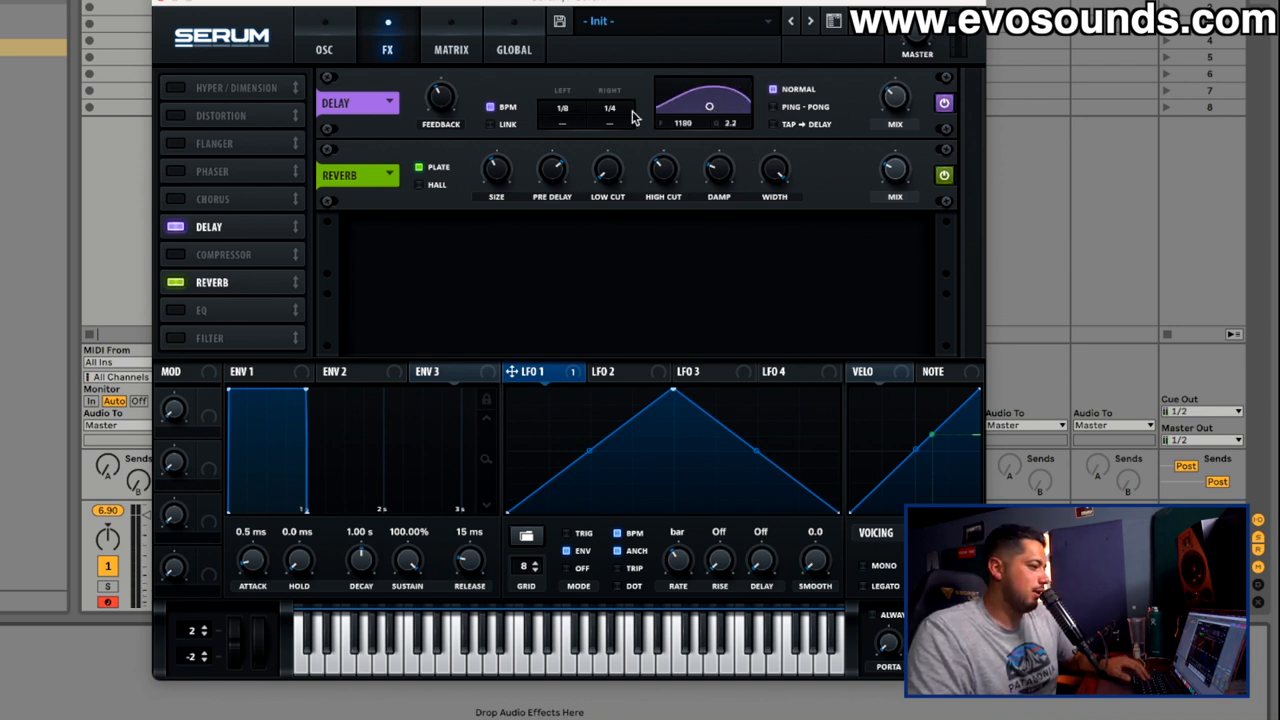
pyautogui.click(324, 48)
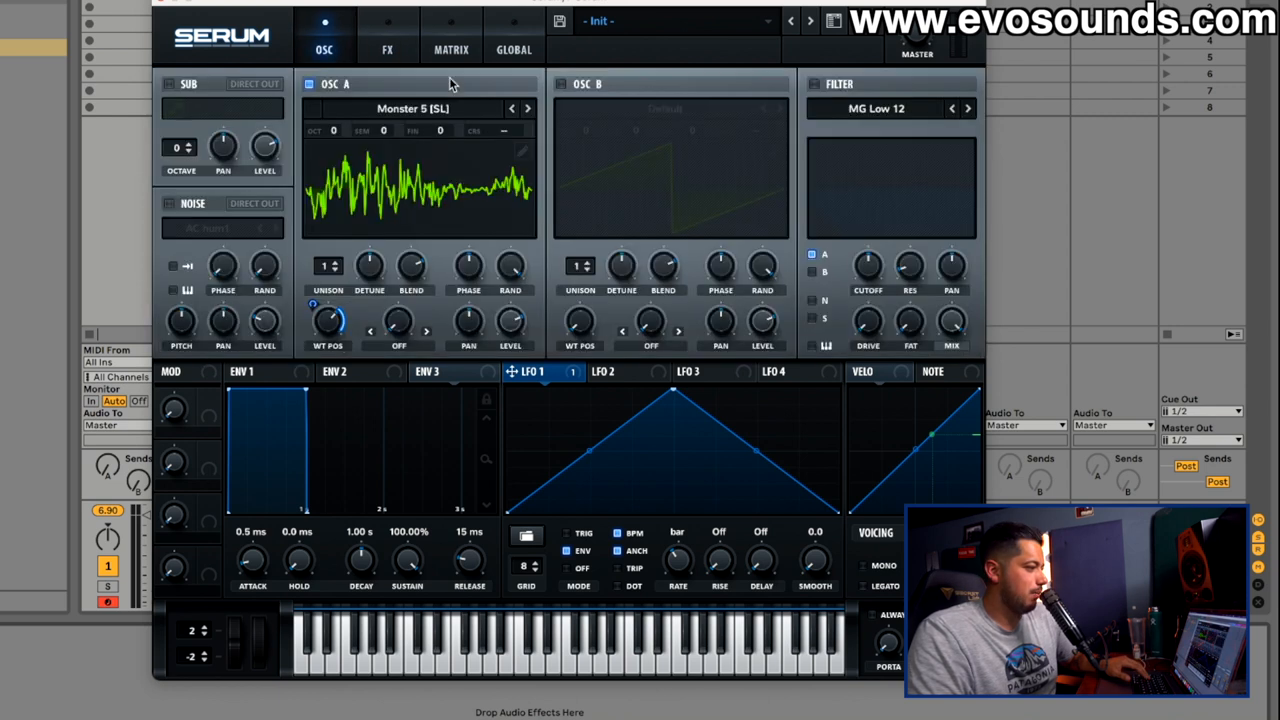
# - Turn on the filter as MG Low 18 with tuned cutoff and step Osc A to Monster 2
pyautogui.click(512, 108)
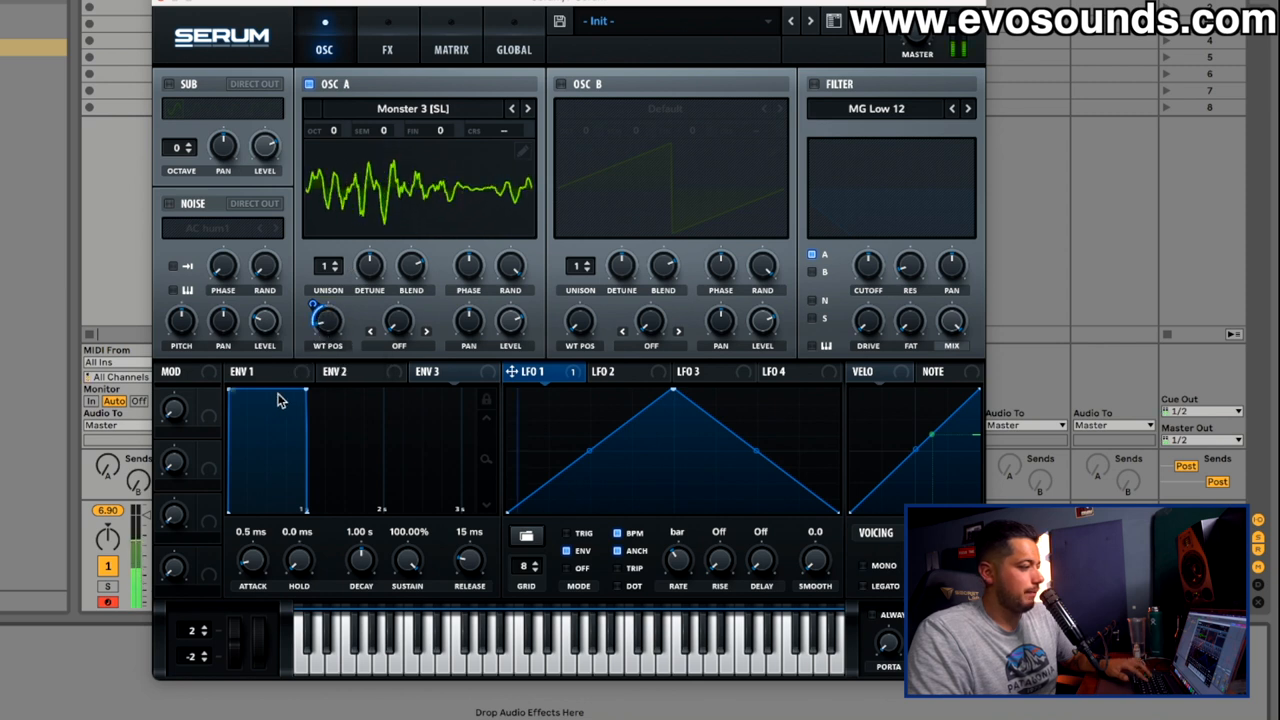
pyautogui.moveTo(324, 362)
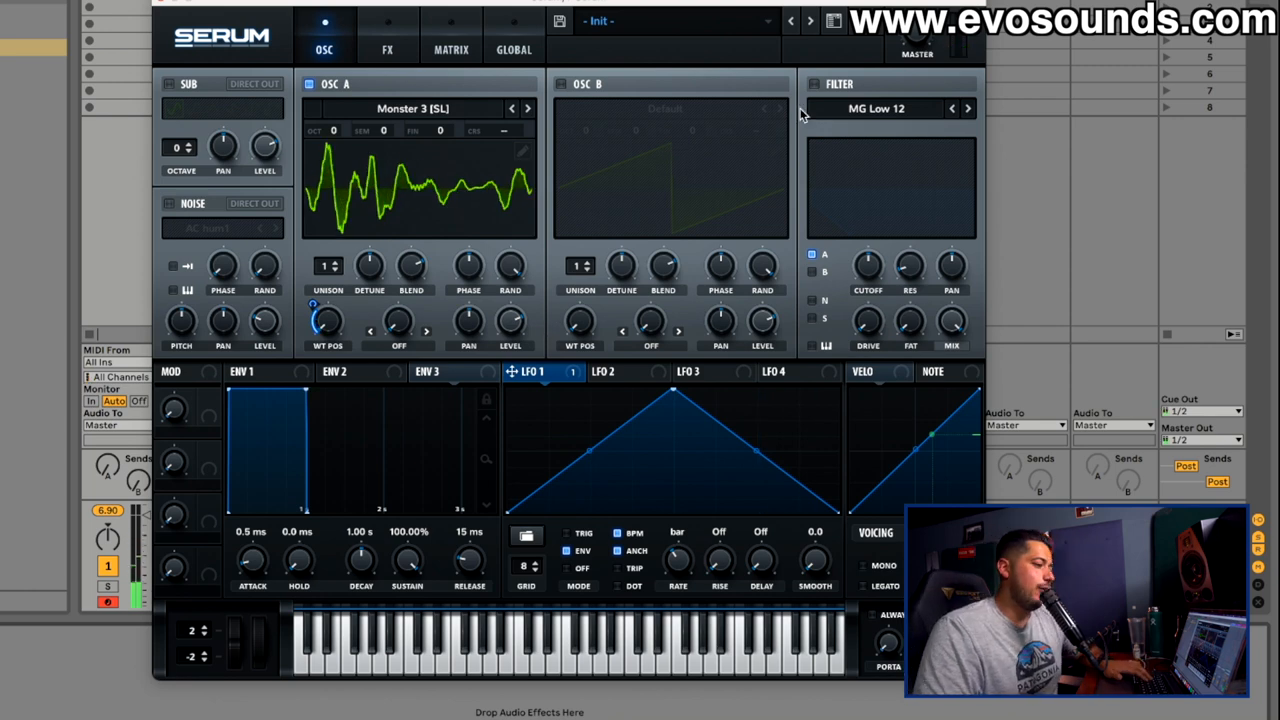
pyautogui.moveTo(840, 84)
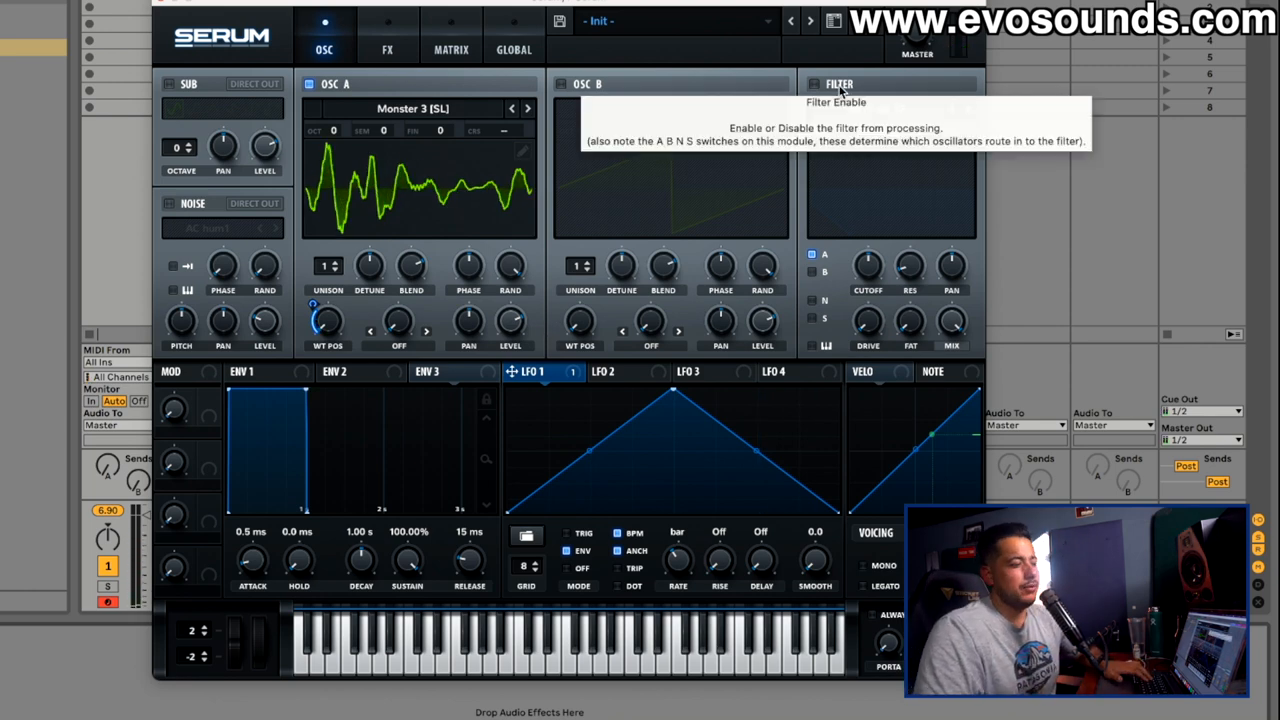
pyautogui.click(812, 84)
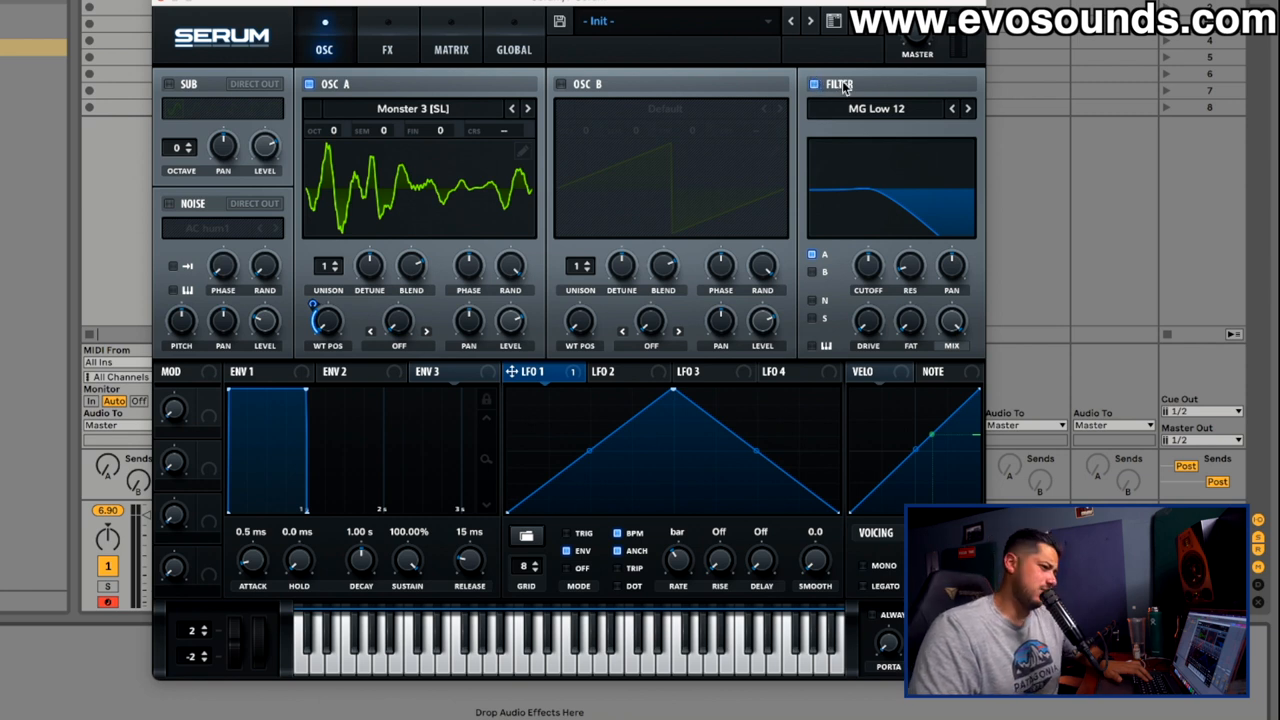
pyautogui.moveTo(968, 108)
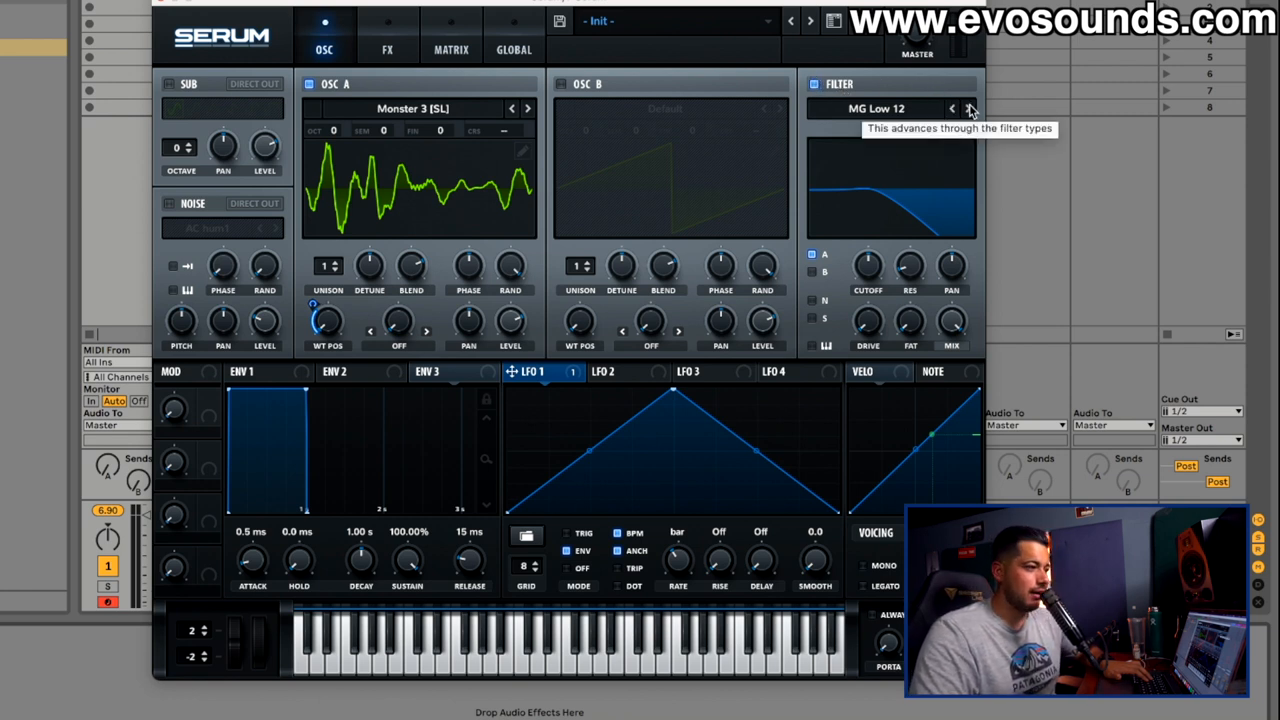
pyautogui.click(968, 108)
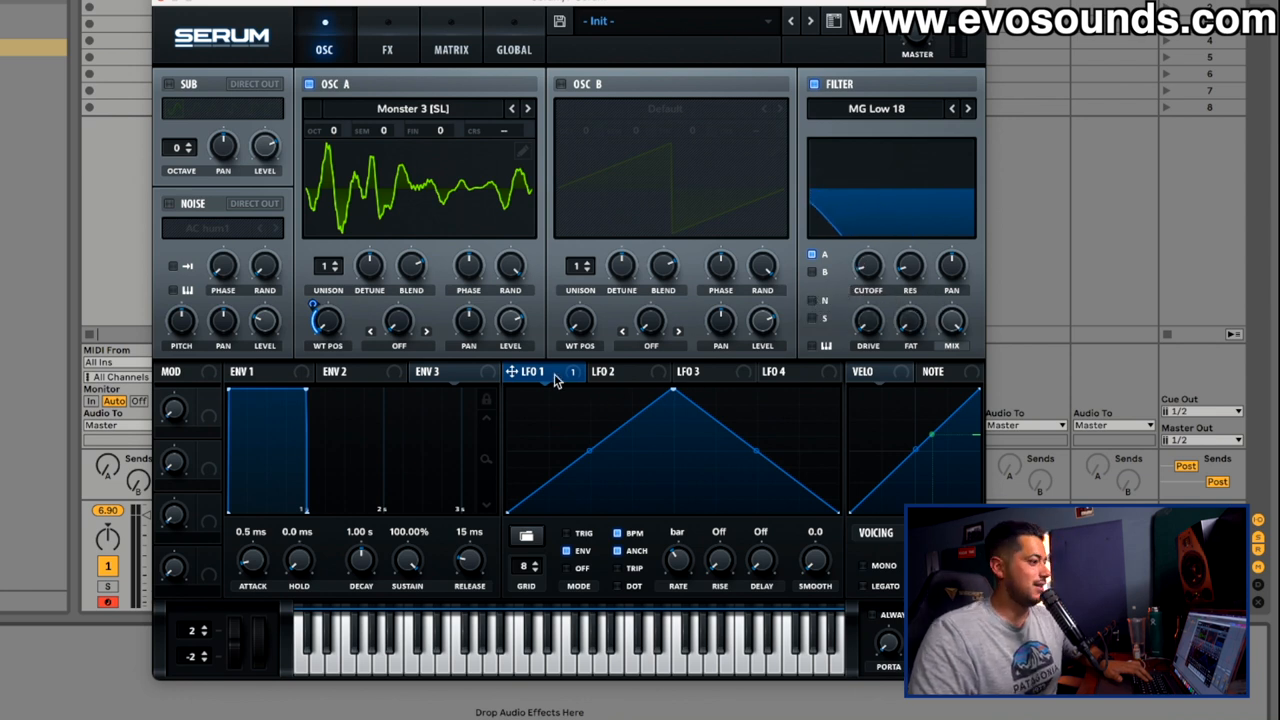
pyautogui.moveTo(530, 370); pyautogui.dragTo(868, 264)
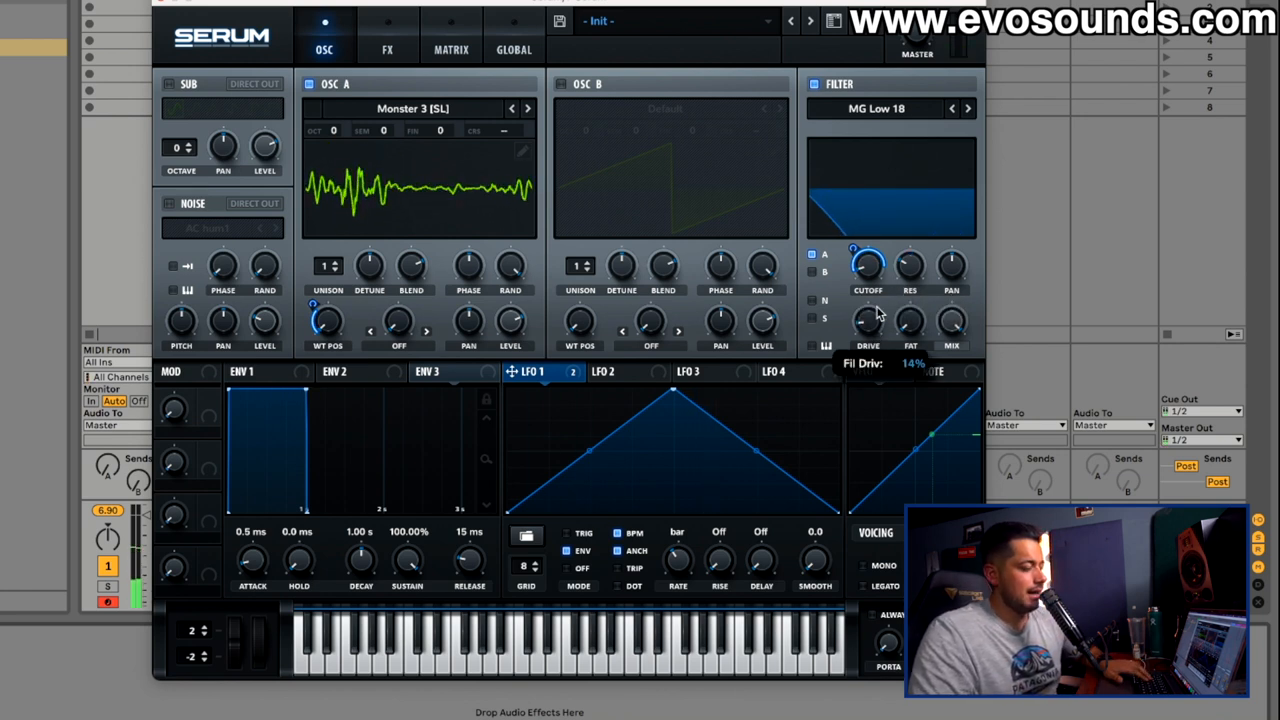
pyautogui.click(512, 108)
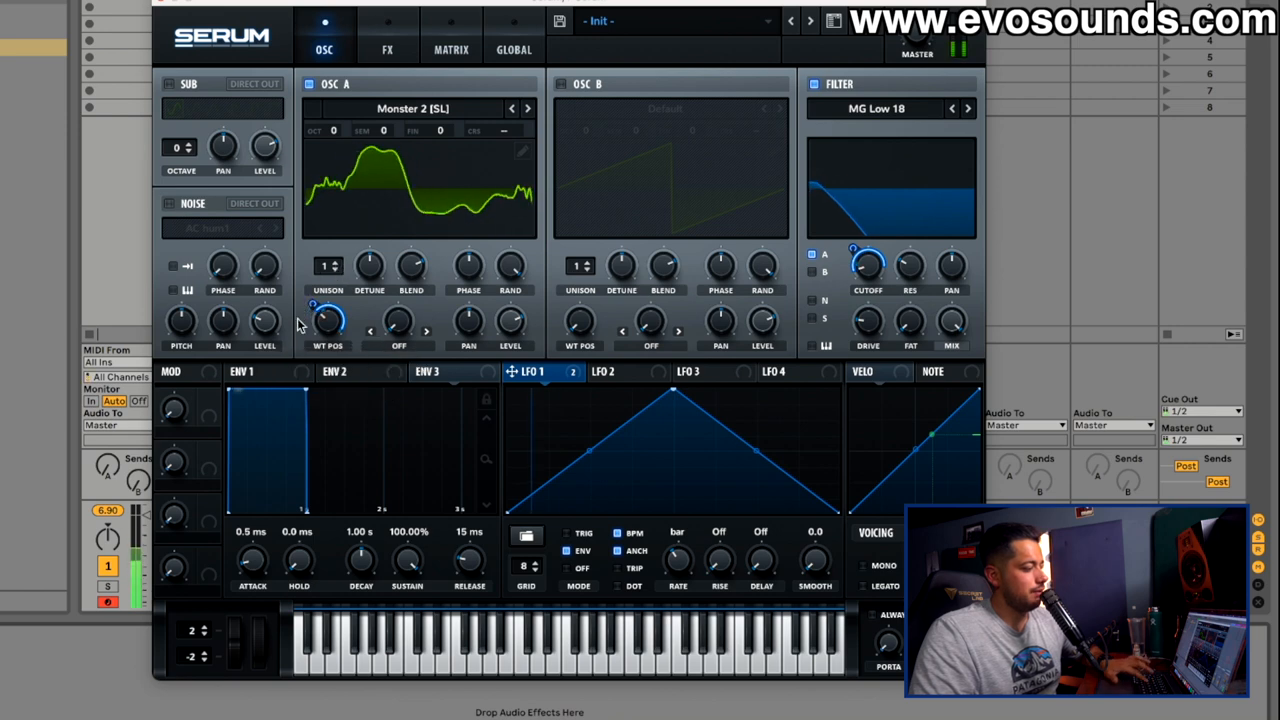
# - Load the FMFM wavetable into Osc A and retune its position and LFO 1 sweep depth
pyautogui.click(412, 108)
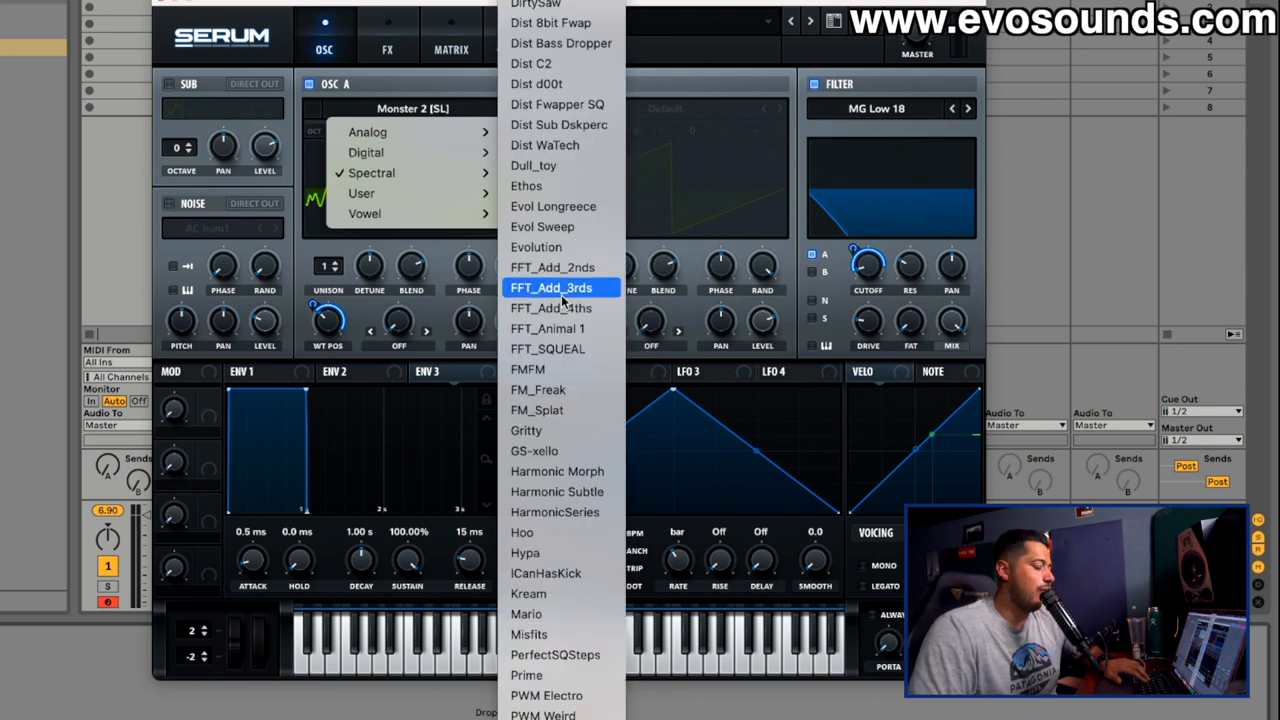
pyautogui.moveTo(550, 308)
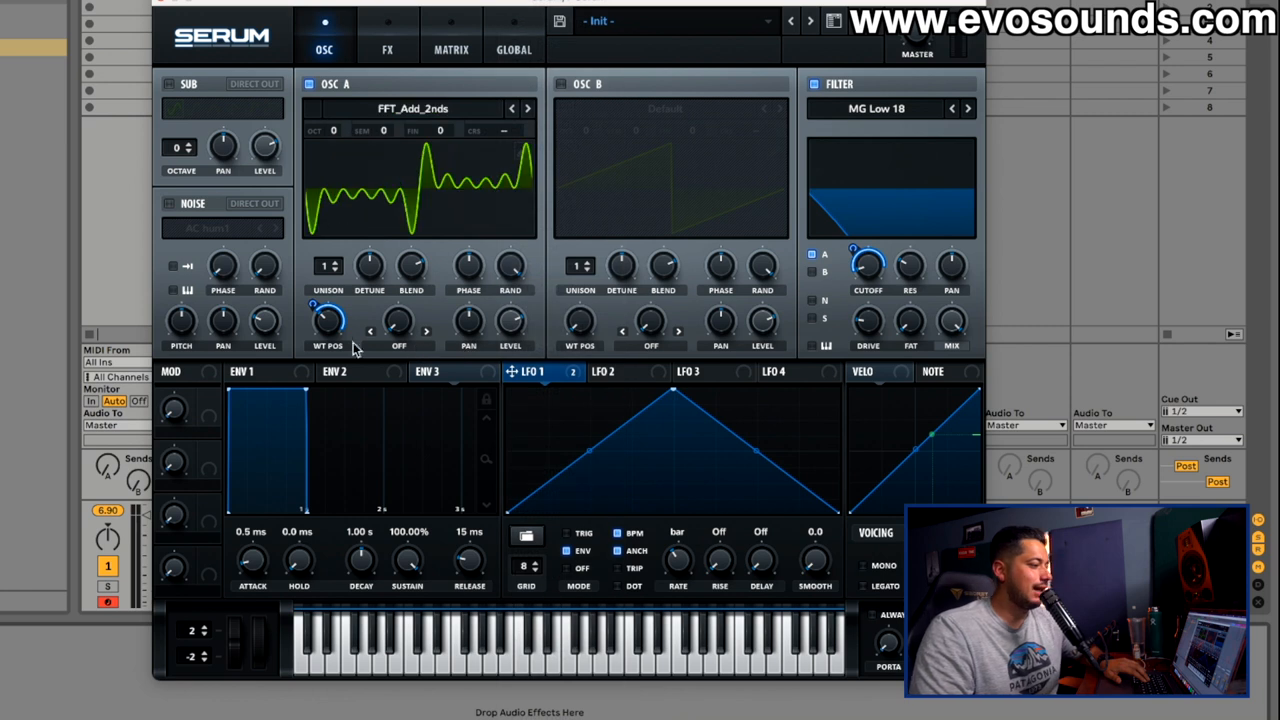
pyautogui.moveTo(328, 318); pyautogui.dragTo(328, 300)
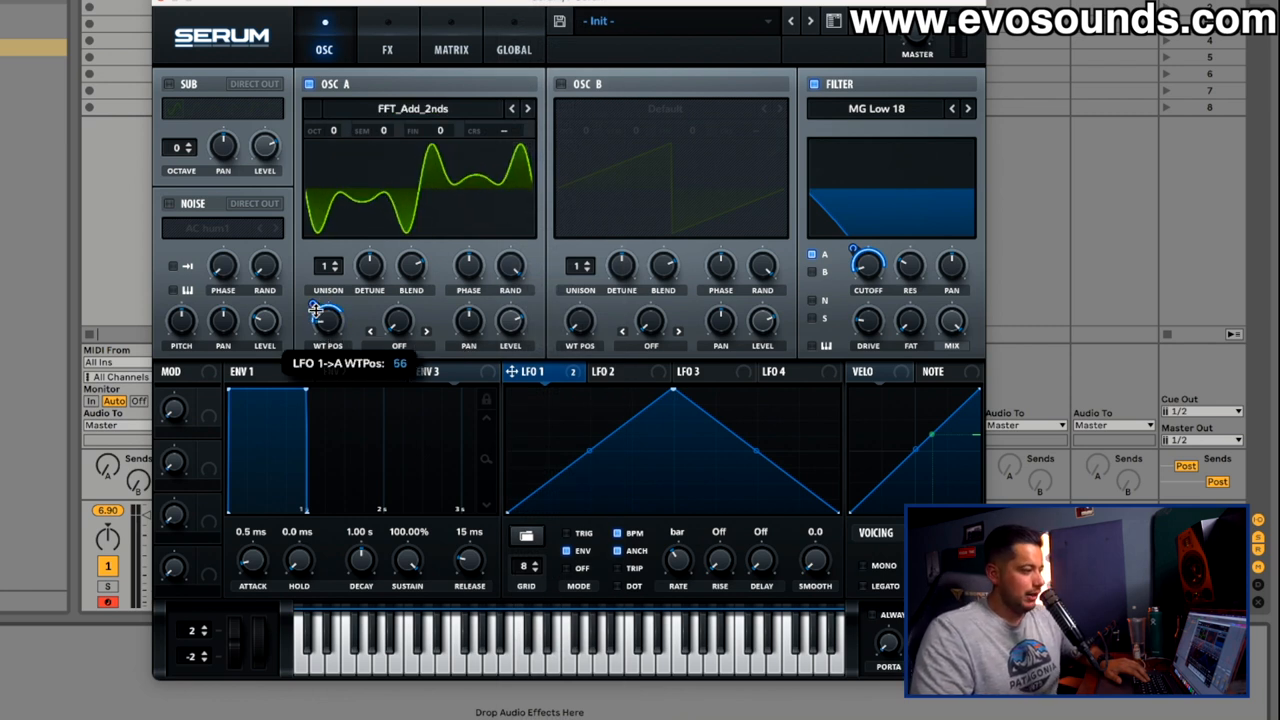
pyautogui.moveTo(324, 320); pyautogui.dragTo(324, 336)
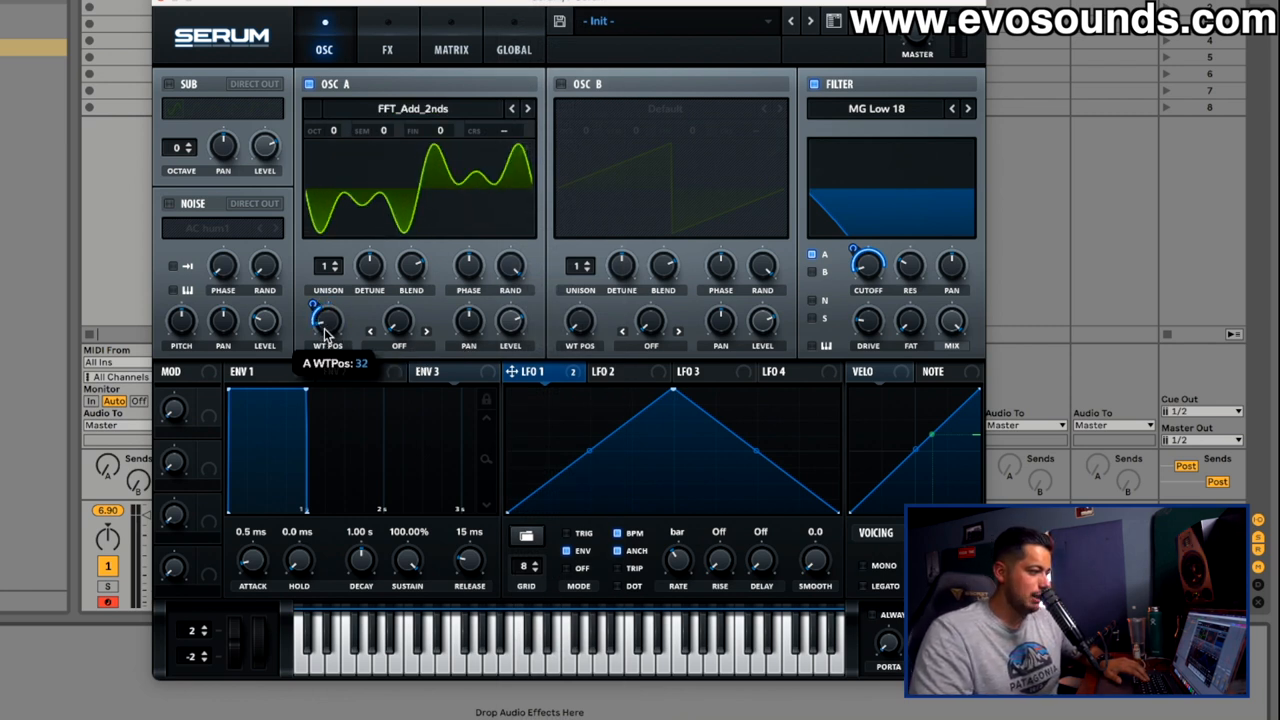
pyautogui.moveTo(324, 320); pyautogui.dragTo(320, 310)
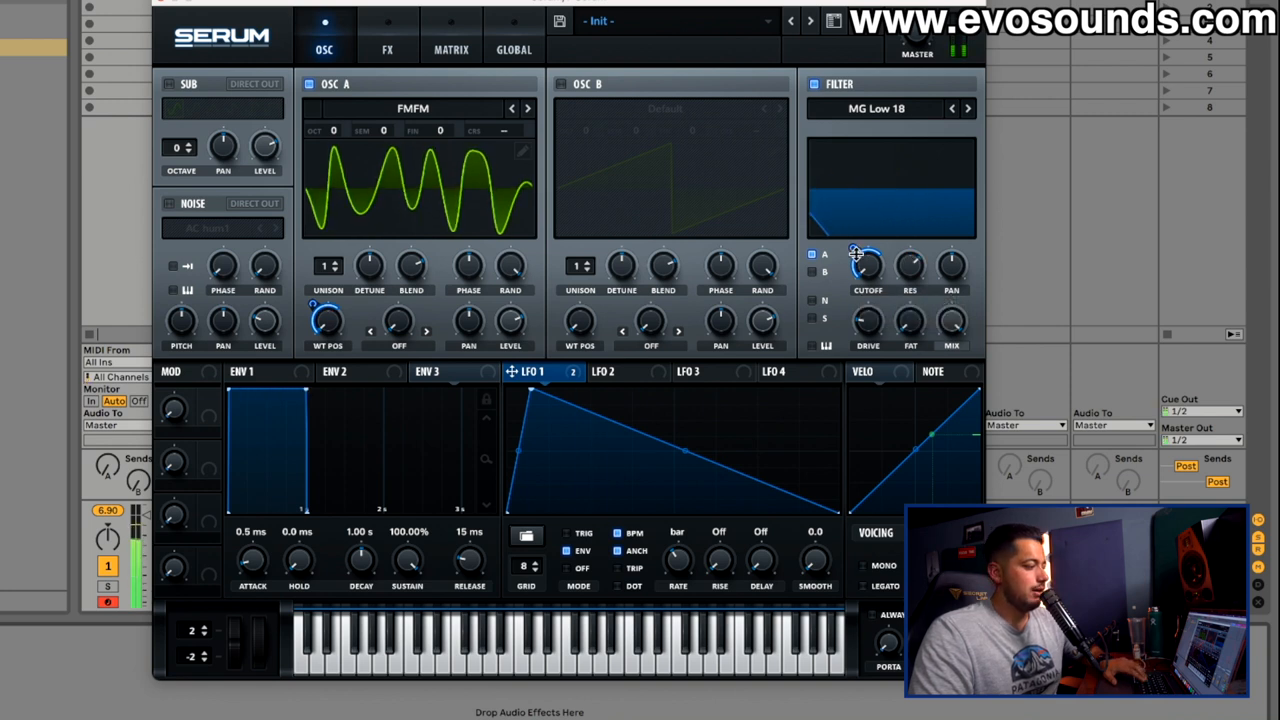
# - Flip LFO 1 to a rising ramp, step Osc A to FM_Freak and add unison voices
pyautogui.moveTo(868, 264); pyautogui.dragTo(856, 250)
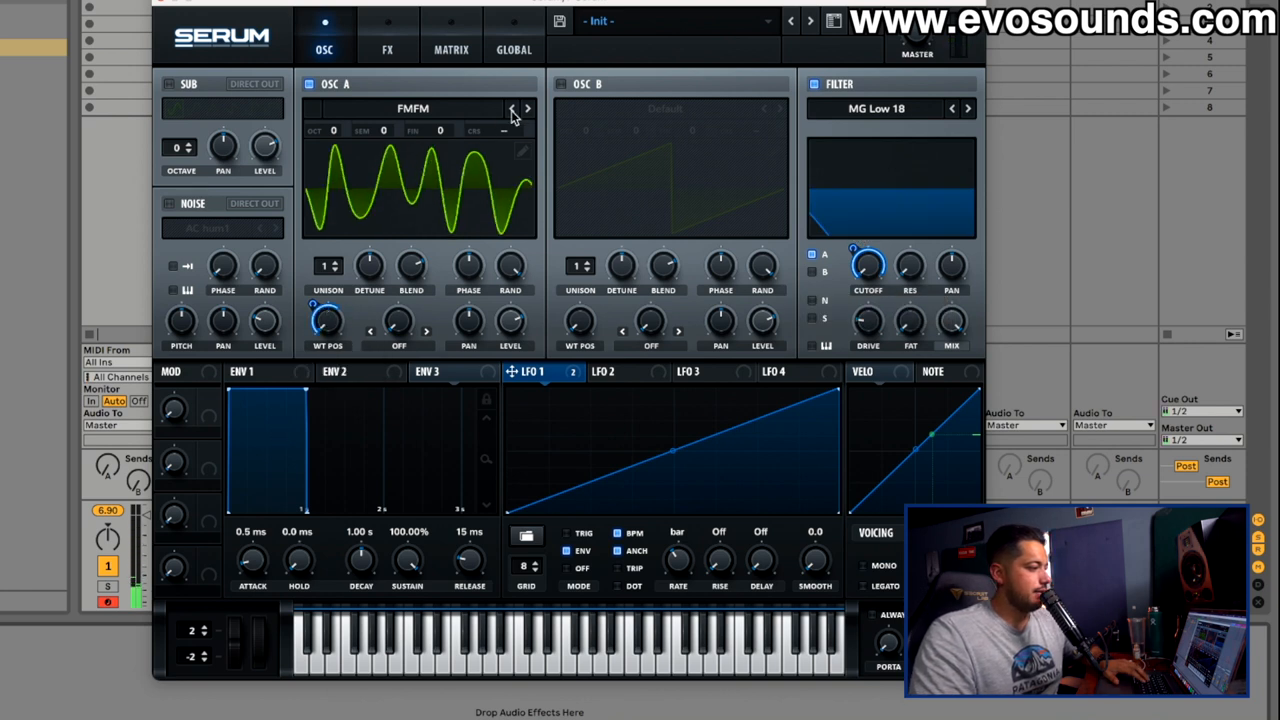
pyautogui.click(528, 108)
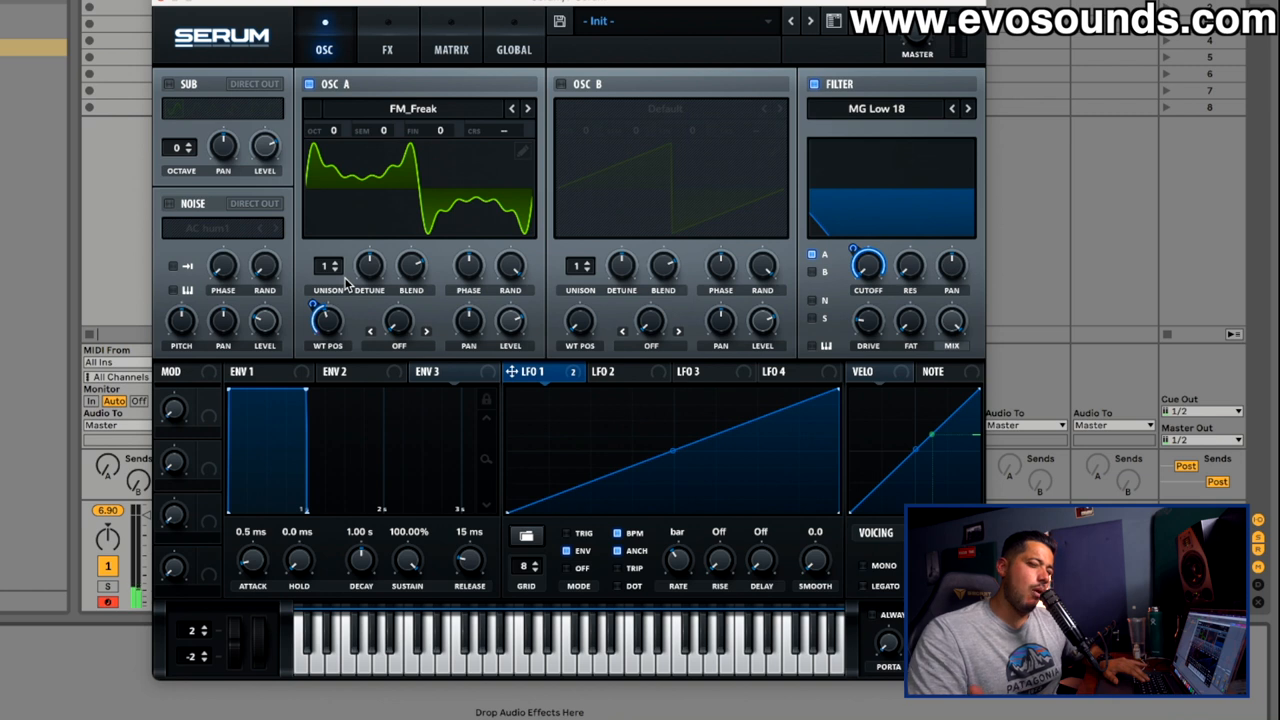
pyautogui.click(328, 264)
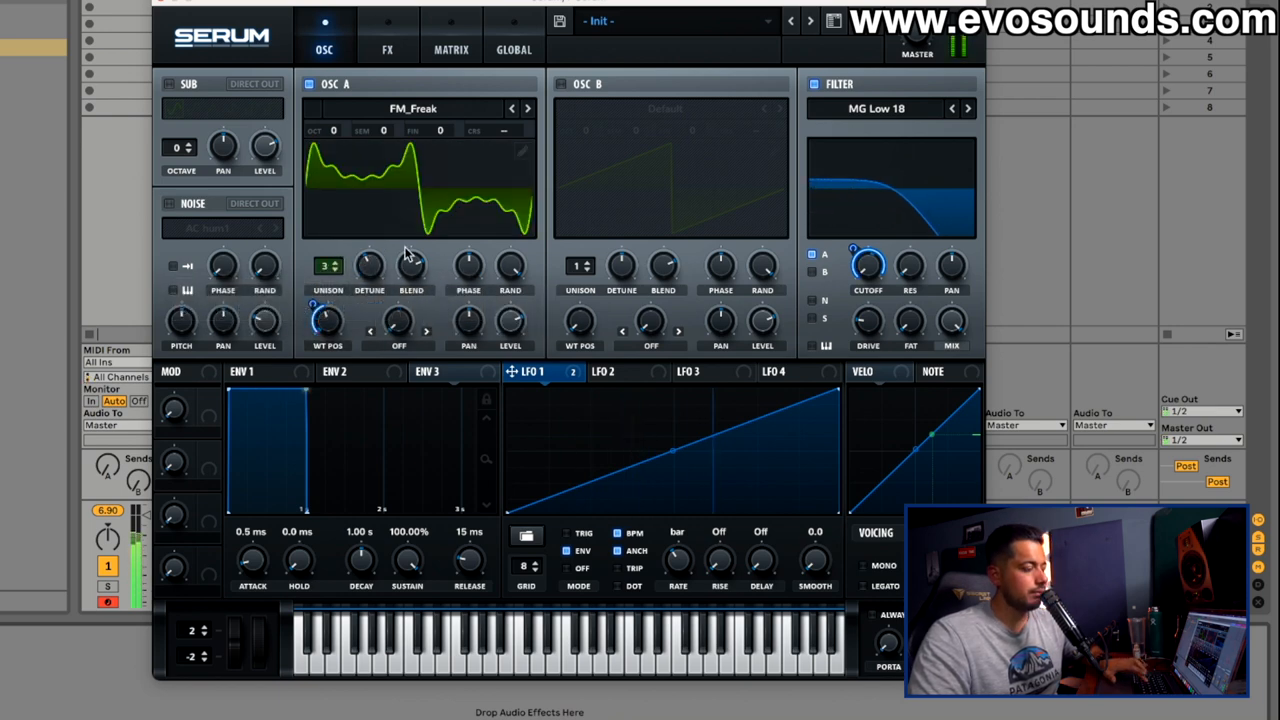
pyautogui.click(388, 48)
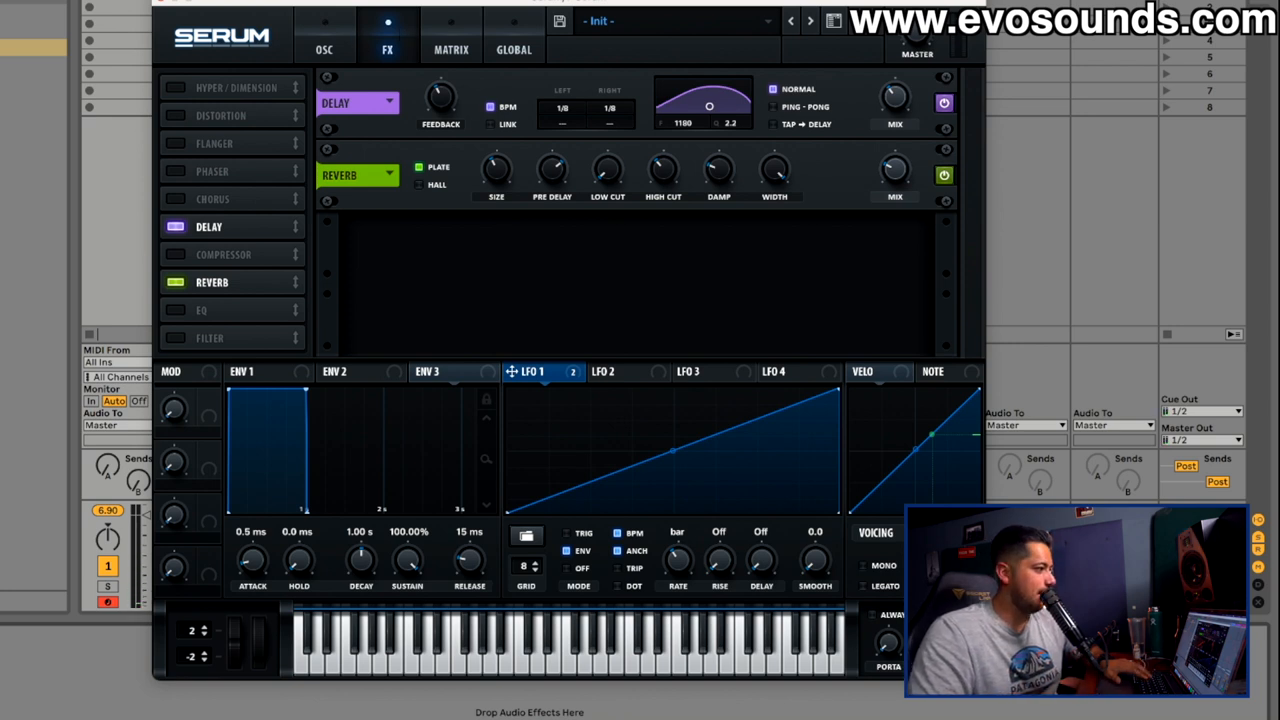
pyautogui.moveTo(184, 258)
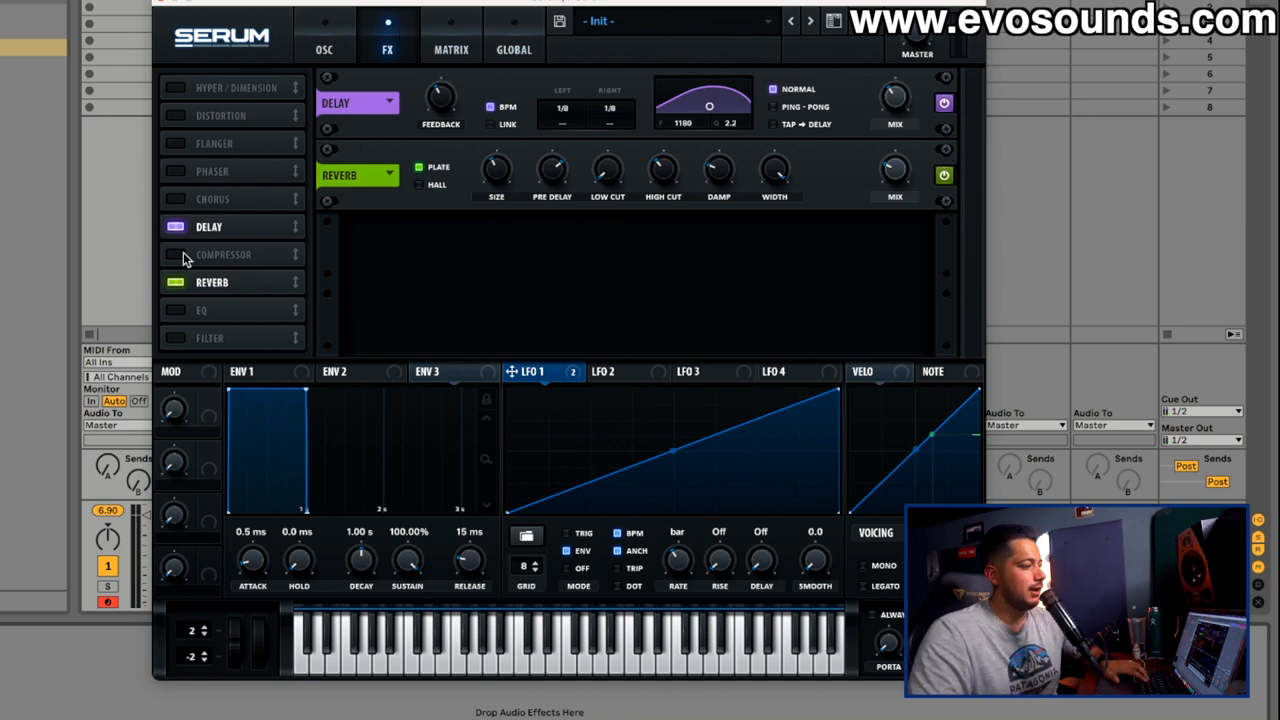
pyautogui.moveTo(184, 122)
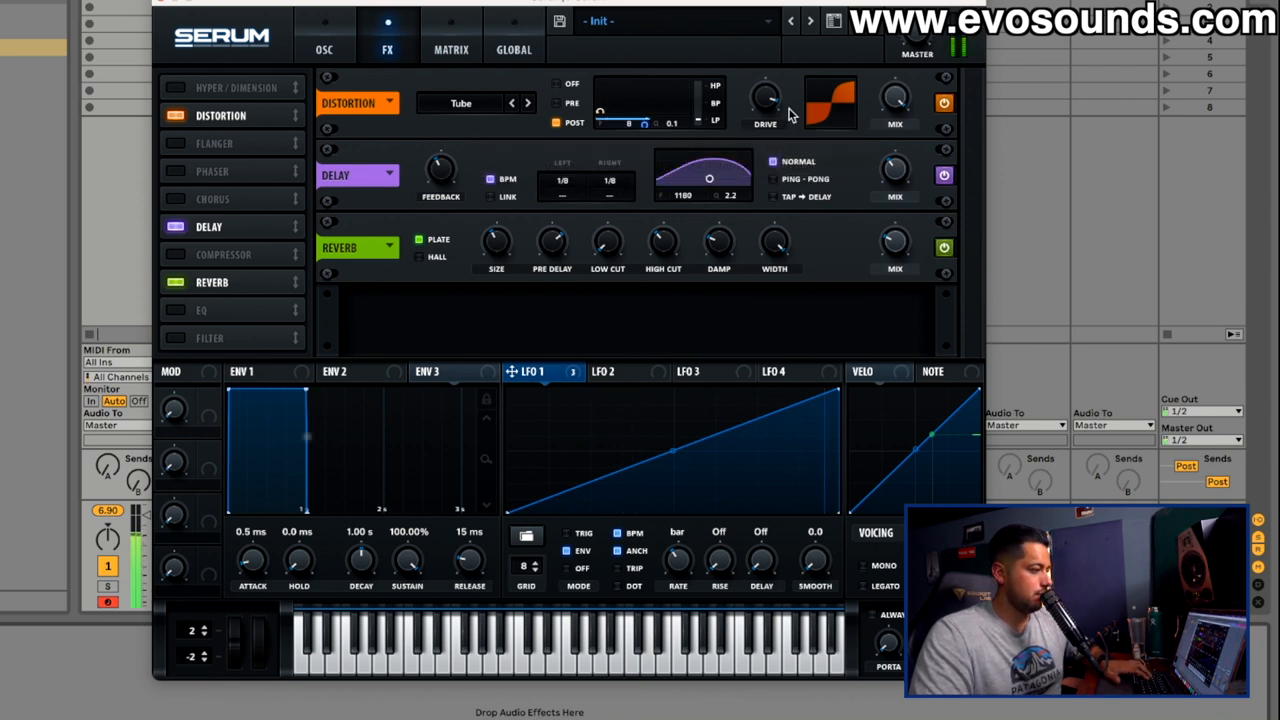
pyautogui.moveTo(844, 400)
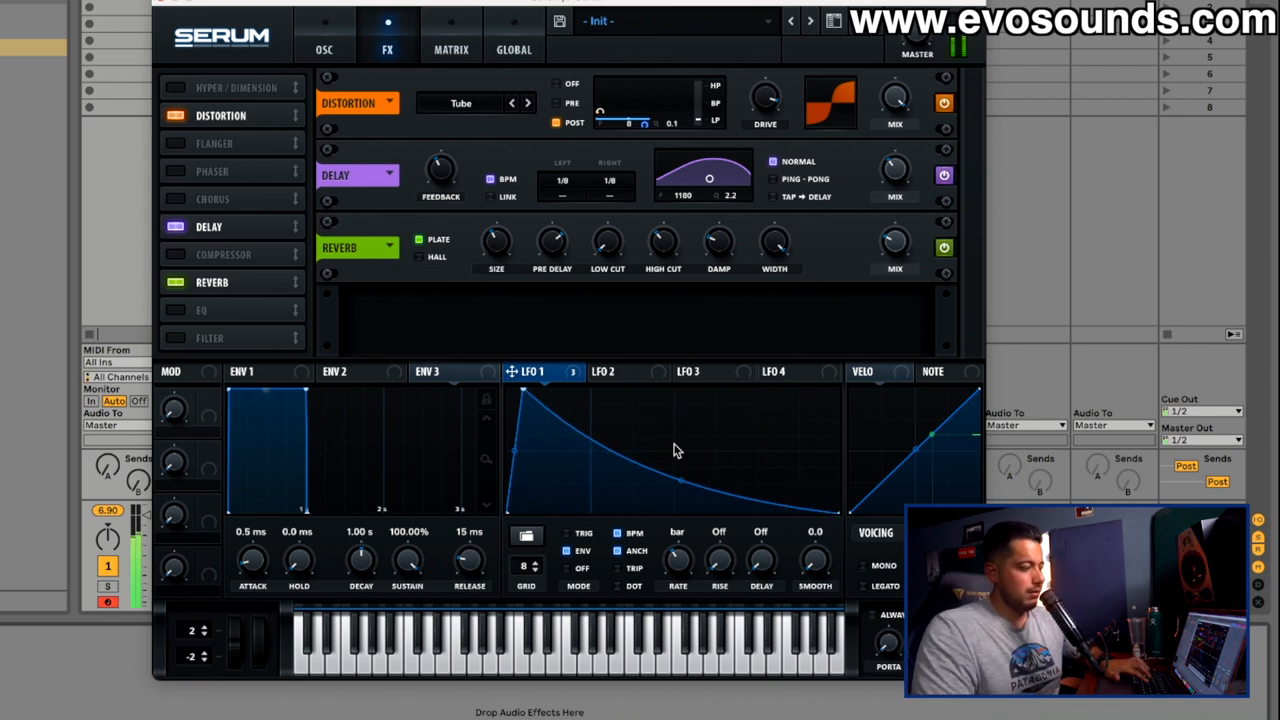
# - Set distortion to Diode 1 and give LFO 1 a fast attack with curved decay
pyautogui.moveTo(676, 450); pyautogui.dragTo(672, 500)
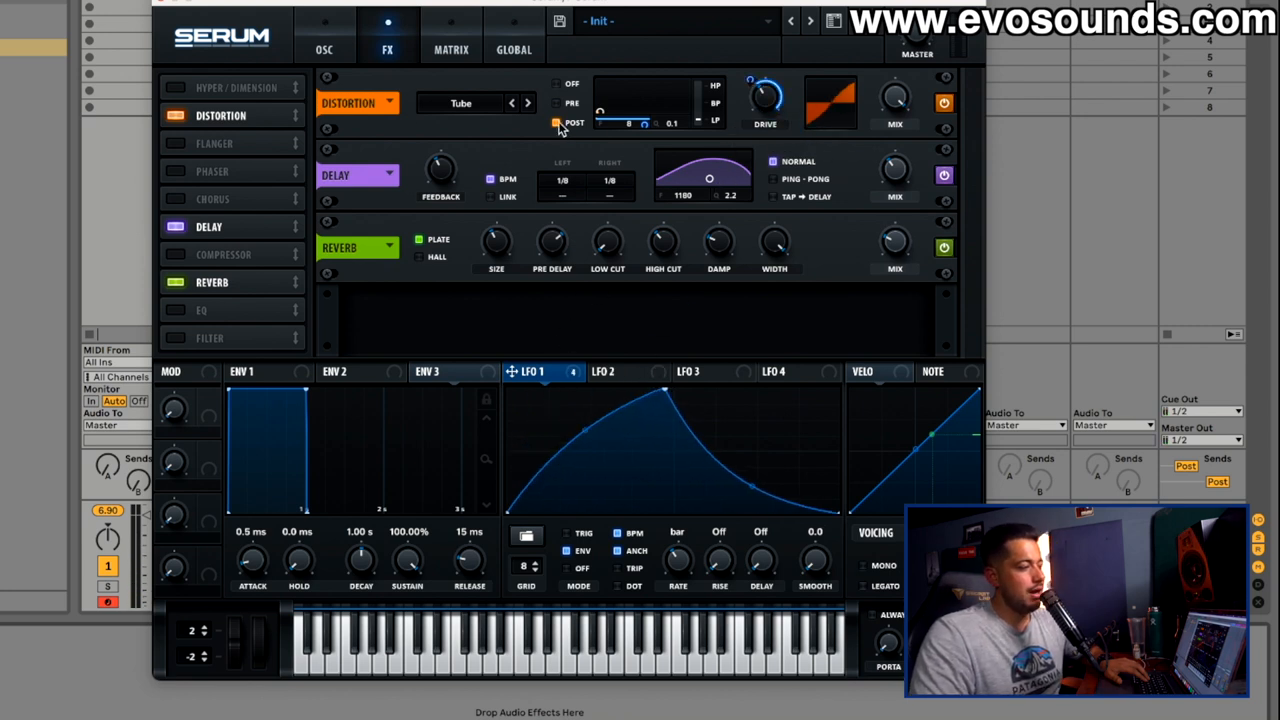
pyautogui.click(512, 104)
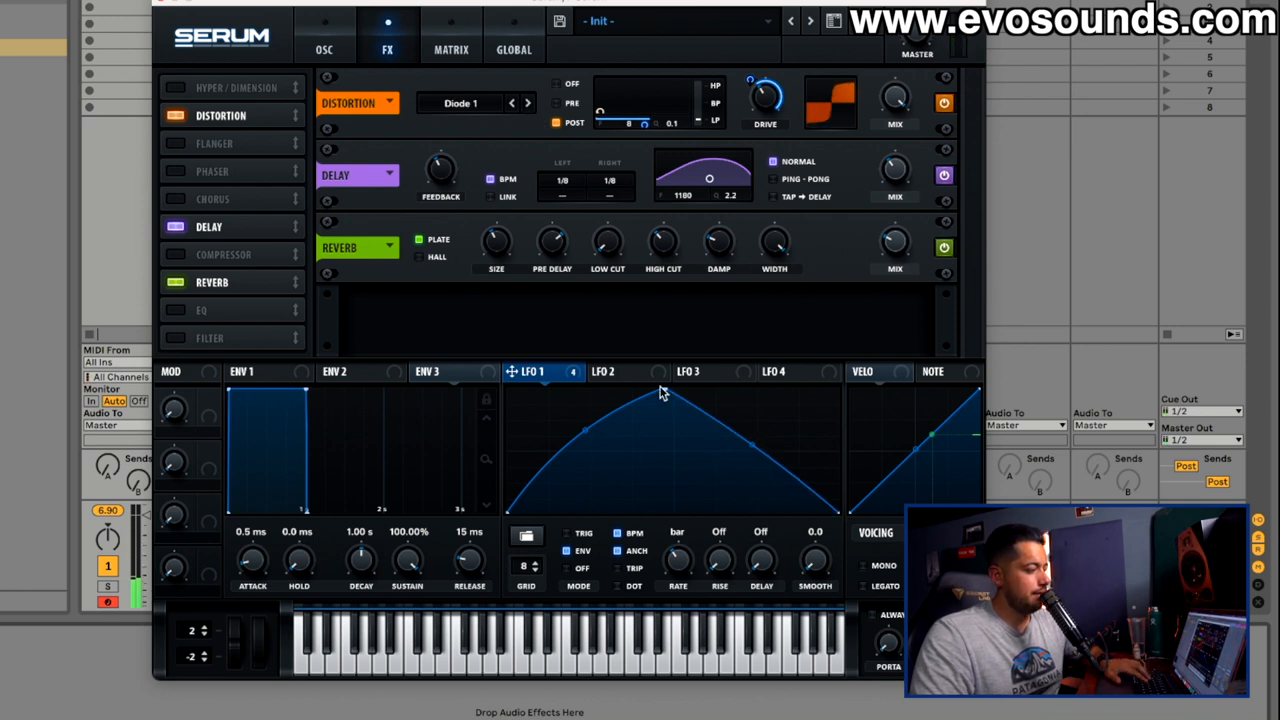
pyautogui.moveTo(660, 390); pyautogui.dragTo(660, 412)
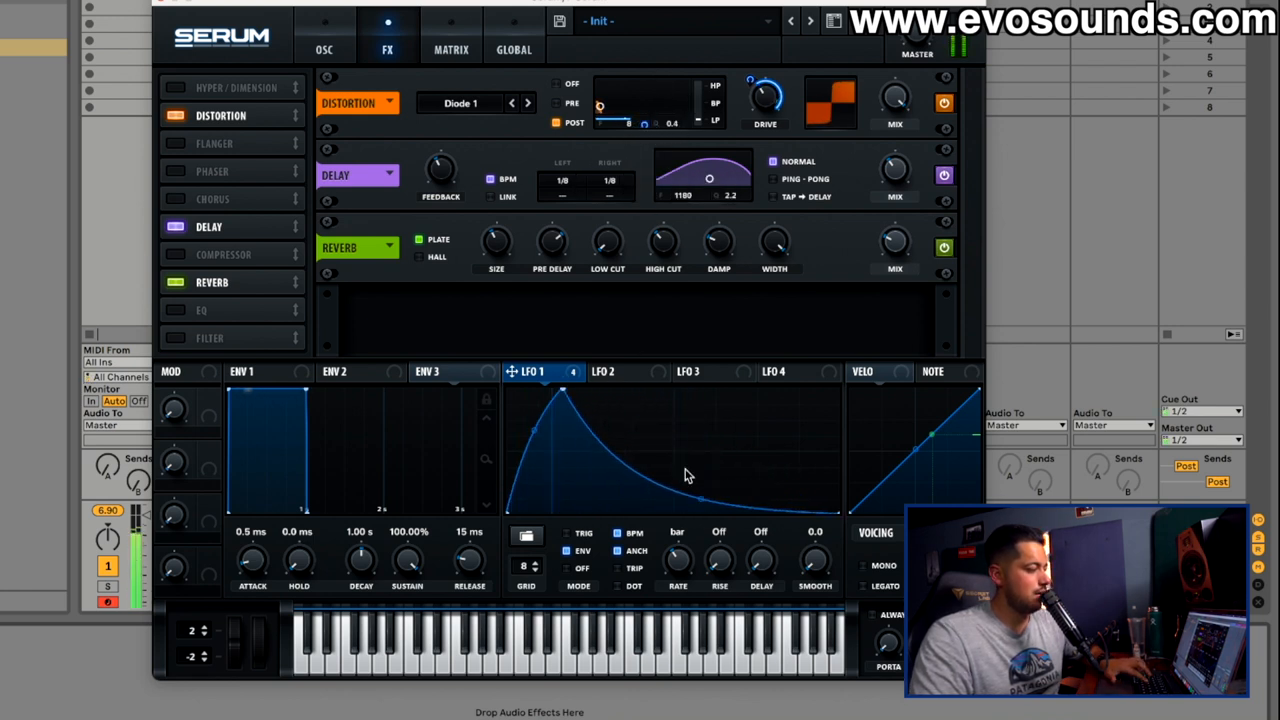
pyautogui.click(324, 48)
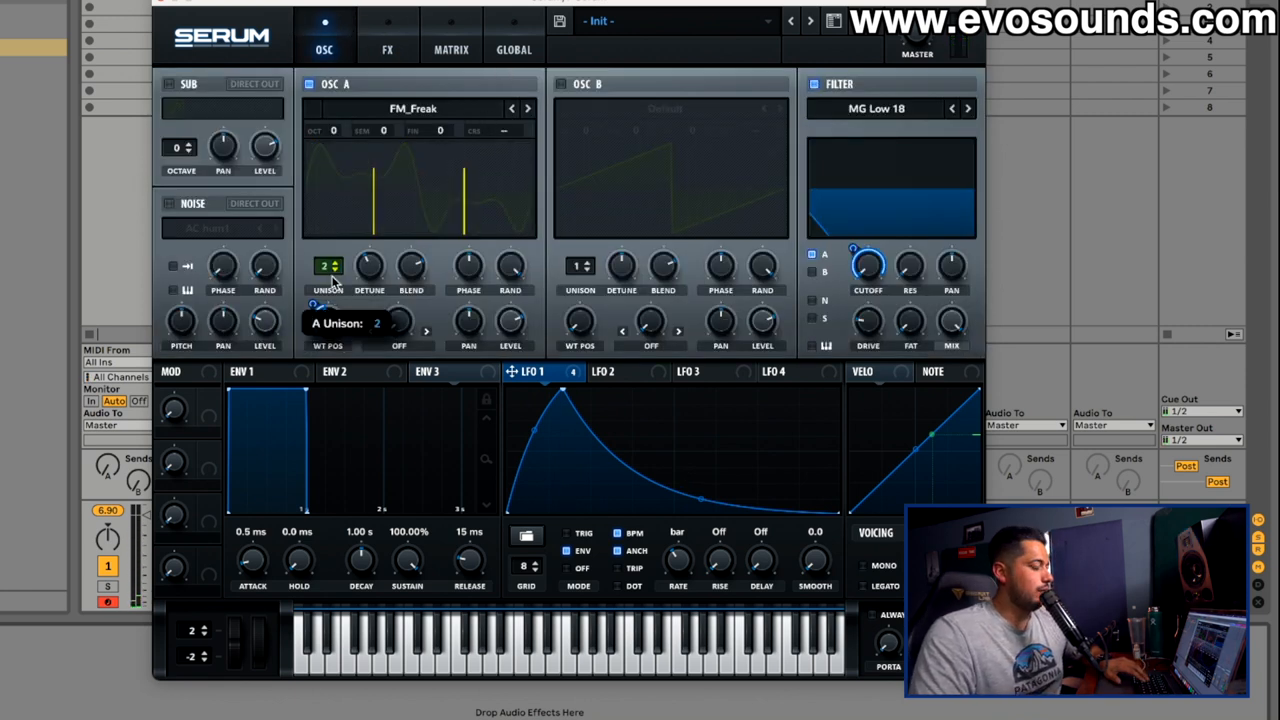
# - Step Osc A through Harmonic Morph, HarmonicSeries and Kream to ICanHasKick and shift its WT POS
pyautogui.click(528, 108)
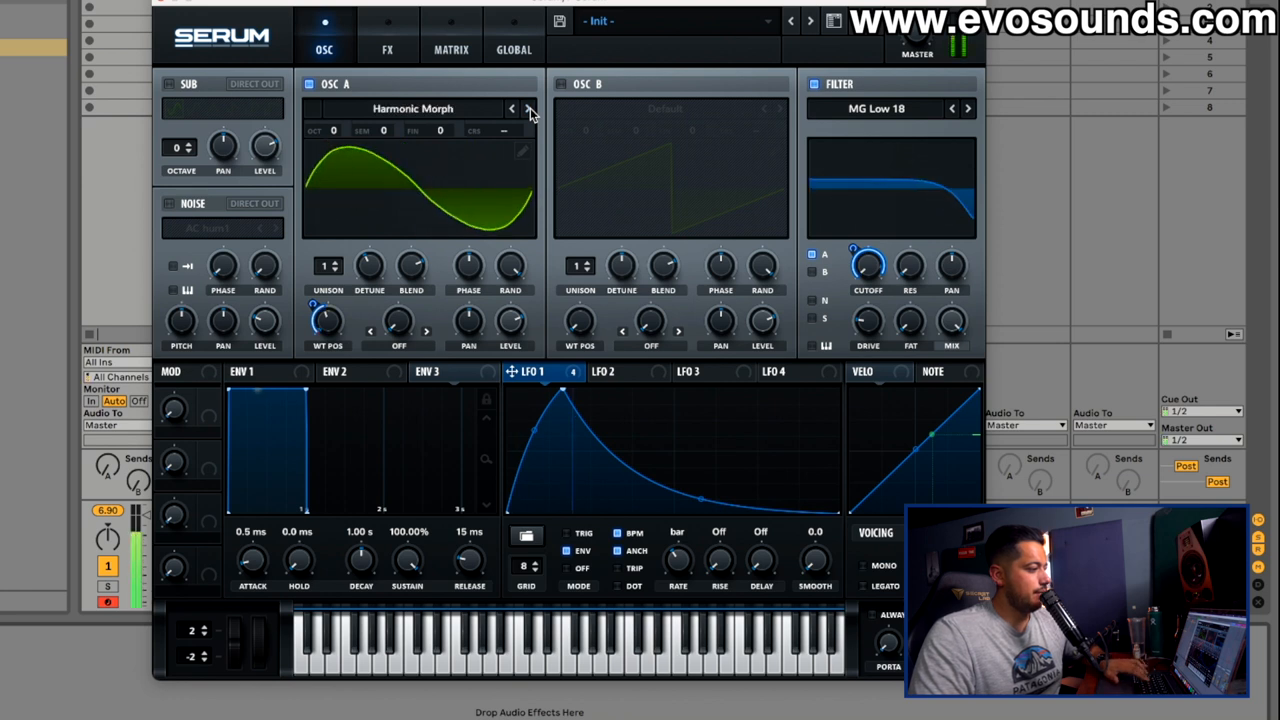
pyautogui.click(528, 108)
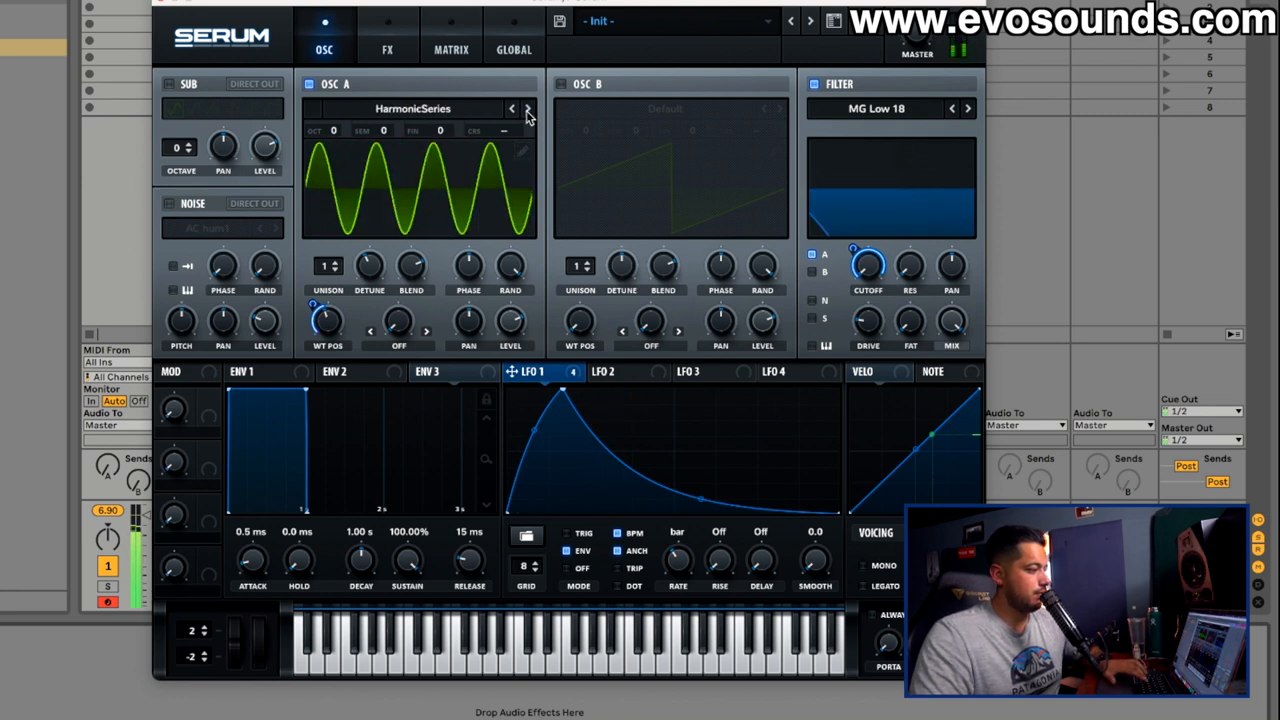
pyautogui.click(528, 108)
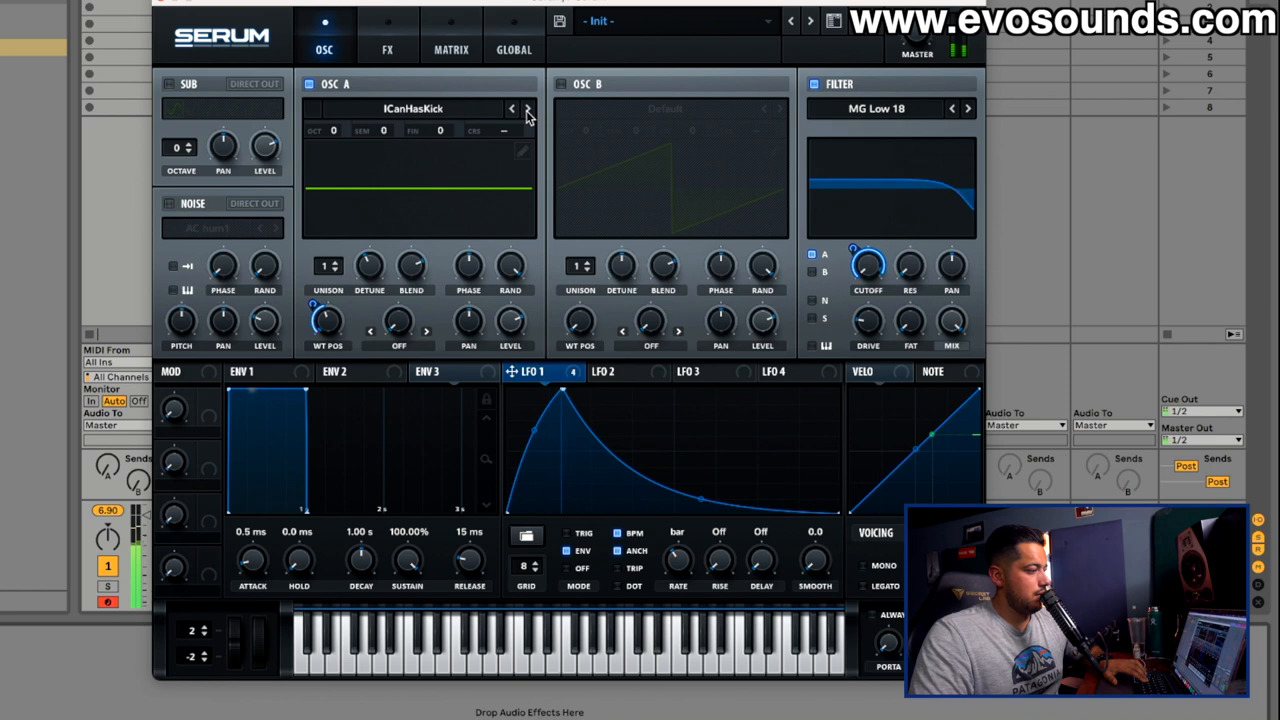
pyautogui.click(528, 108)
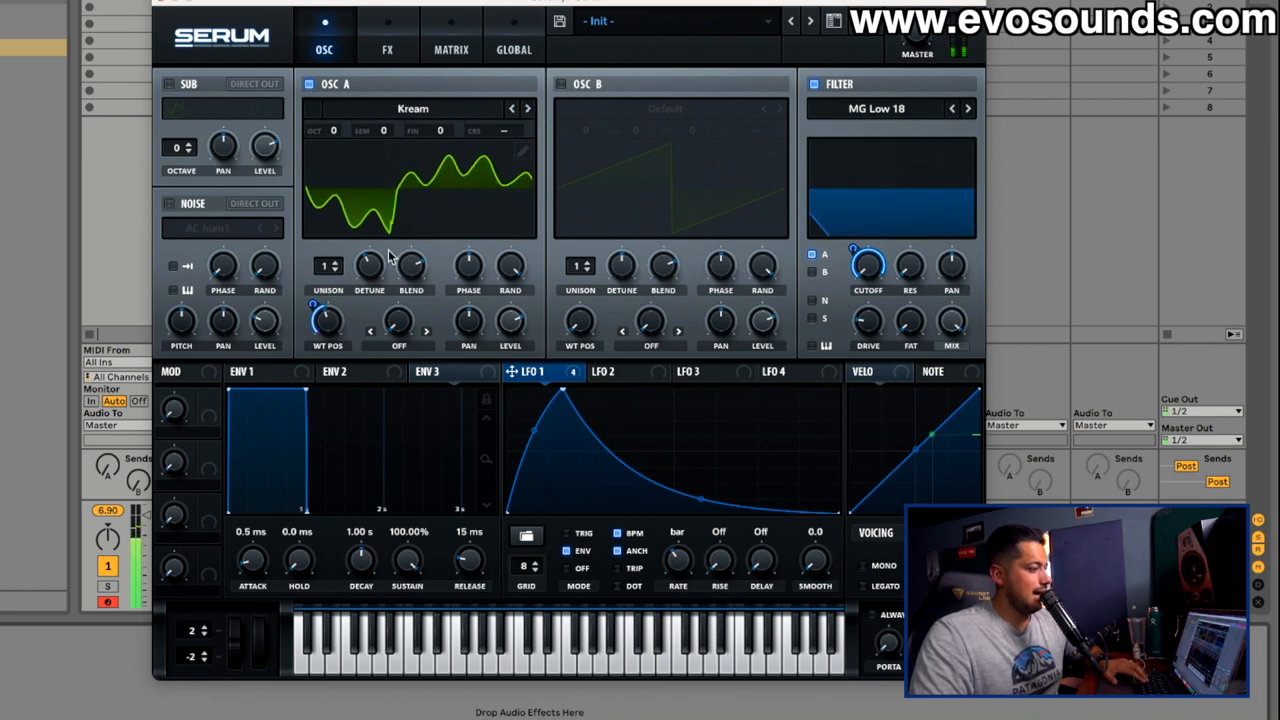
pyautogui.click(528, 108)
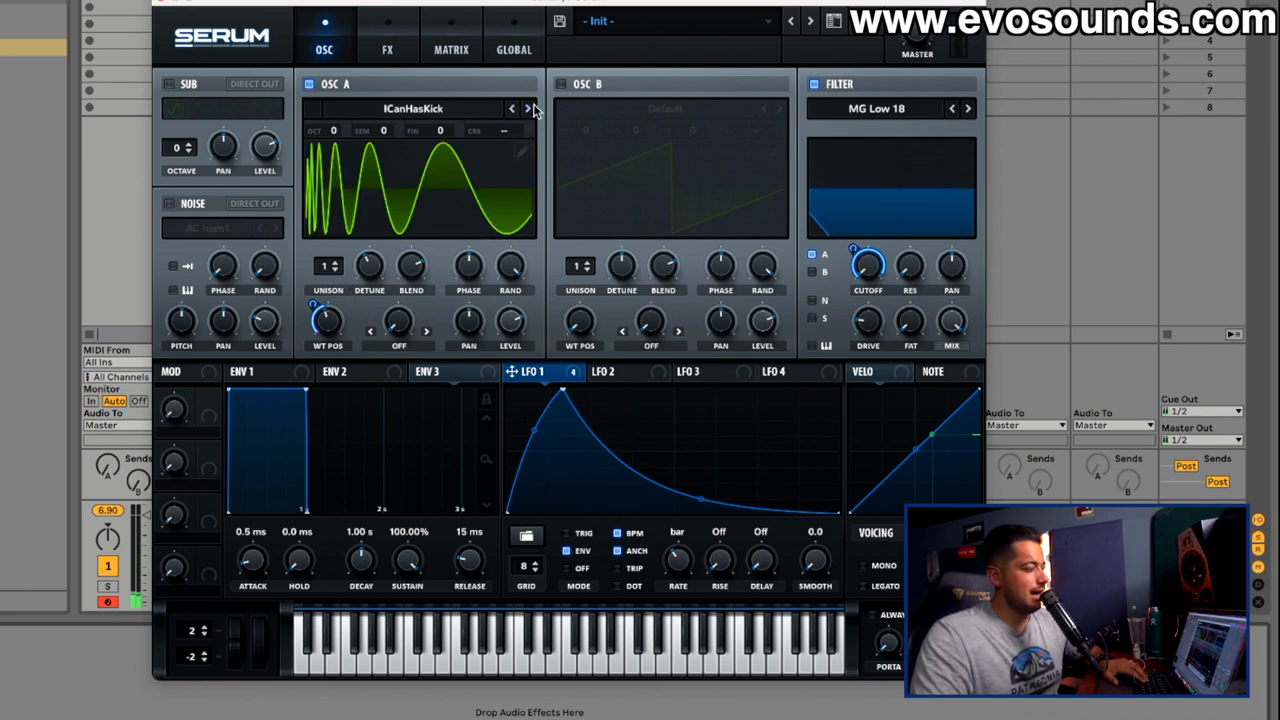
pyautogui.moveTo(328, 320); pyautogui.dragTo(352, 244)
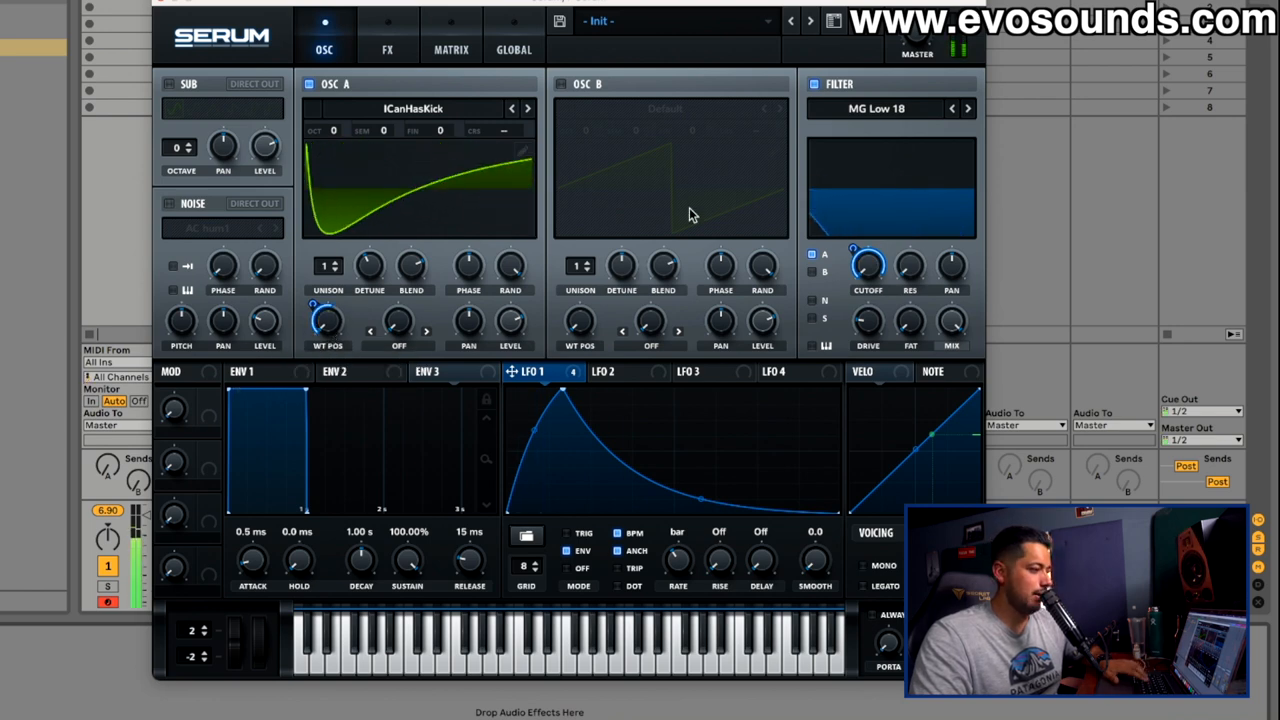
pyautogui.click(388, 48)
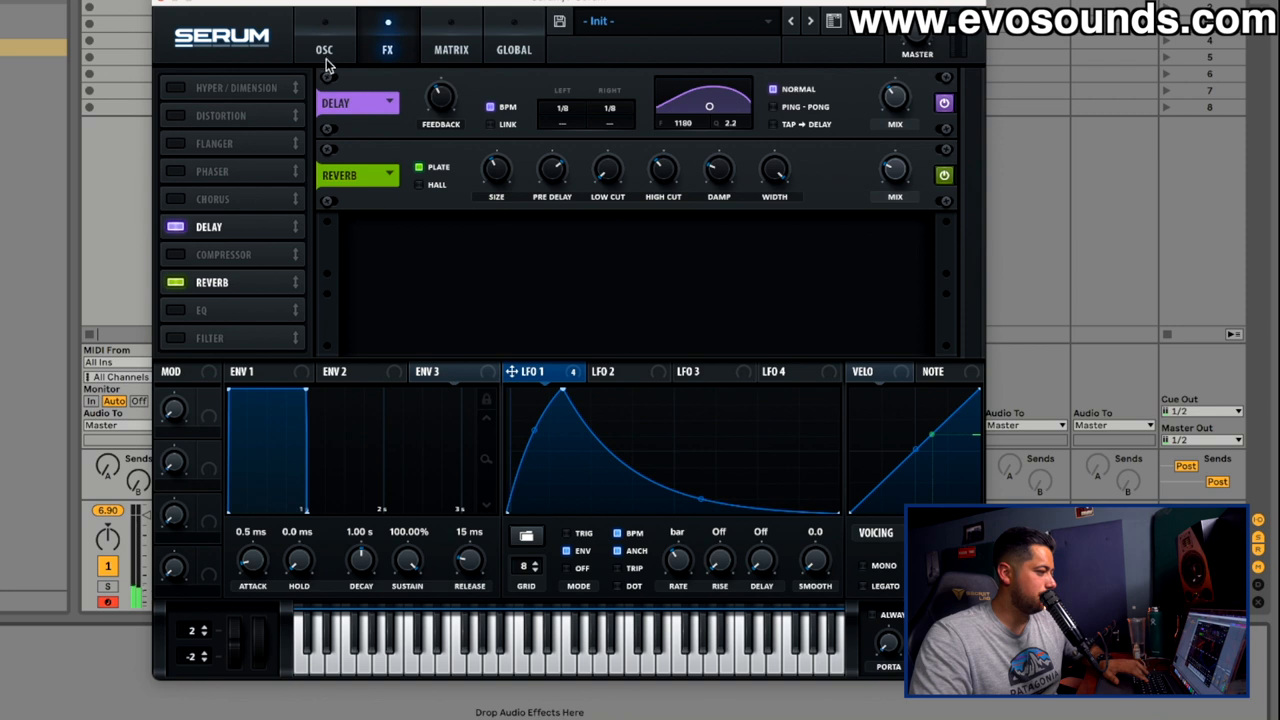
pyautogui.click(324, 48)
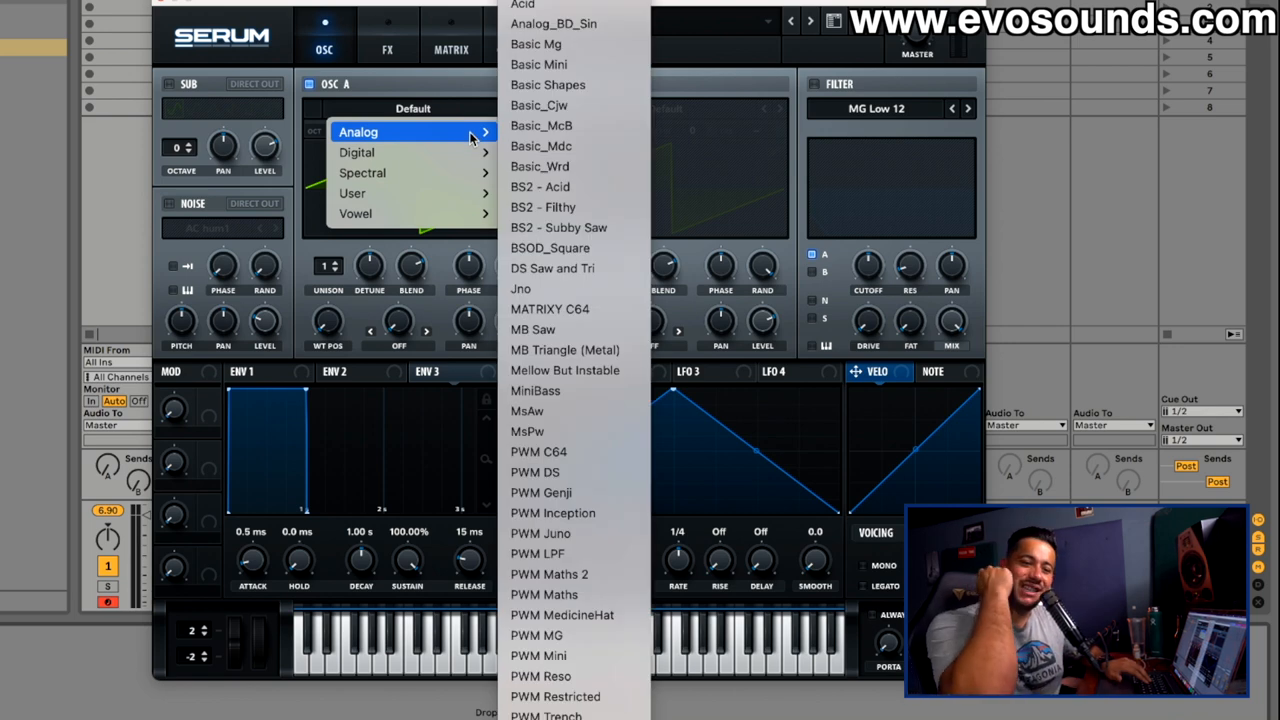
pyautogui.moveTo(562, 104)
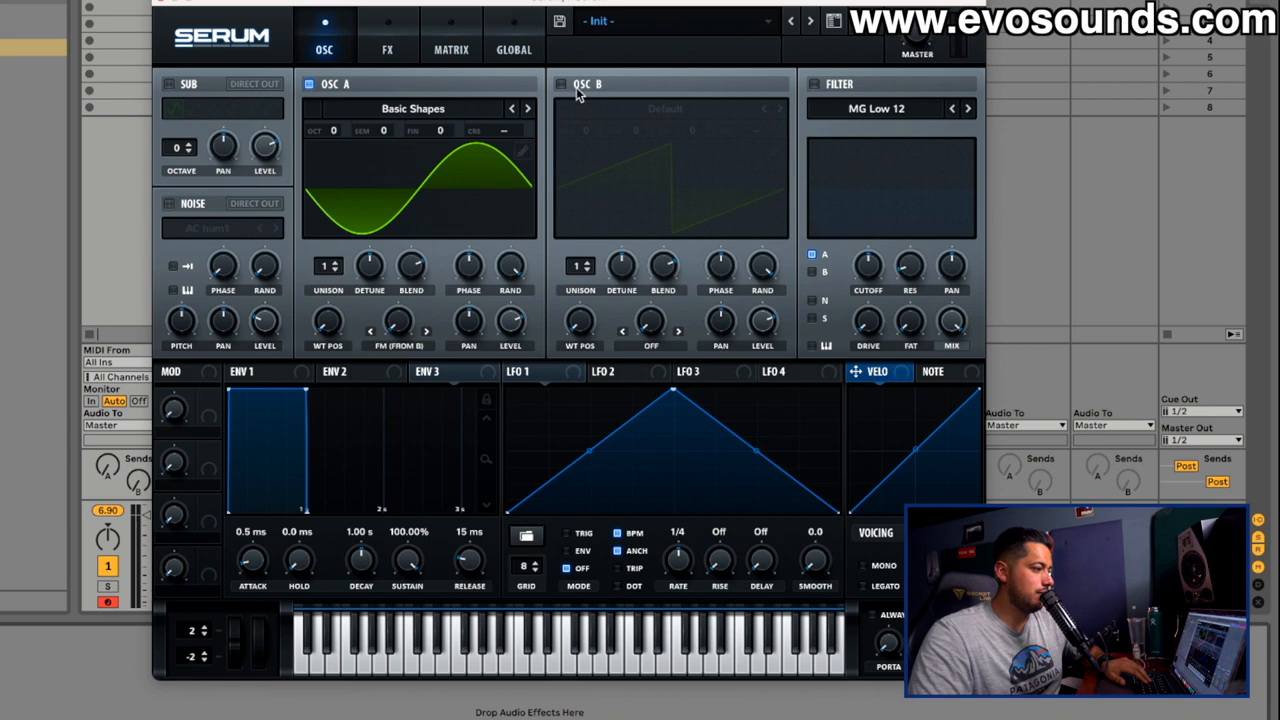
# - Load Basic Shapes into Osc B and raise it three octaves
pyautogui.click(664, 108)
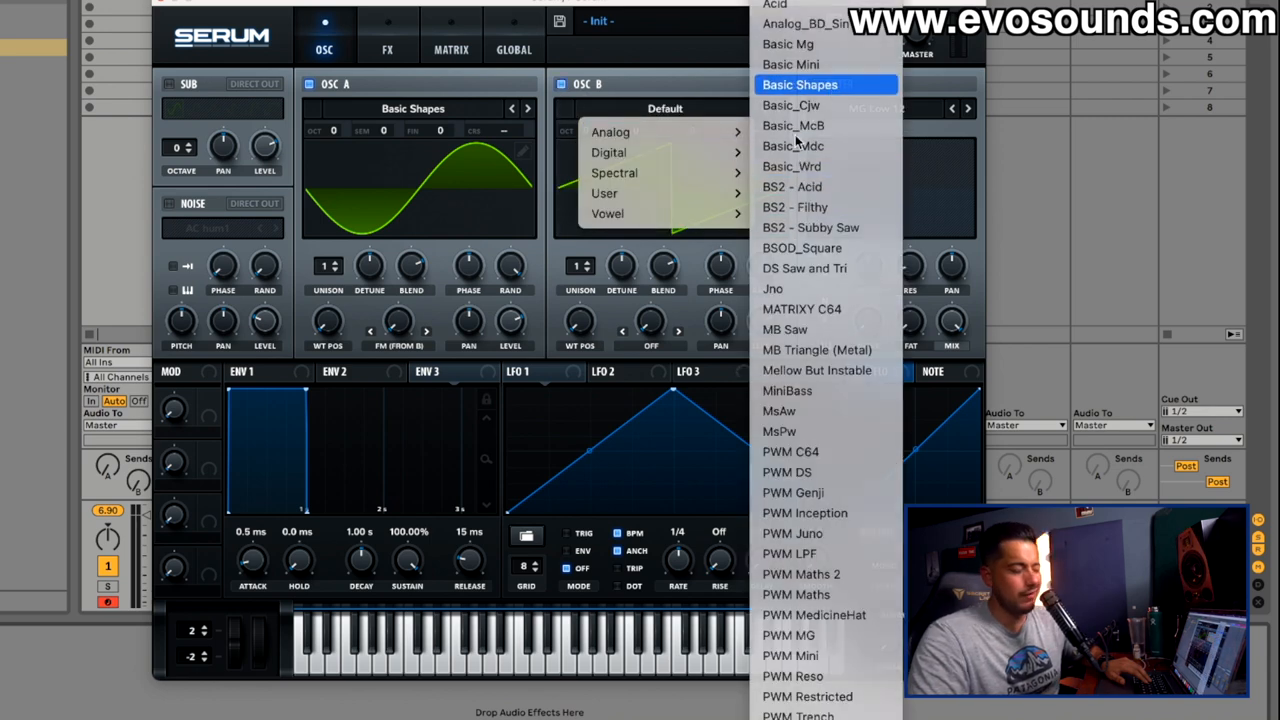
pyautogui.click(800, 84)
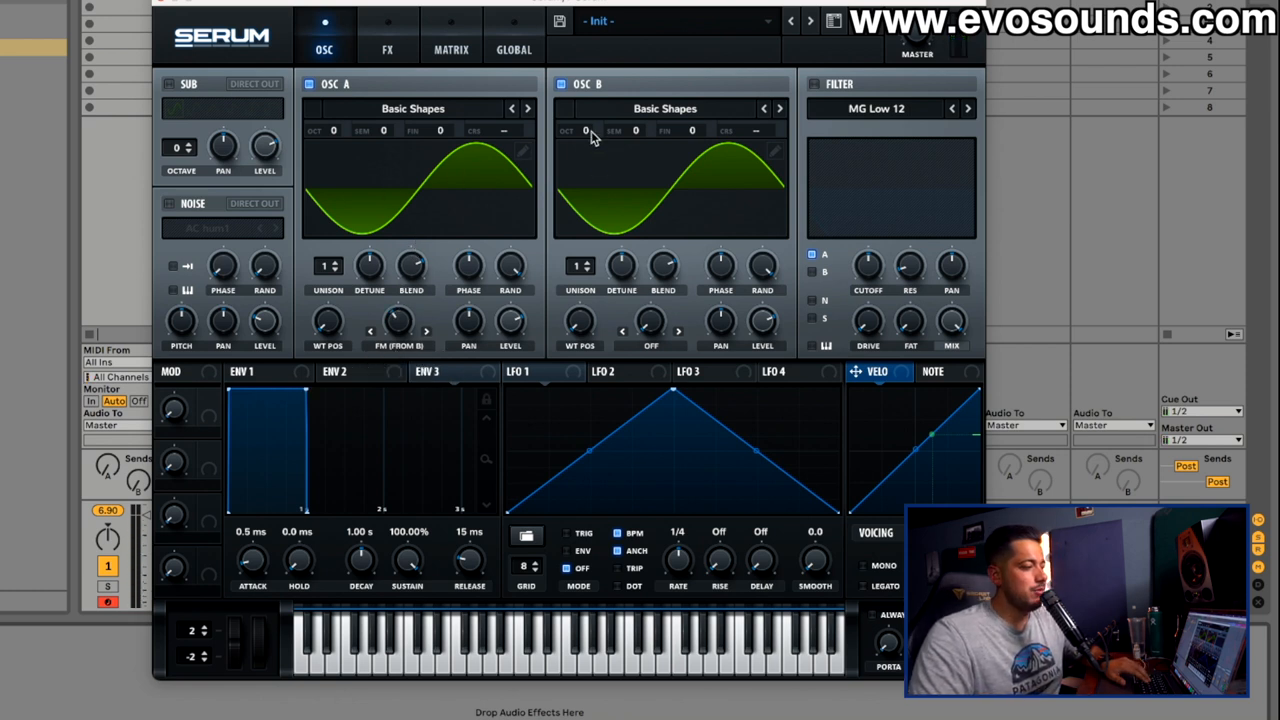
pyautogui.click(584, 130)
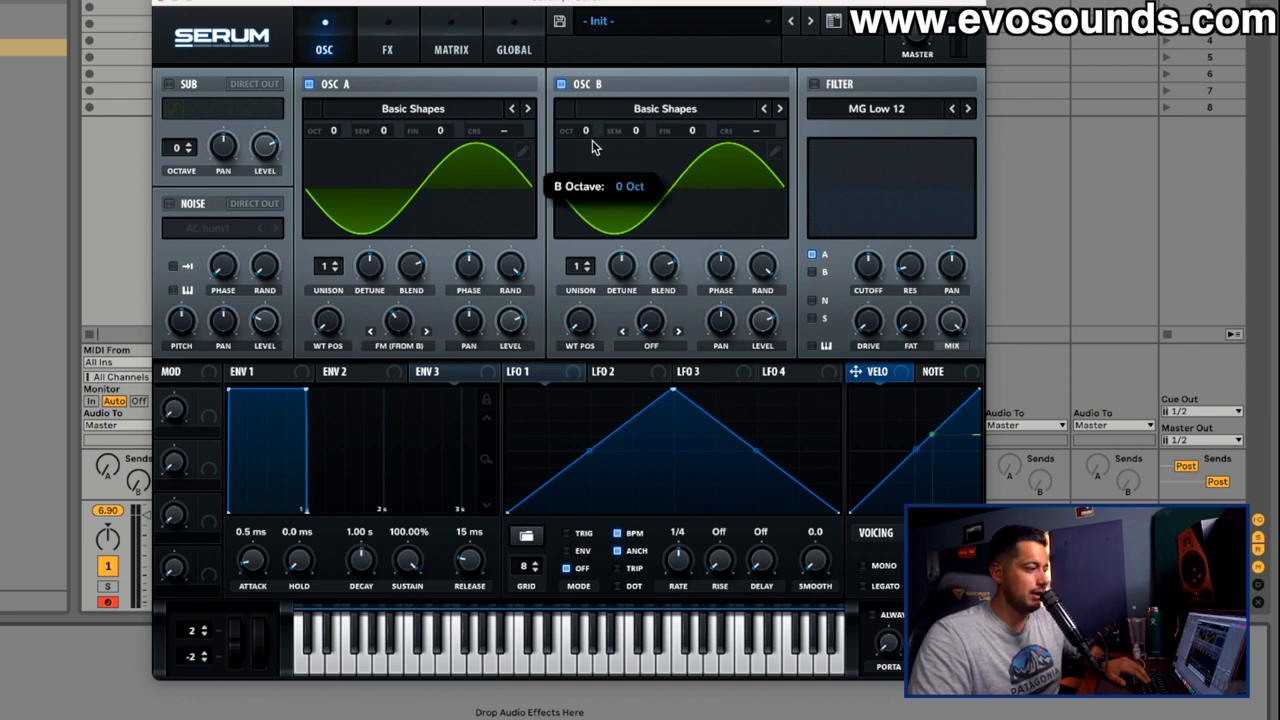
pyautogui.moveTo(536, 136)
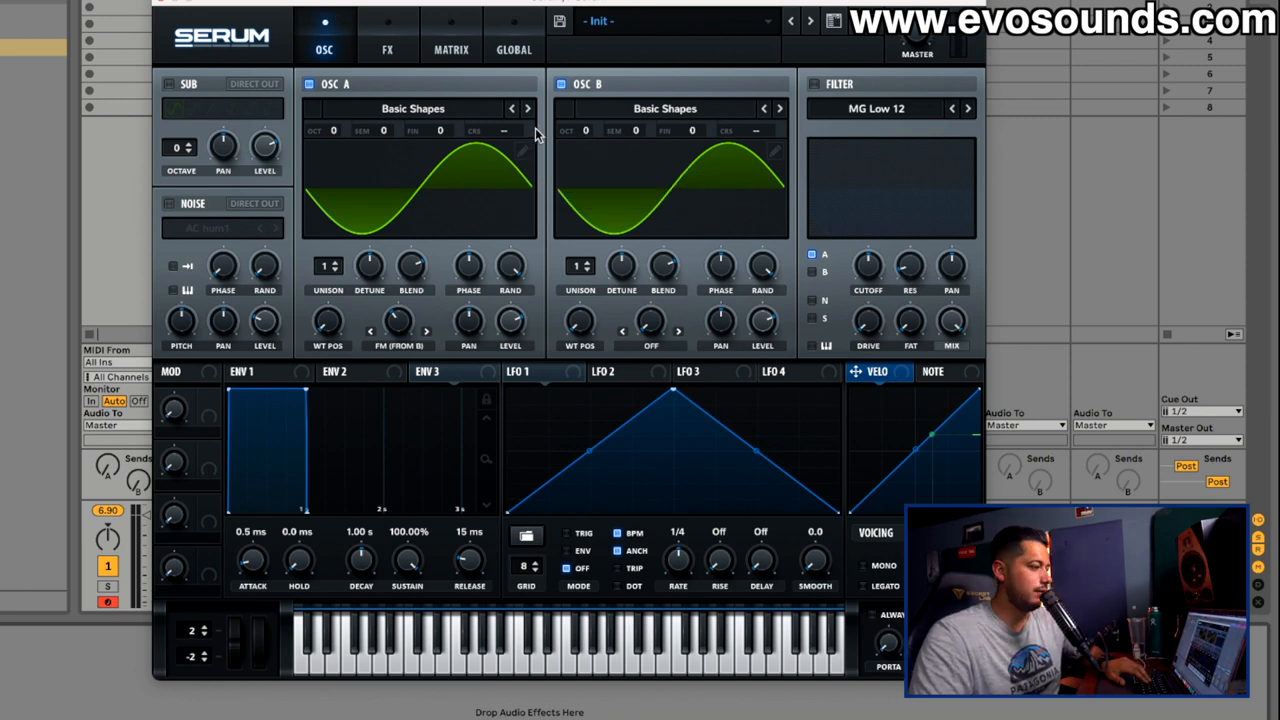
pyautogui.moveTo(586, 130); pyautogui.dragTo(586, 110)
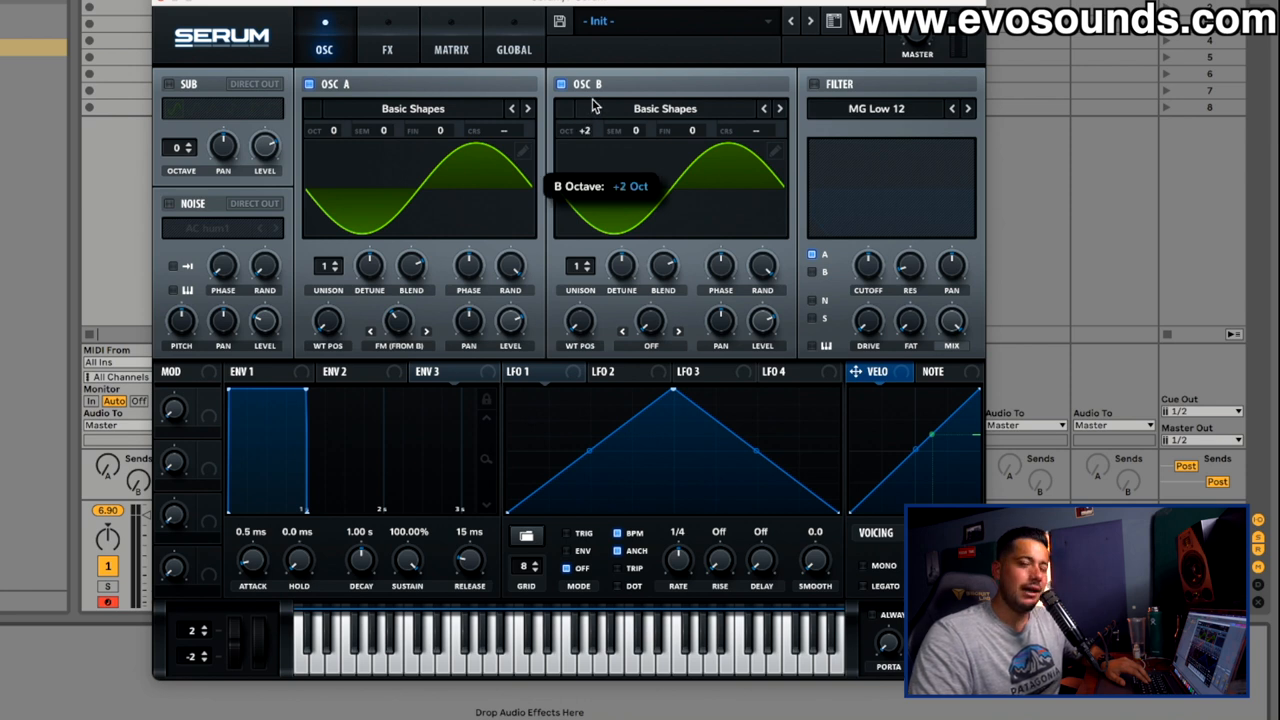
pyautogui.moveTo(436, 348)
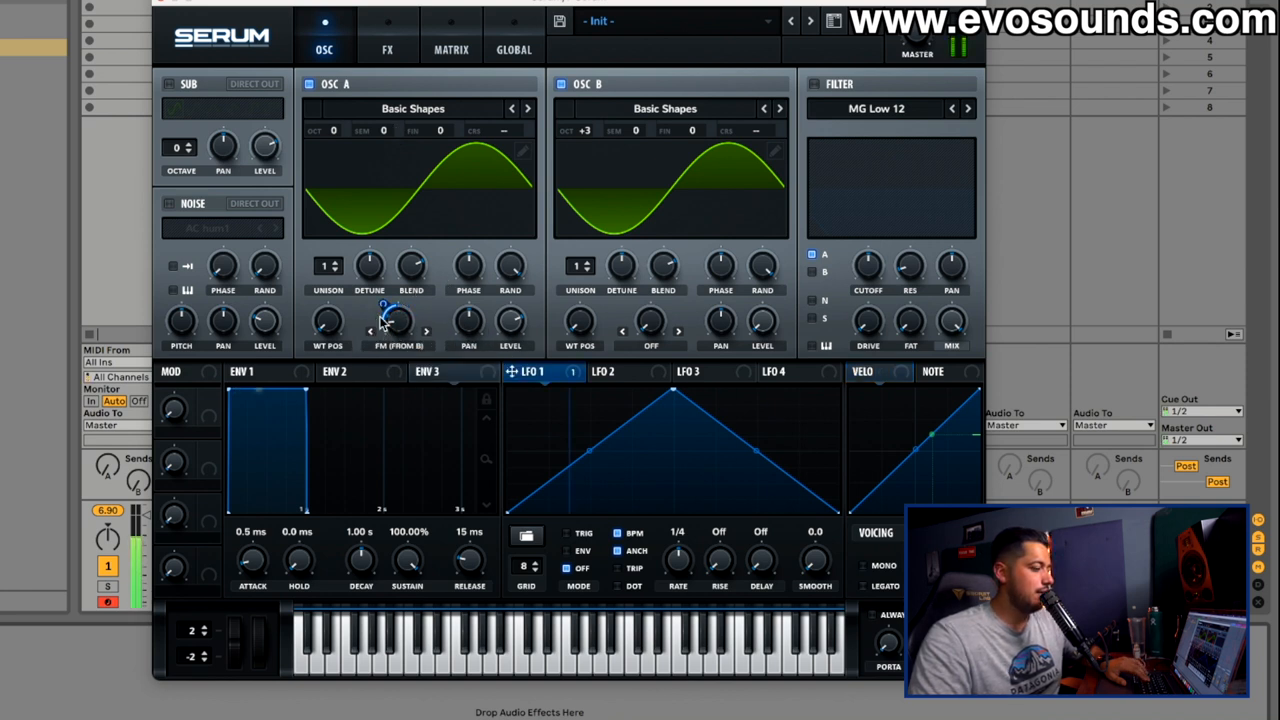
# - Set LFO 1 to one-shot ENV mode and the filter cutoff to about 3362 Hz
pyautogui.click(568, 552)
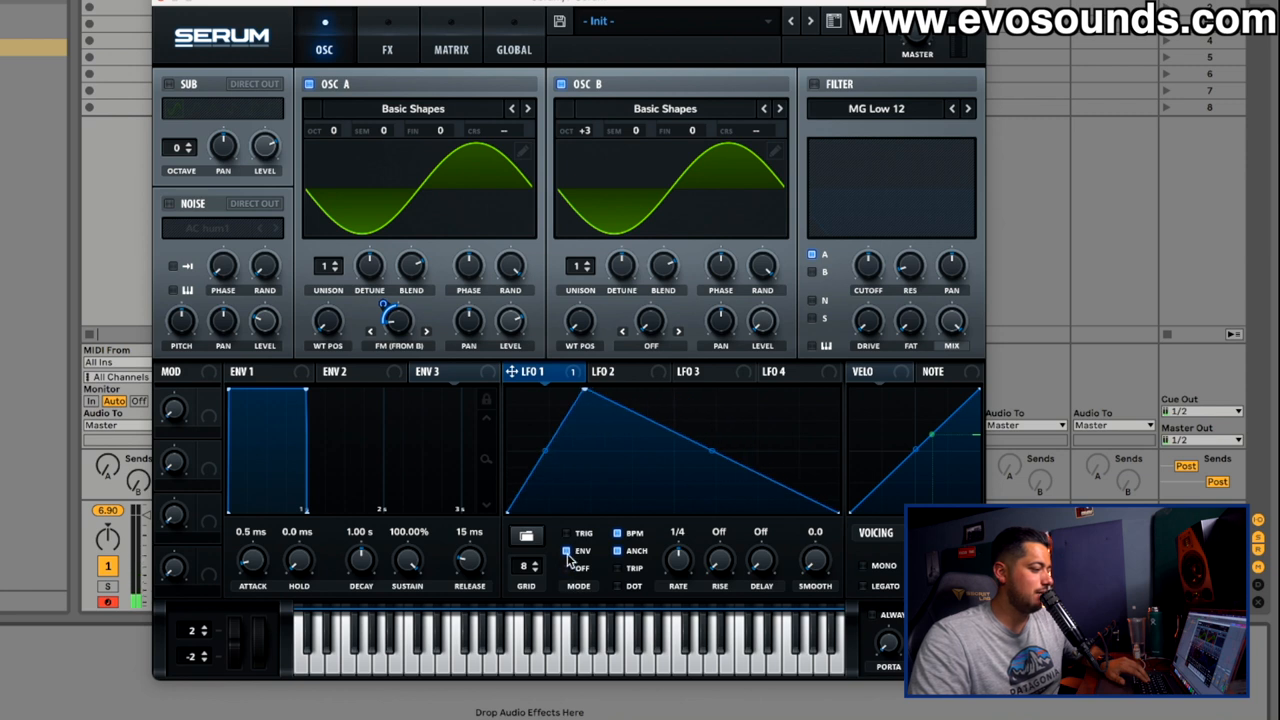
pyautogui.moveTo(868, 268); pyautogui.dragTo(868, 240)
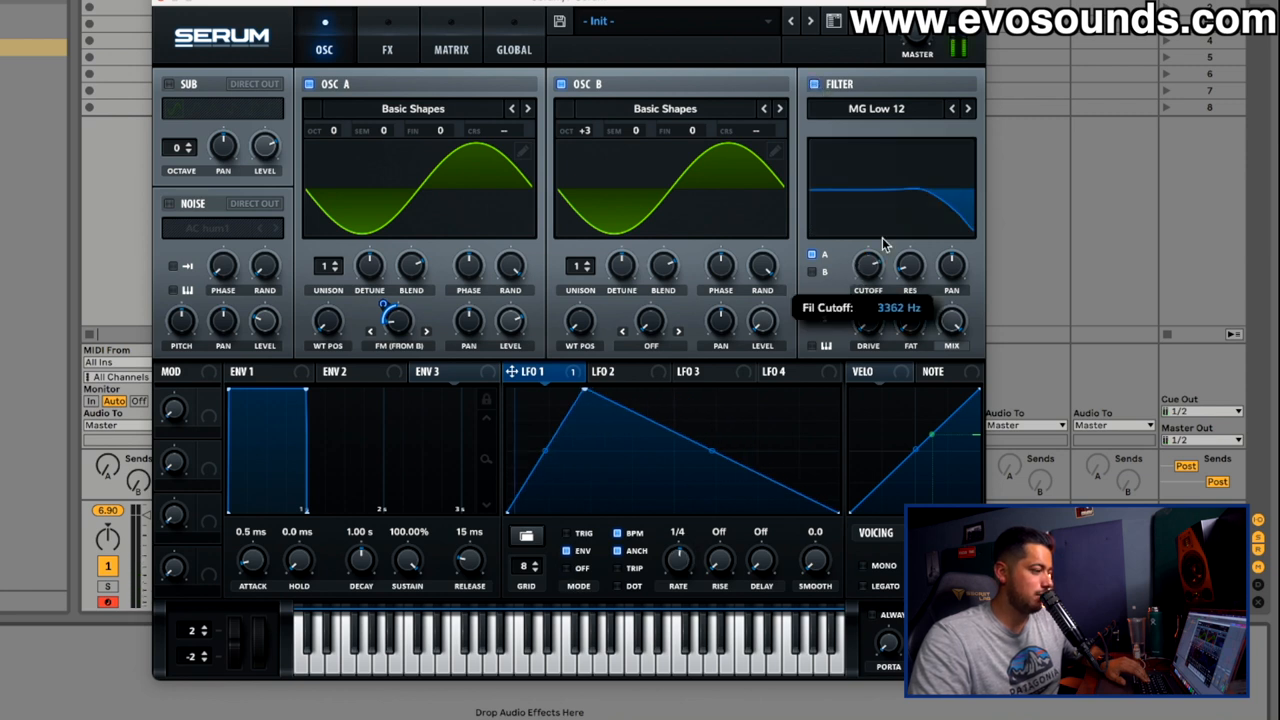
pyautogui.click(388, 48)
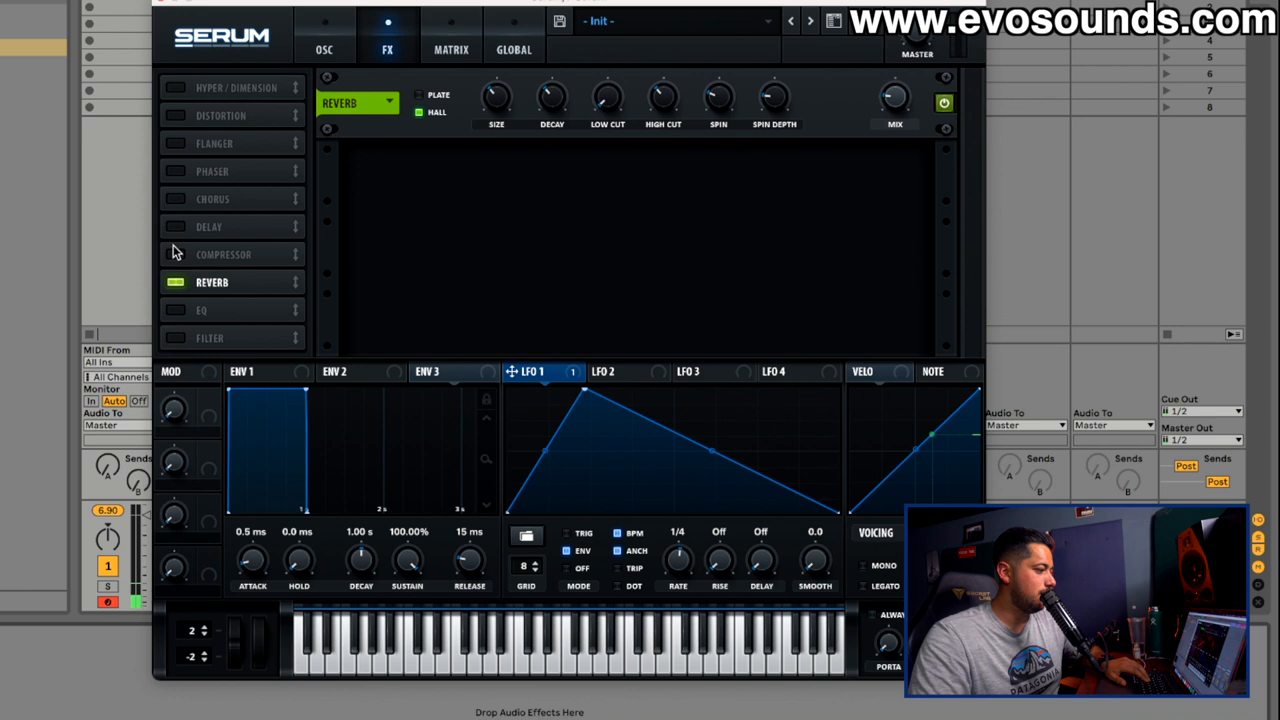
# - Enable a BPM-synced 1/4 delay alongside the reverb and return to the oscillator page
pyautogui.click(176, 226)
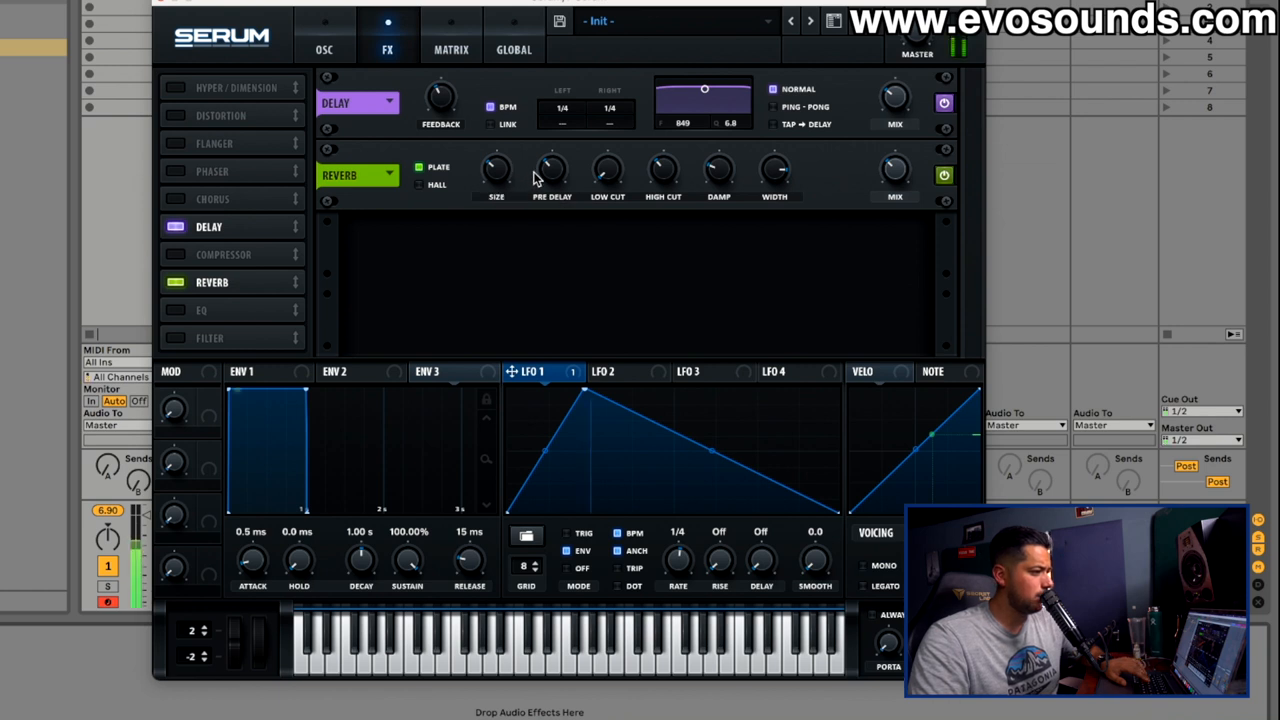
pyautogui.moveTo(232, 310)
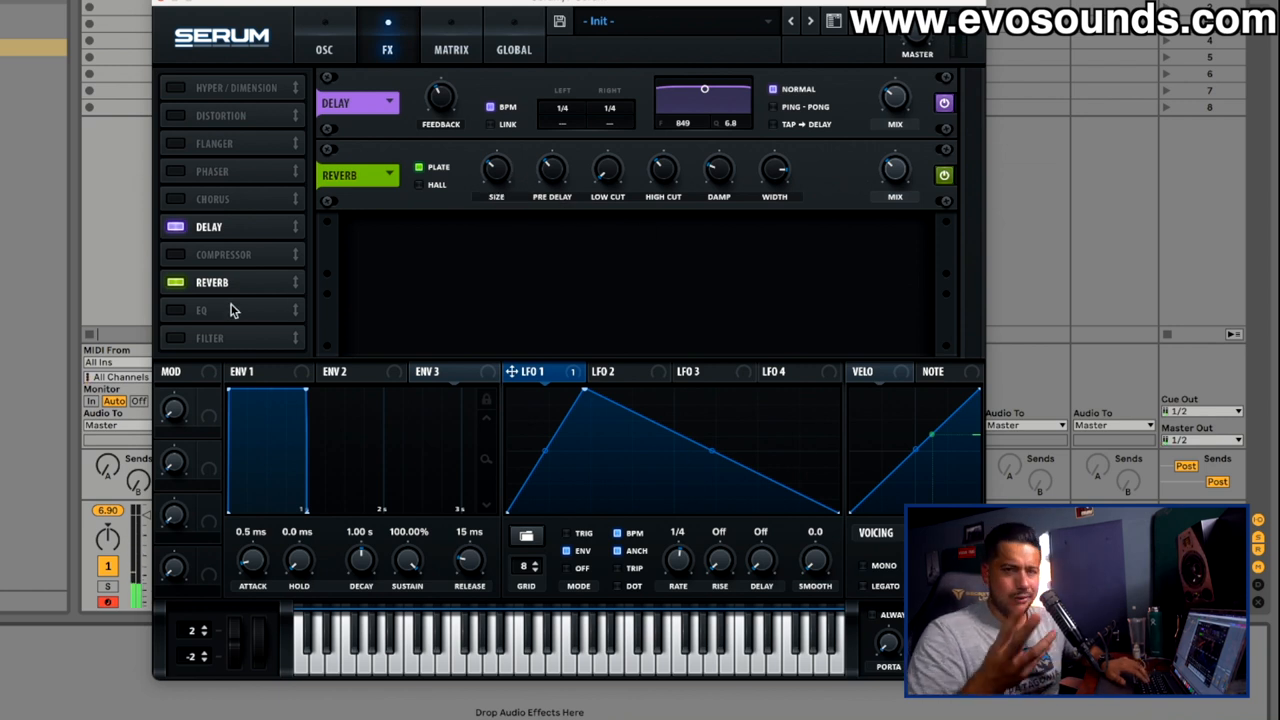
pyautogui.click(324, 48)
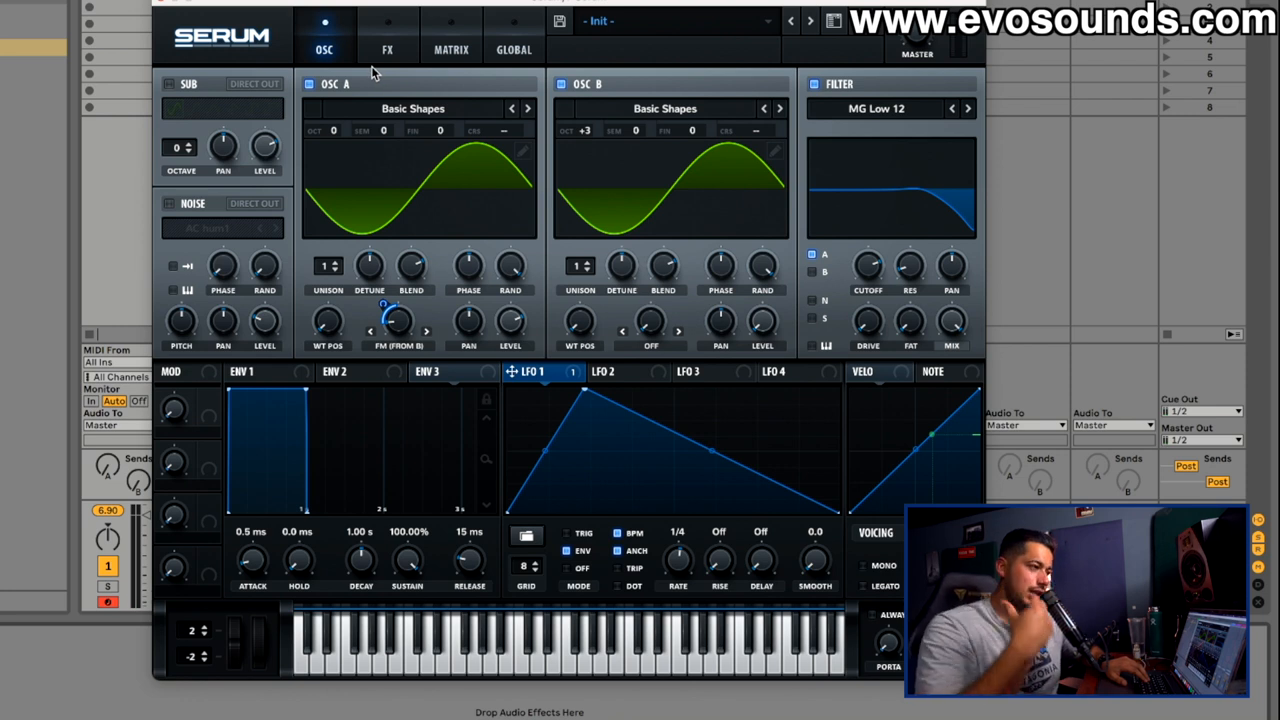
# - Audition a bend-style warp mode on oscillator B from the warp list
pyautogui.click(652, 332)
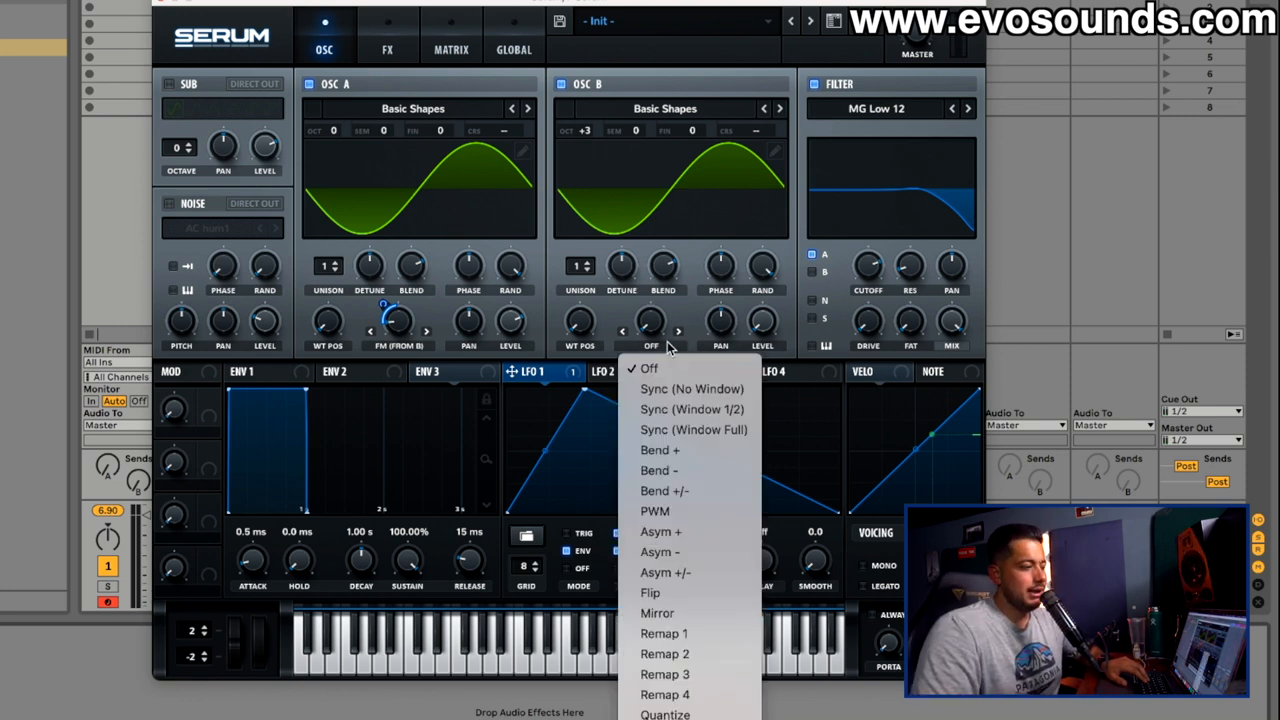
pyautogui.moveTo(700, 512)
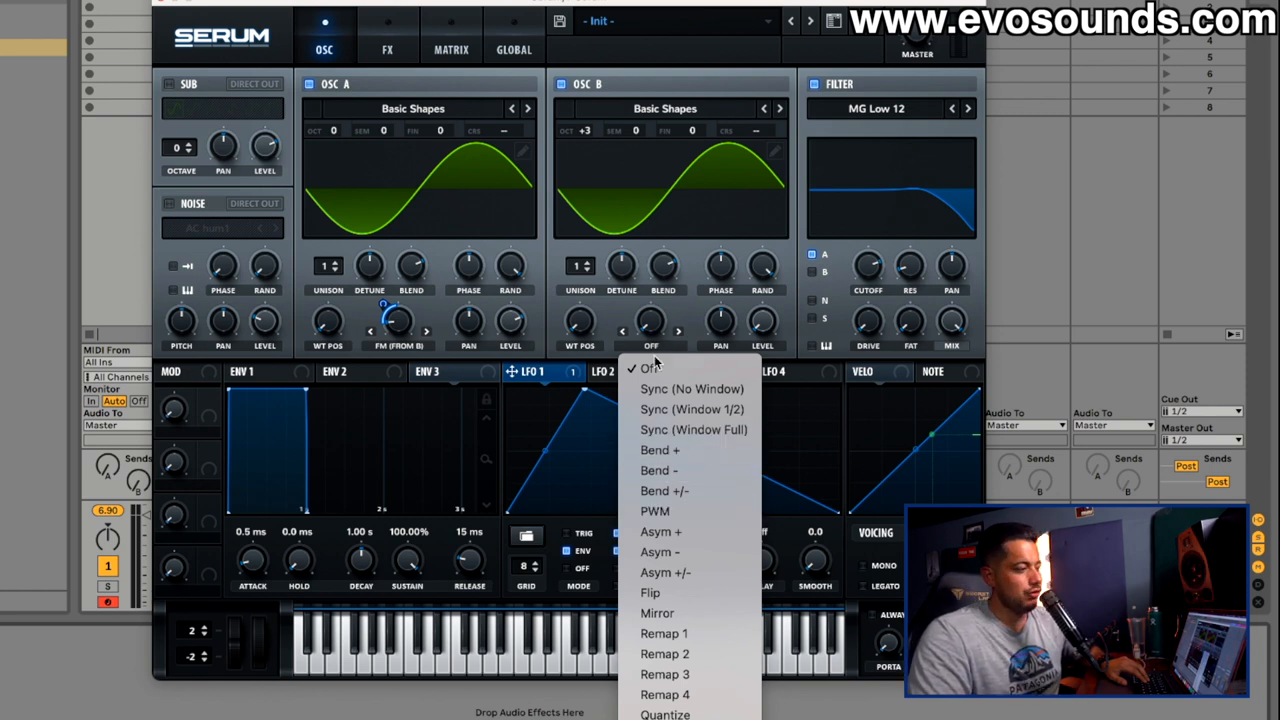
pyautogui.click(648, 368)
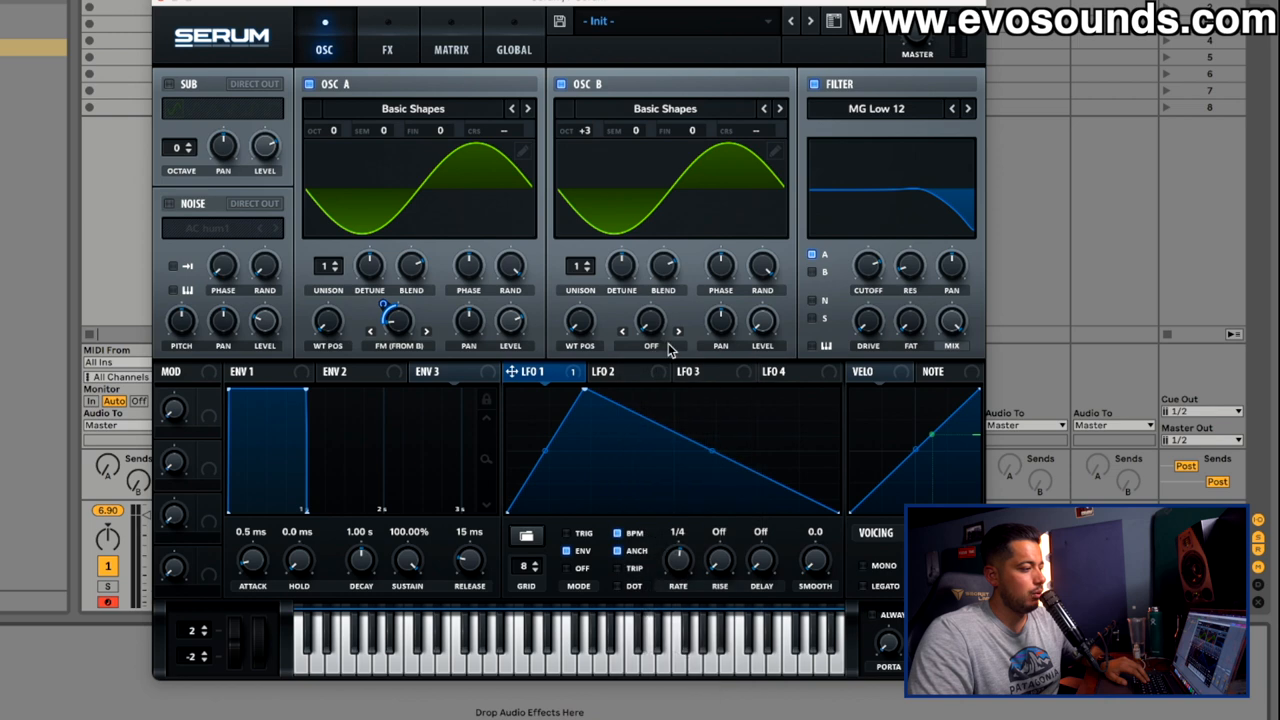
pyautogui.click(650, 330)
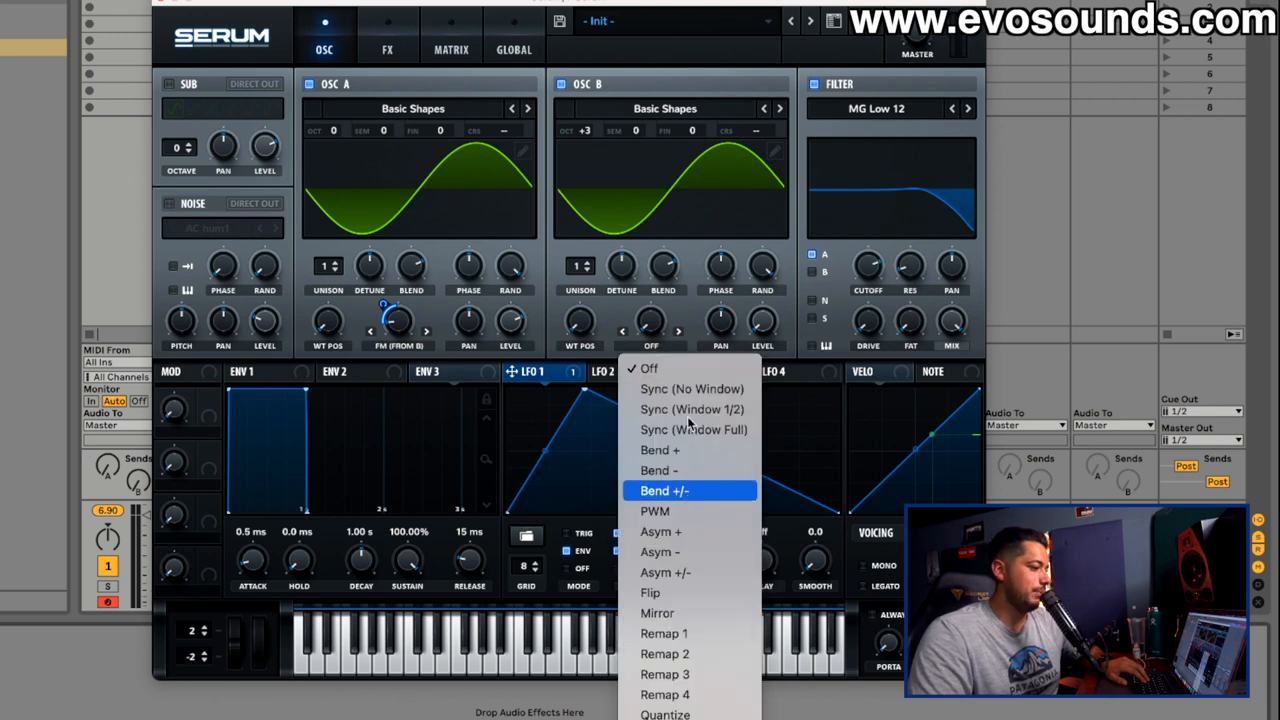
pyautogui.click(664, 490)
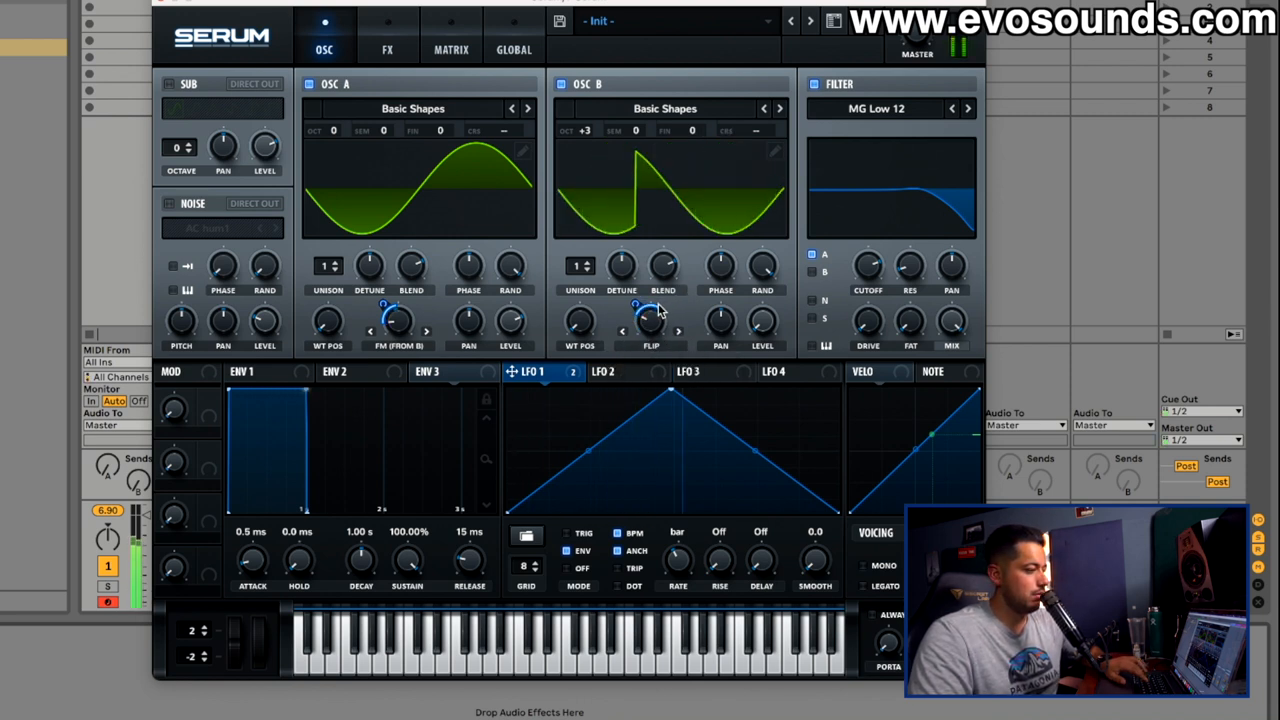
# - Switch oscillator B's warp to Remap 2 driven by LFO 1
pyautogui.click(652, 320)
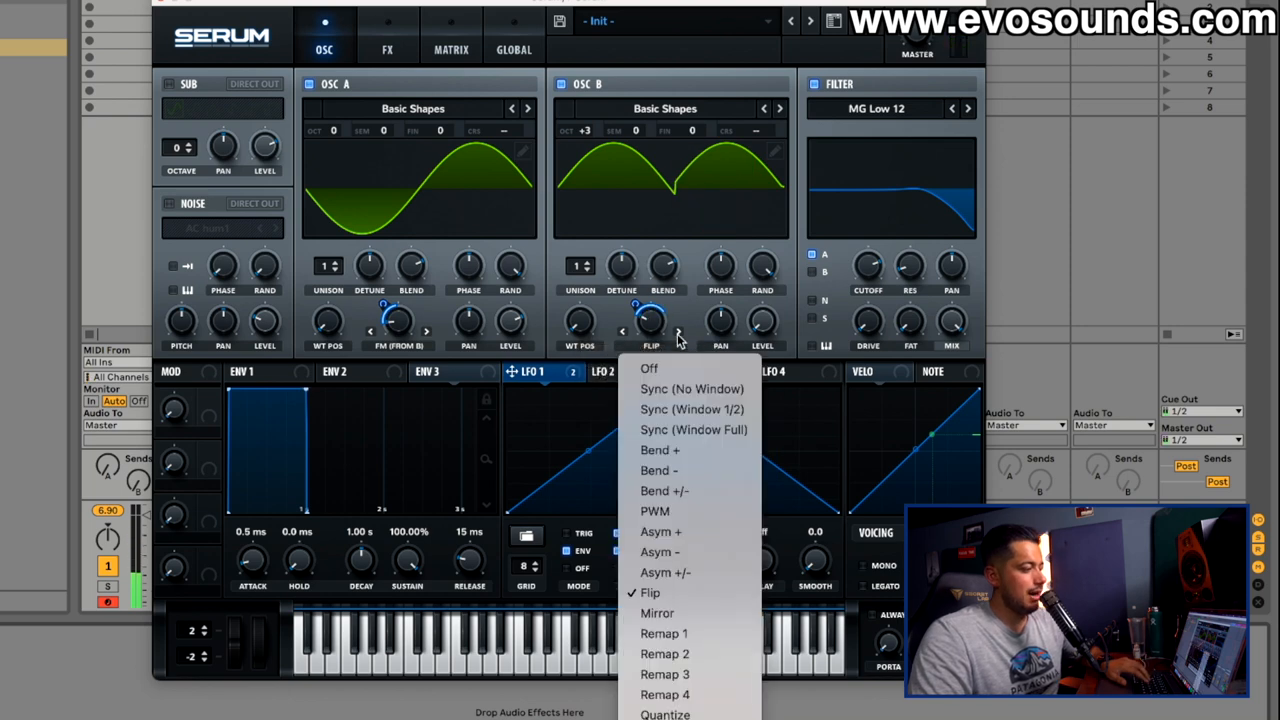
pyautogui.click(664, 652)
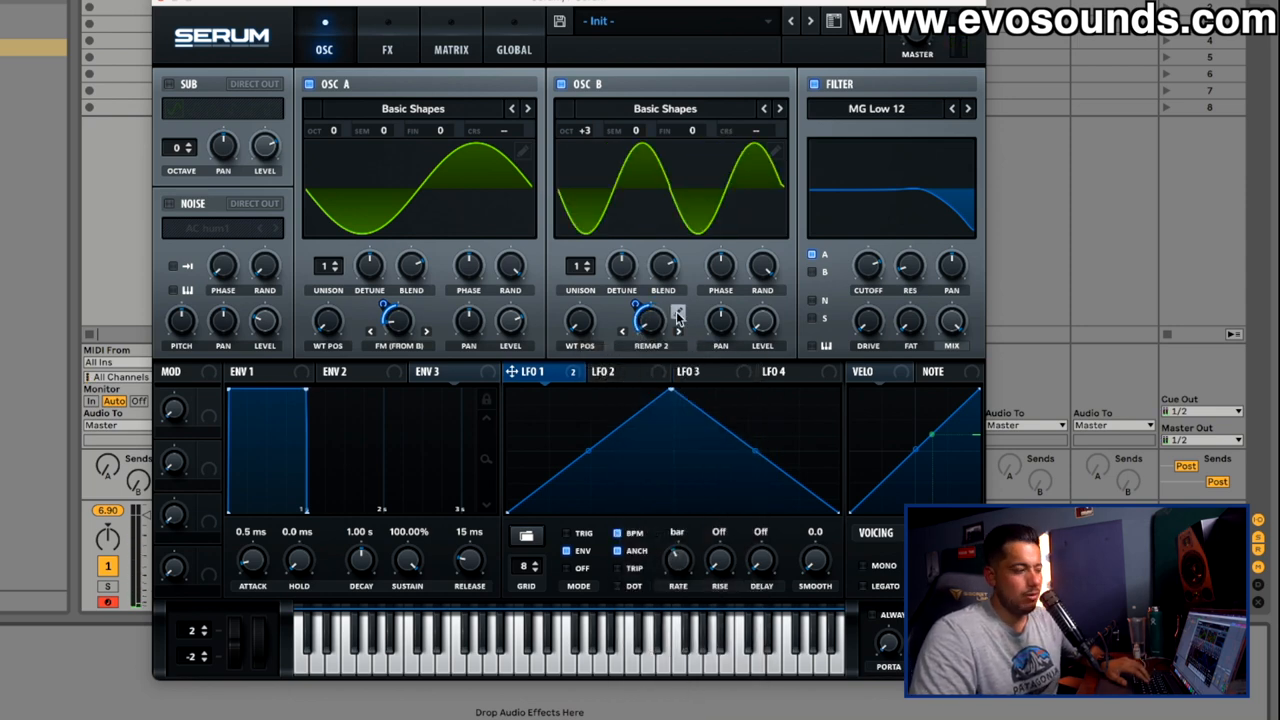
pyautogui.click(678, 318)
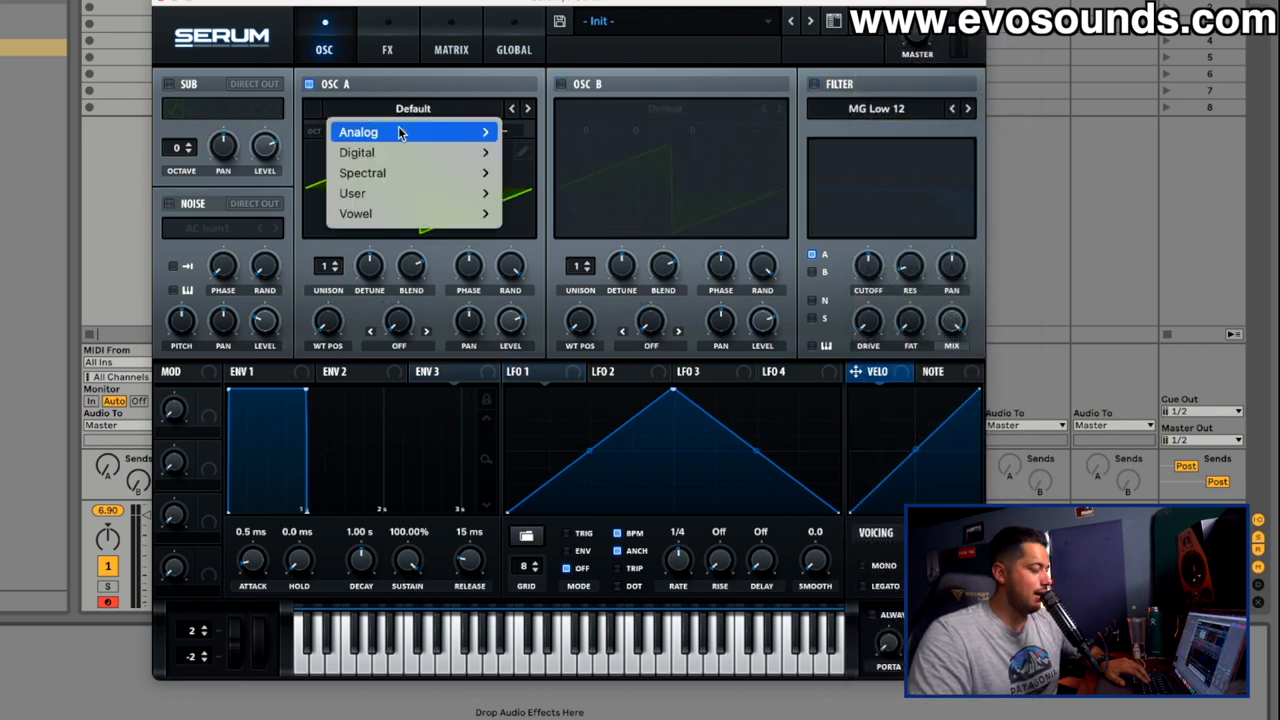
# - Load an analog wavetable into oscillator A with the filter on, then view the effects rack
pyautogui.click(358, 132)
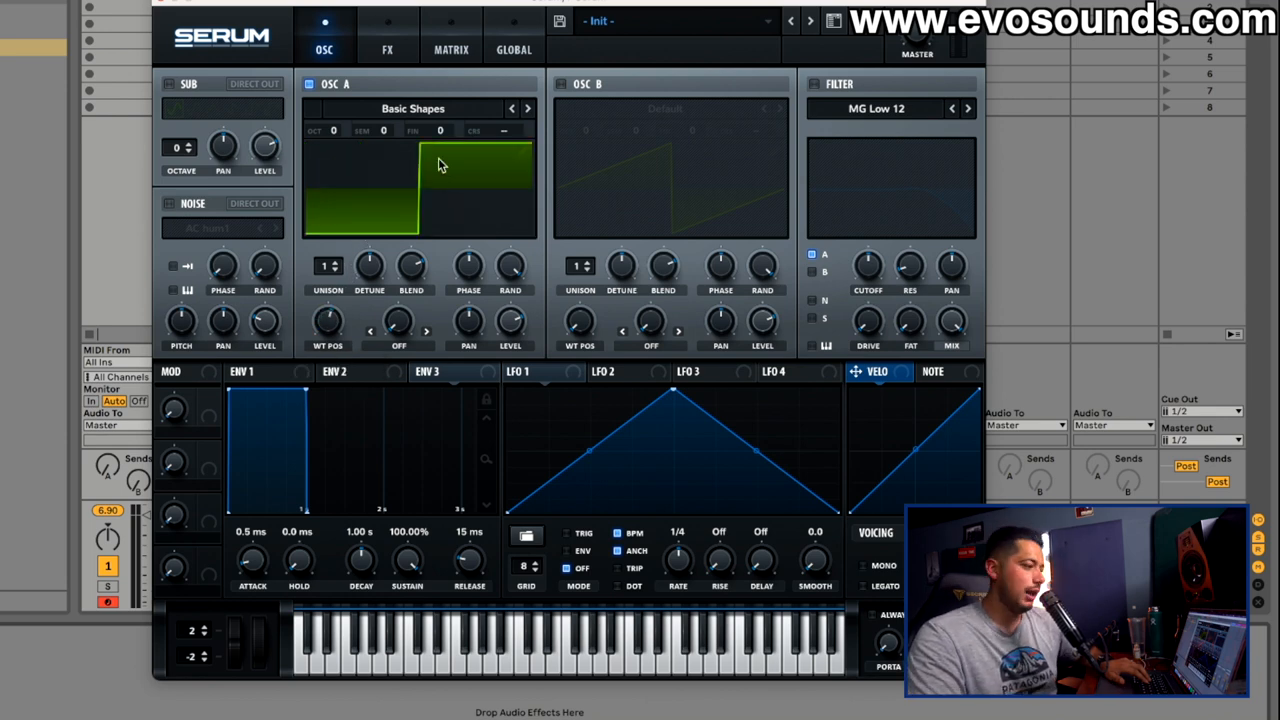
pyautogui.click(412, 108)
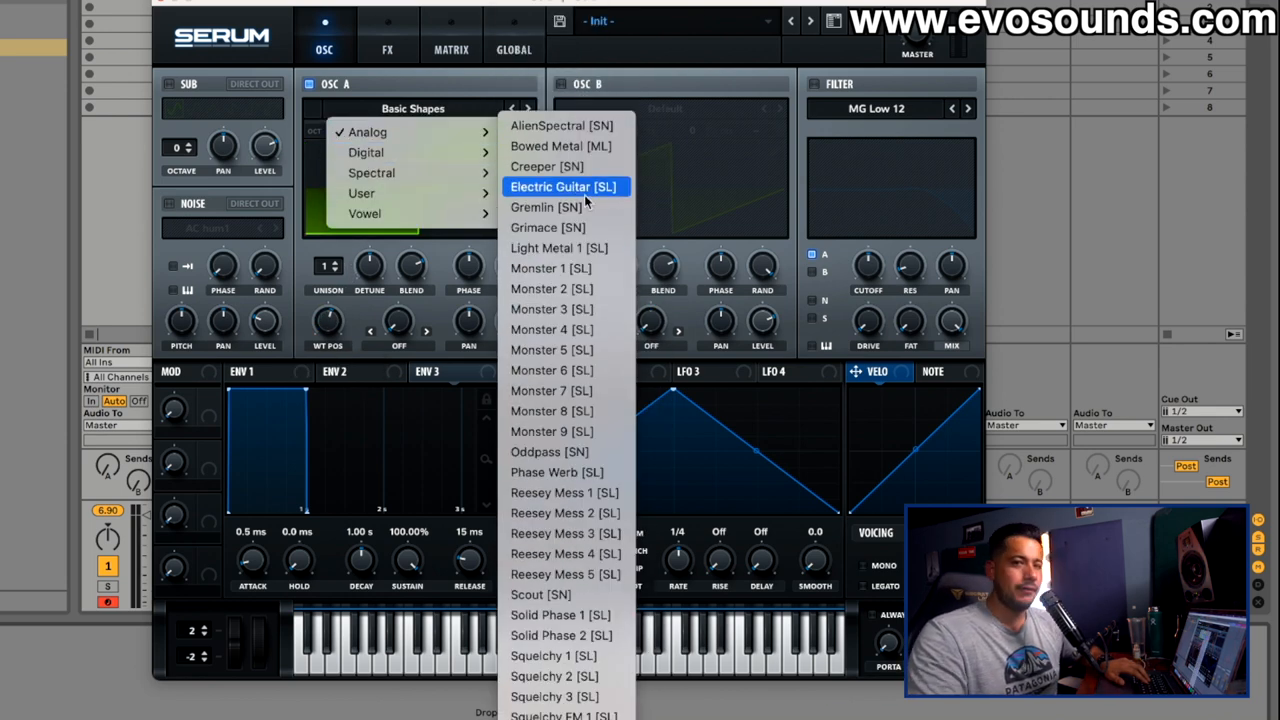
pyautogui.moveTo(576, 228)
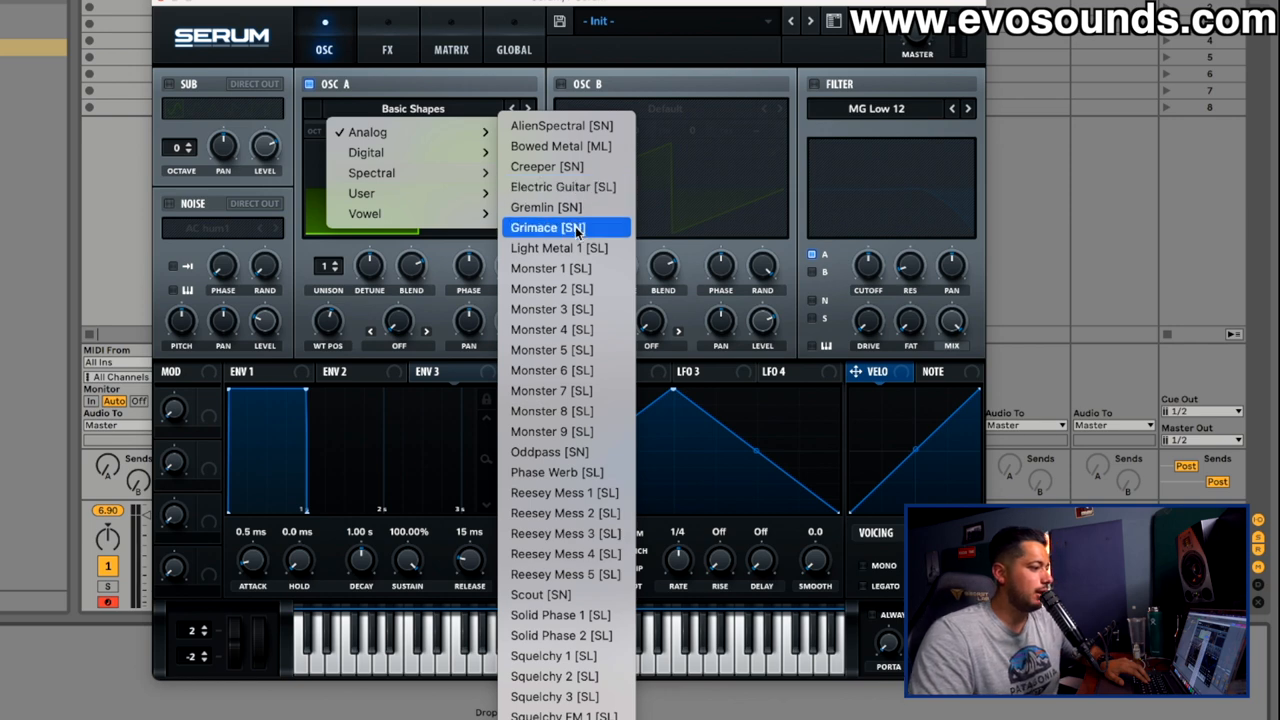
pyautogui.click(552, 288)
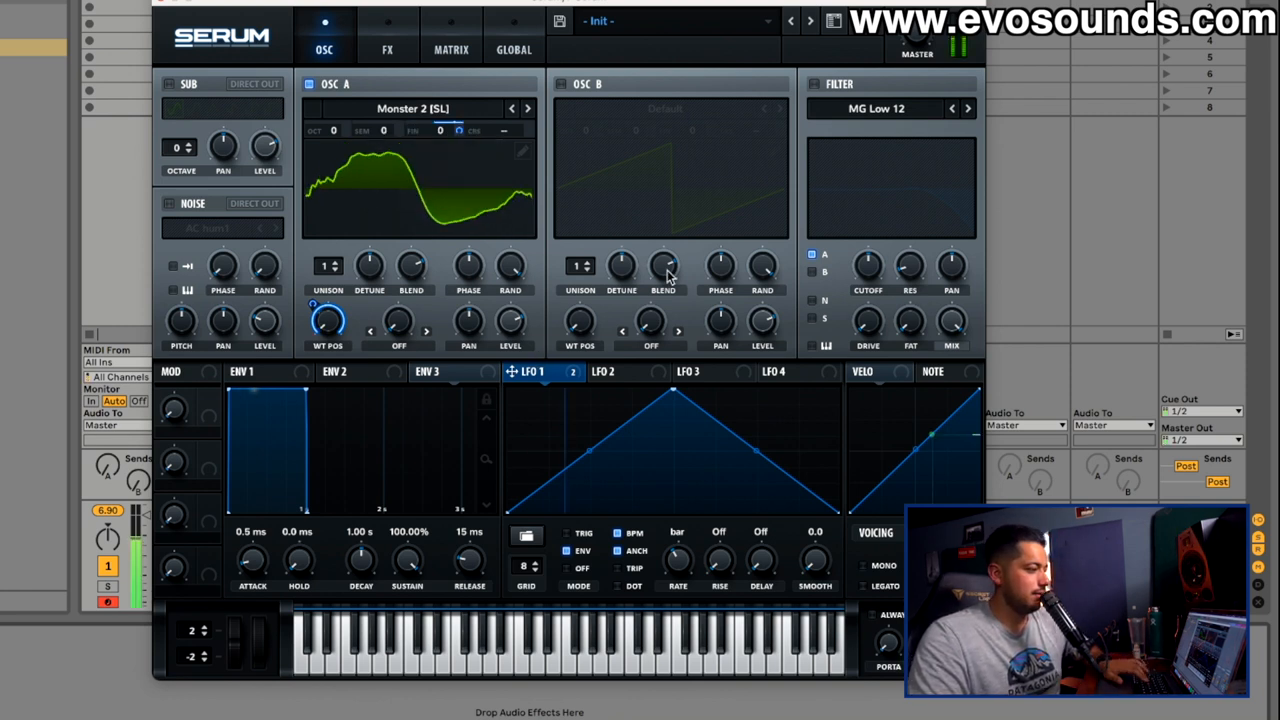
pyautogui.moveTo(664, 268)
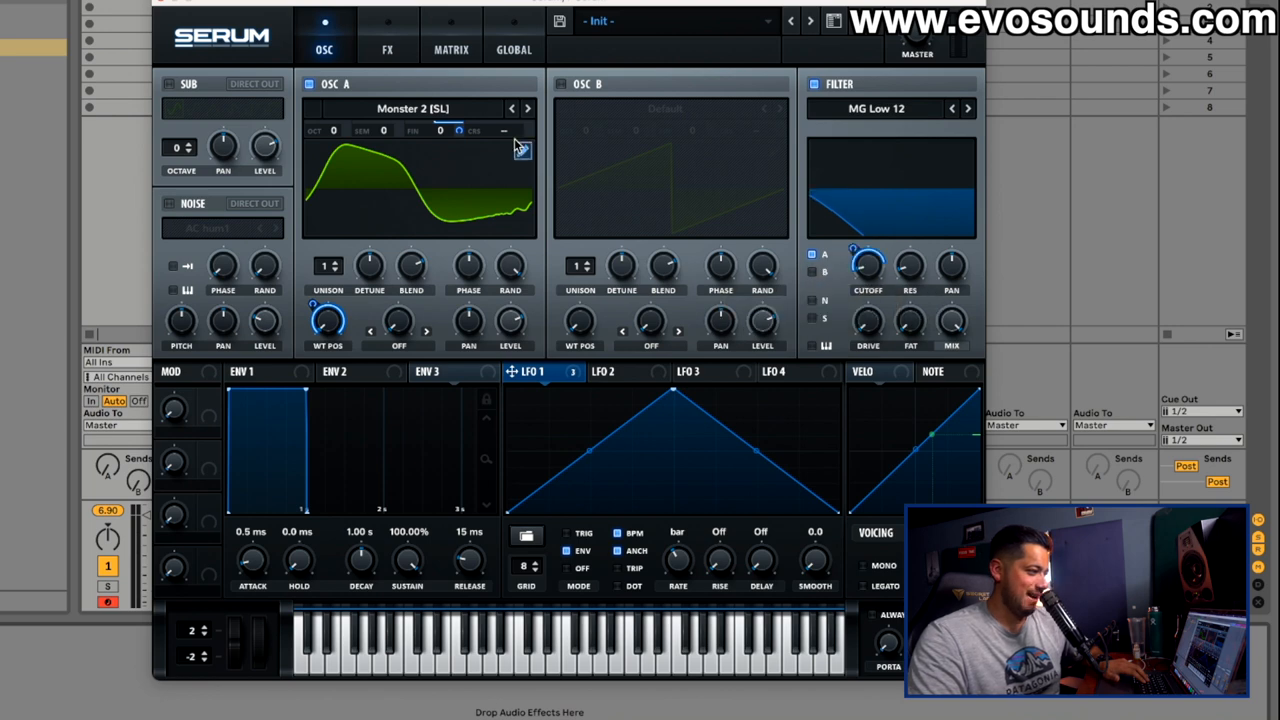
pyautogui.click(388, 48)
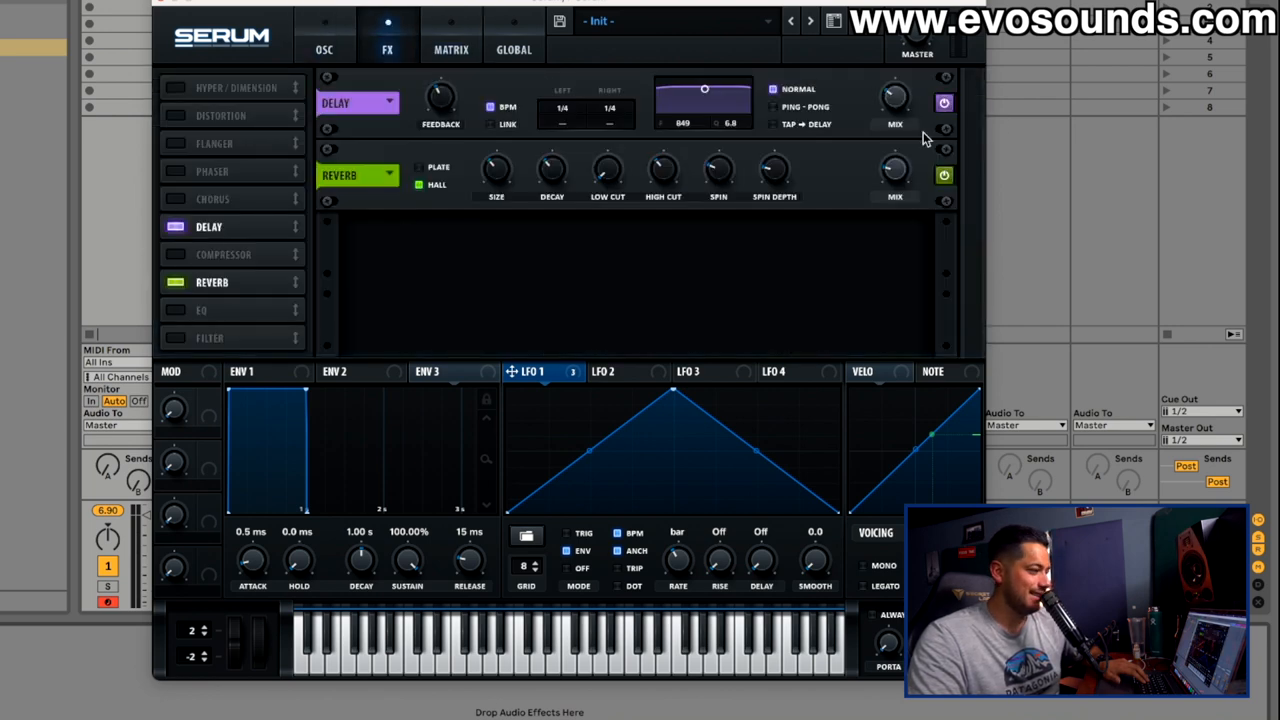
# - Switch the reverb to Plate mode and return to the oscillator page for MB Triangle (Metal)
pyautogui.click(420, 168)
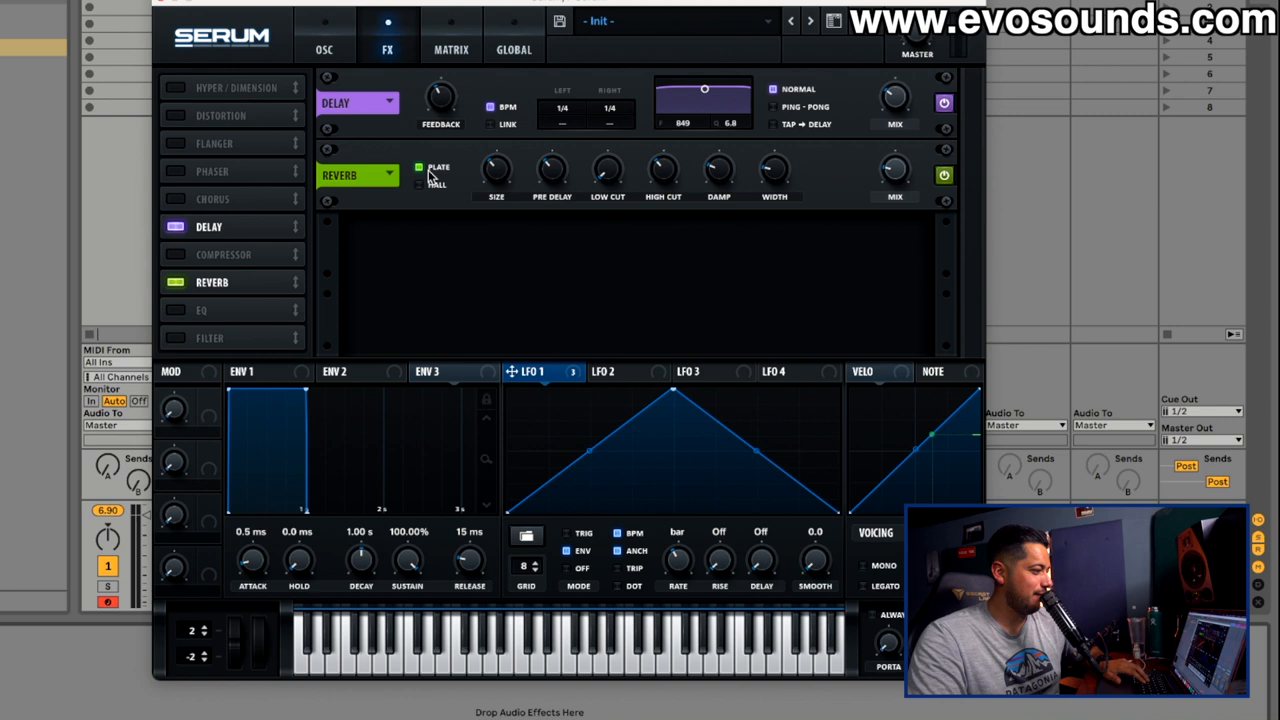
pyautogui.moveTo(864, 110)
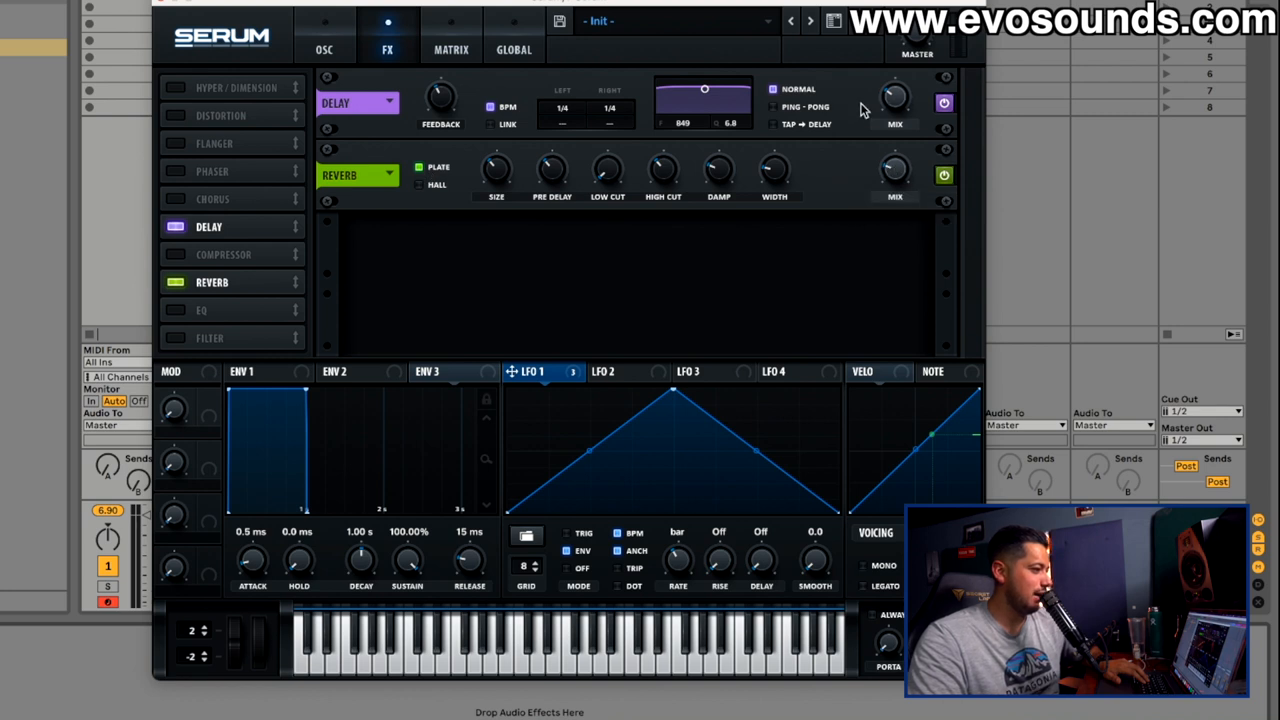
pyautogui.click(324, 40)
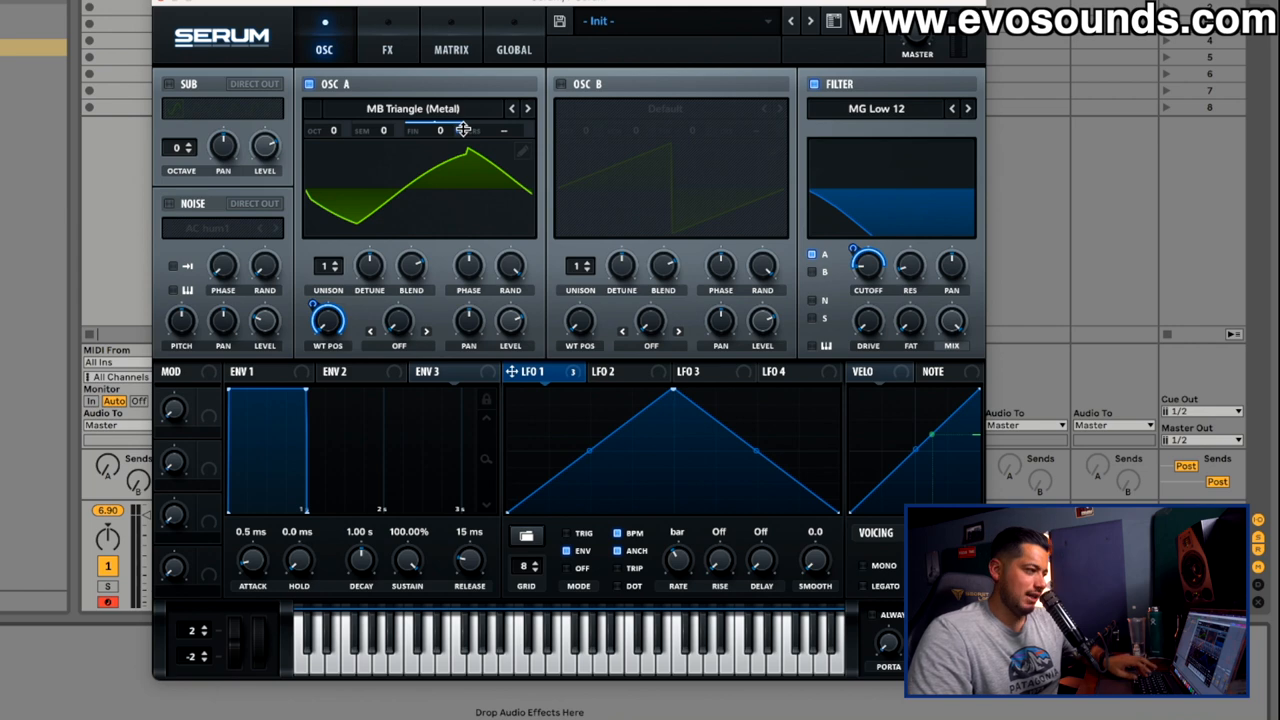
# - Add tube distortion and a flanger placed after the reverb, with reverb mix around 45%
pyautogui.click(388, 48)
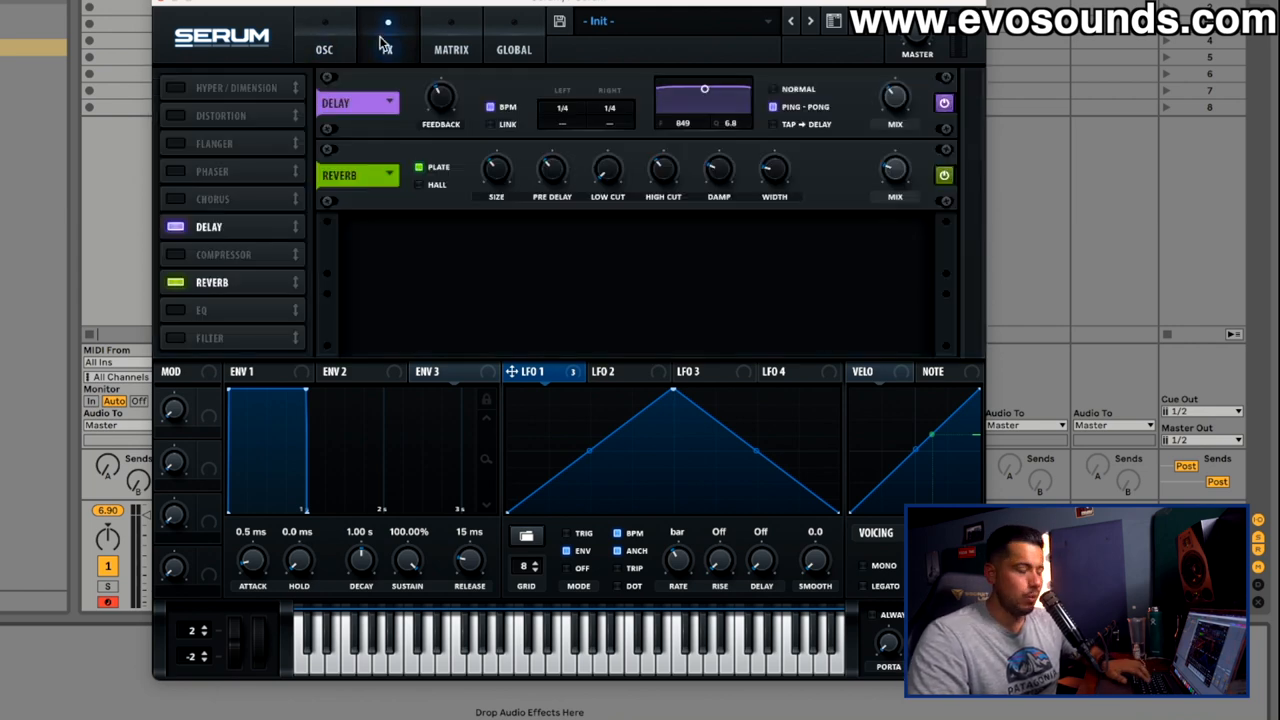
pyautogui.click(176, 114)
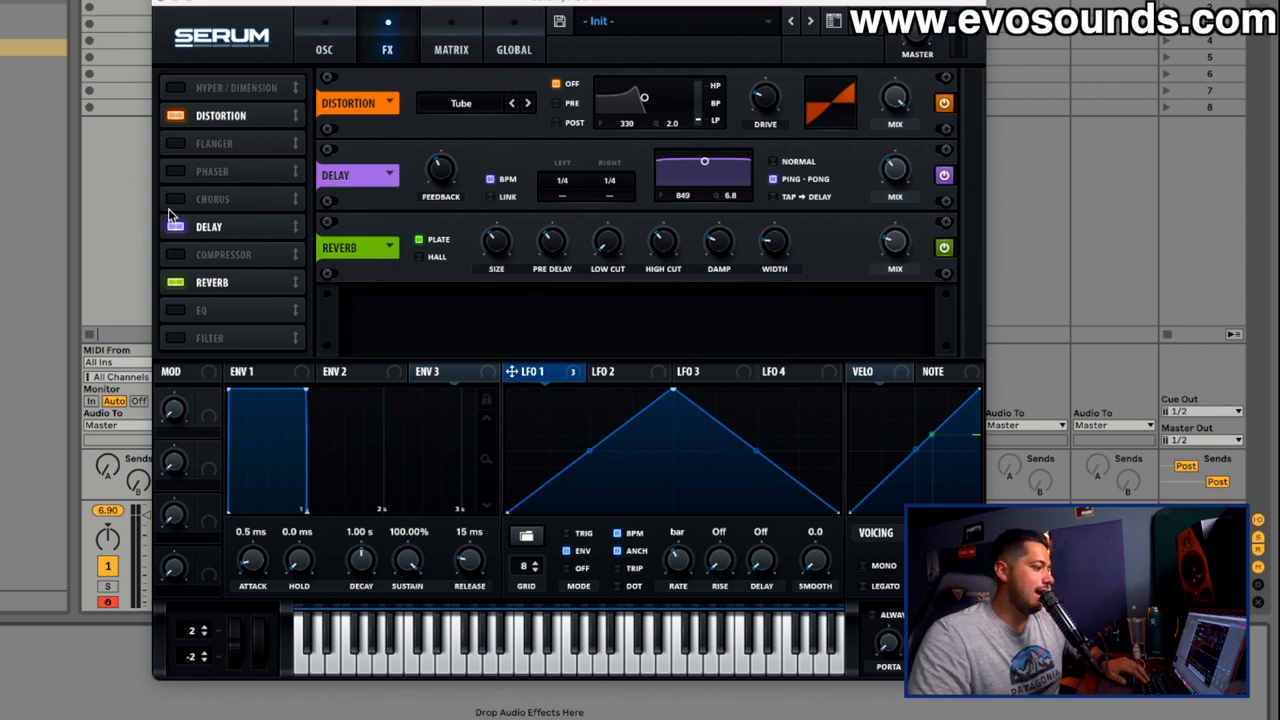
pyautogui.click(212, 198)
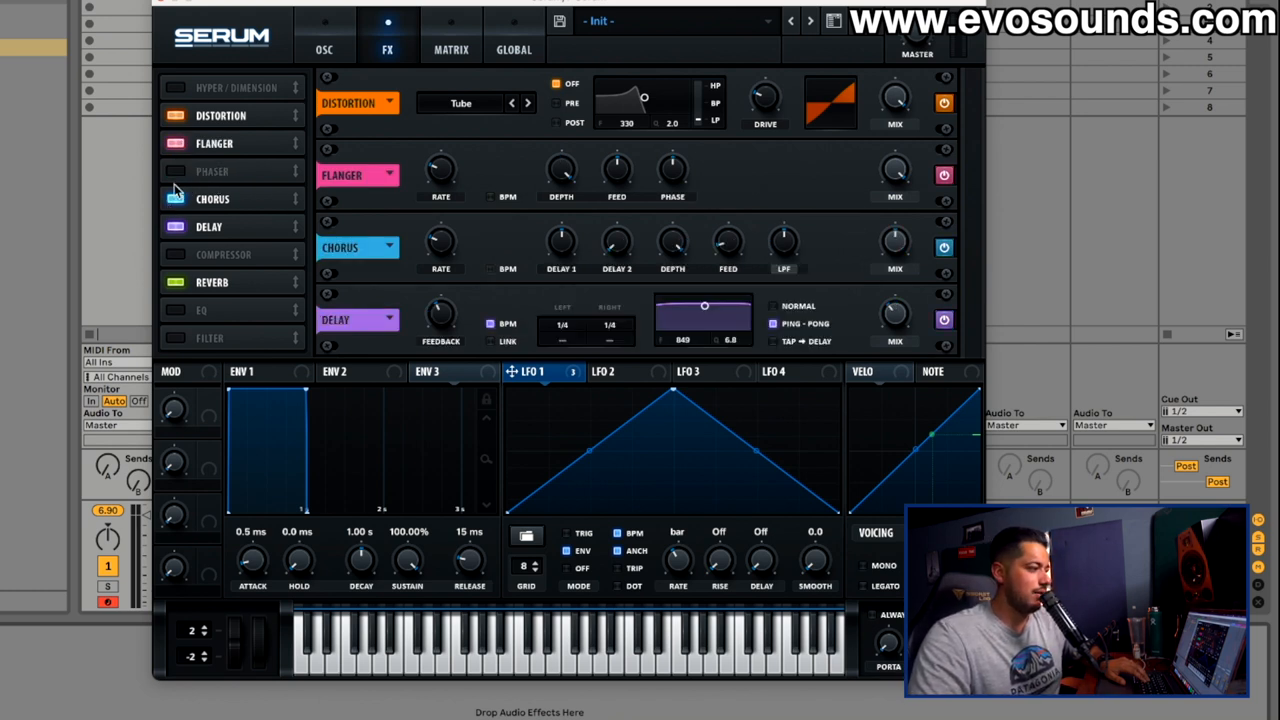
pyautogui.click(176, 198)
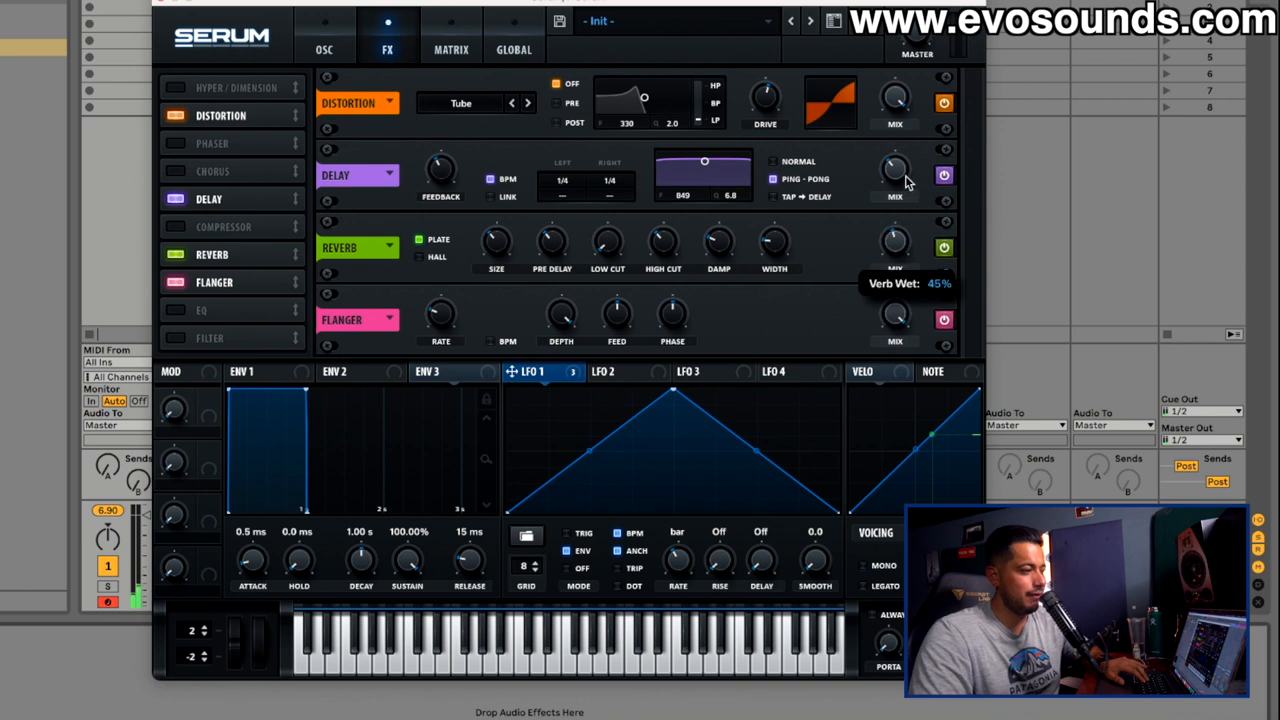
pyautogui.moveTo(536, 236)
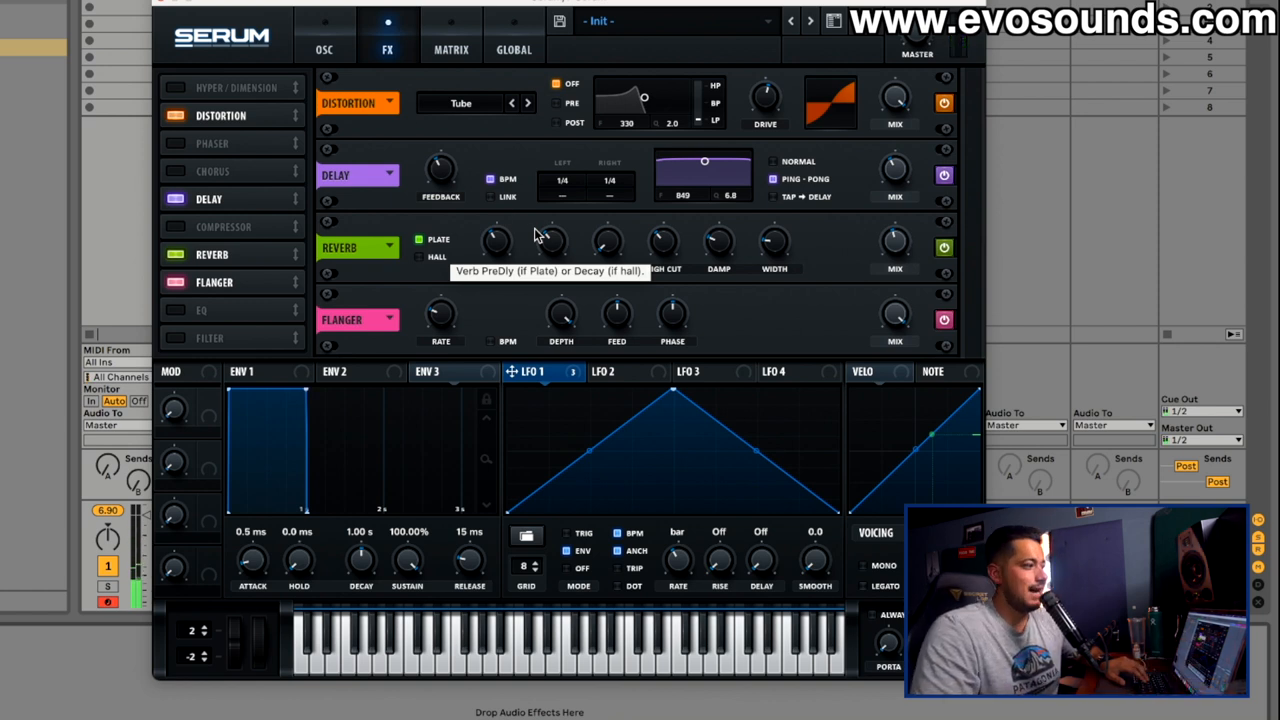
# - Browse oscillator A's wavetable categories and settle back on the oscillator page
pyautogui.click(324, 48)
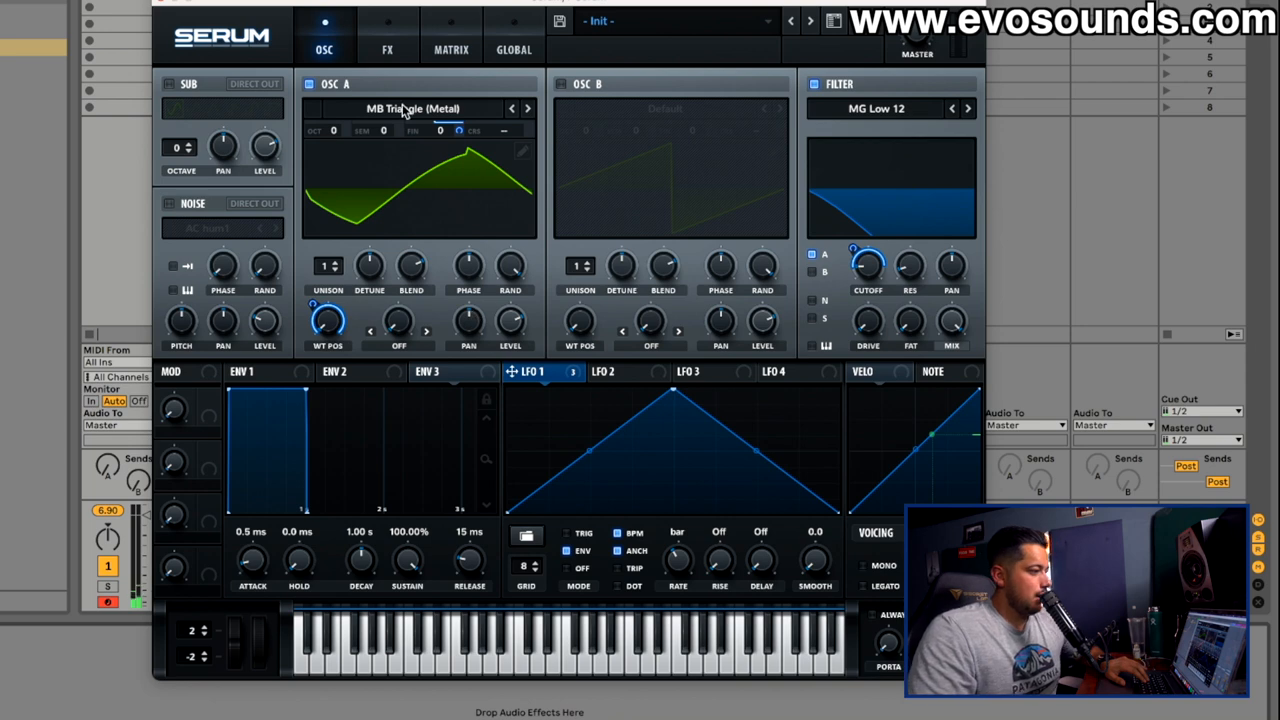
pyautogui.click(418, 108)
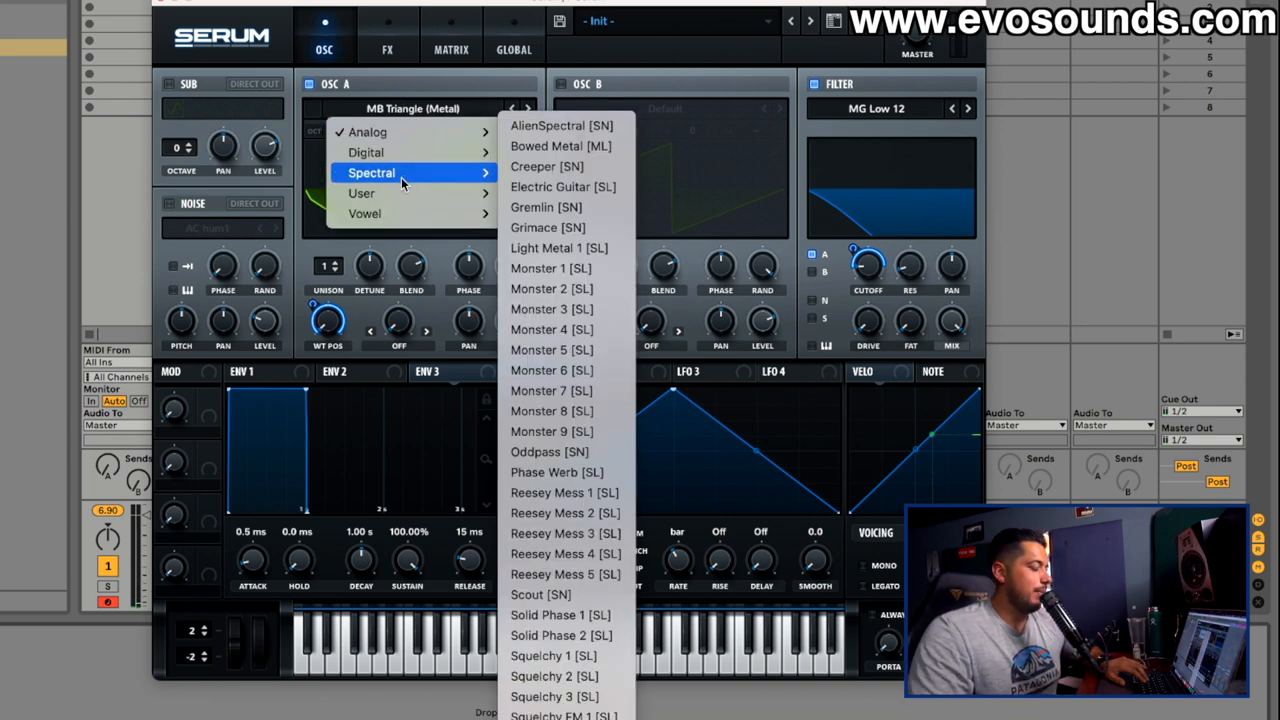
pyautogui.click(388, 48)
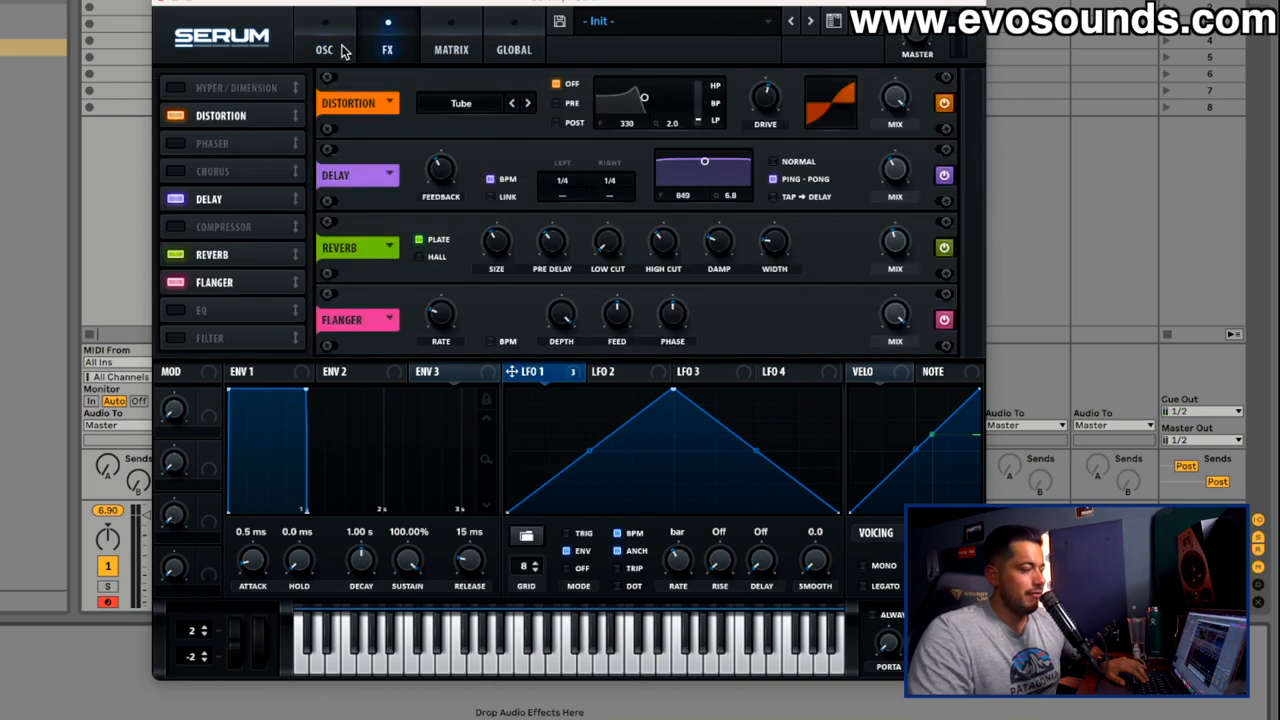
pyautogui.click(324, 48)
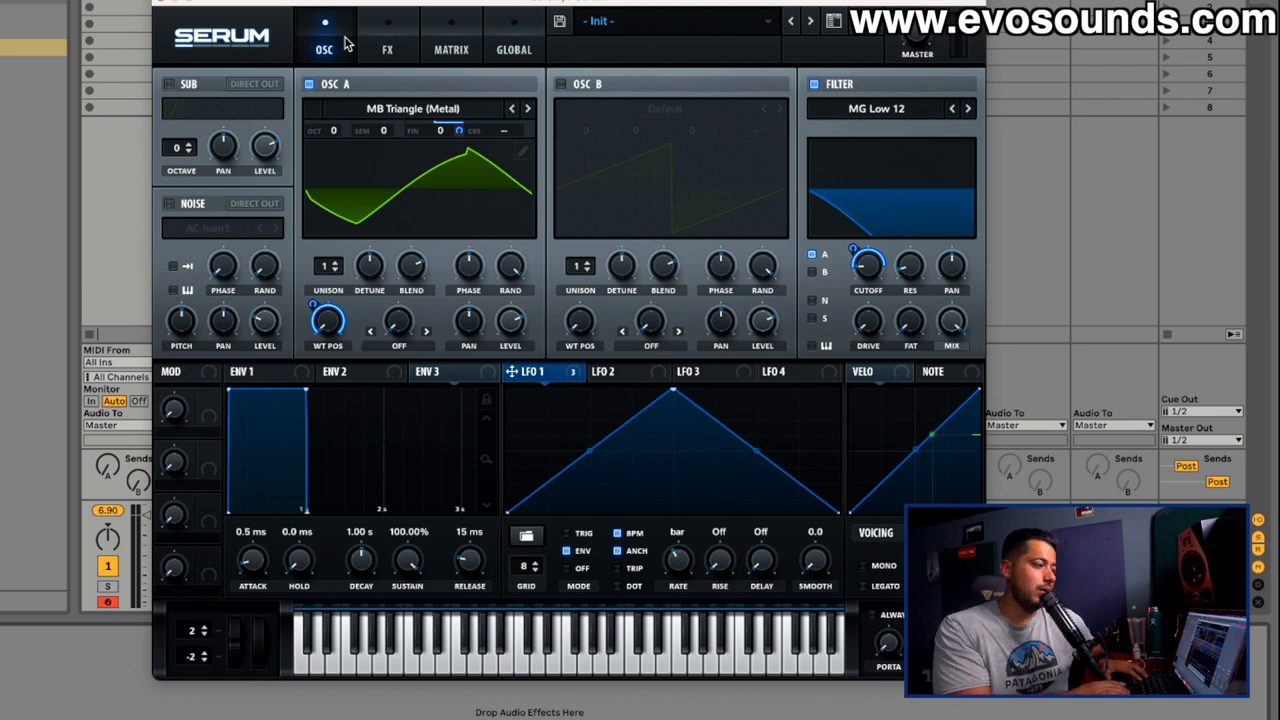
pyautogui.moveTo(644, 504)
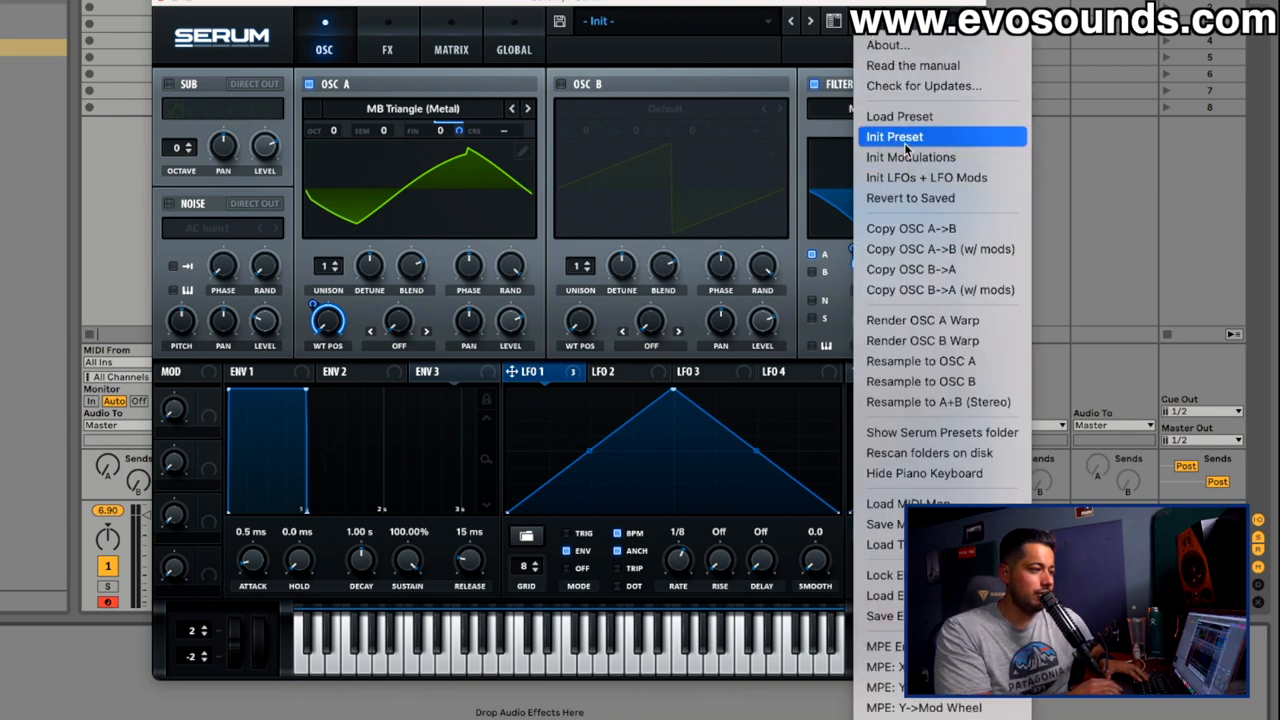
# - Init the patch to a default saw, add distortion and compressor, and put LFO 1 on filter cutoff
pyautogui.click(894, 136)
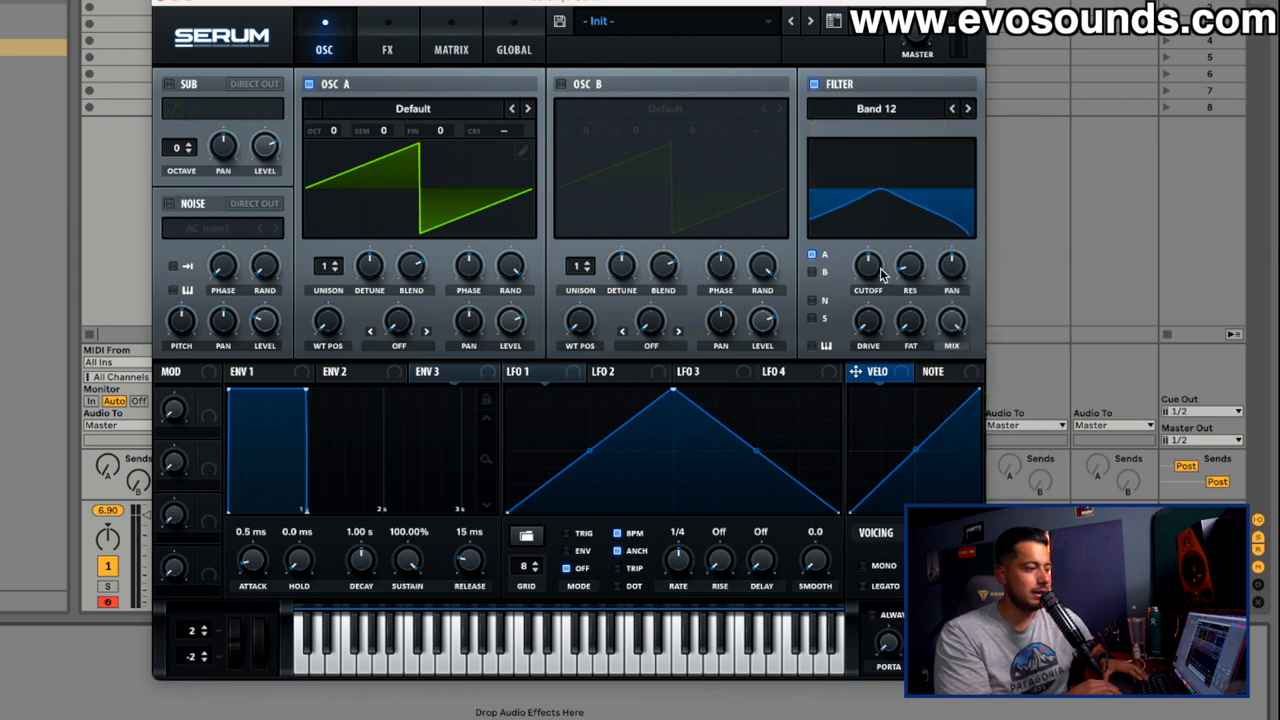
pyautogui.click(388, 42)
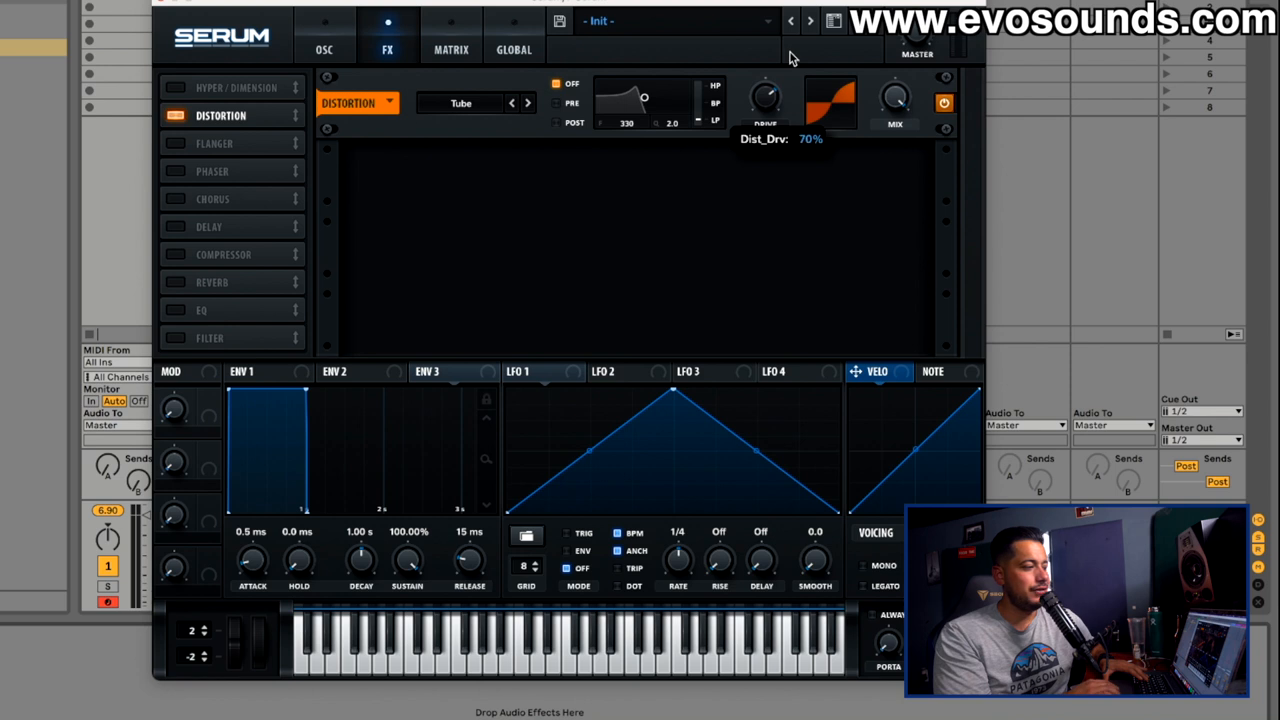
pyautogui.click(324, 40)
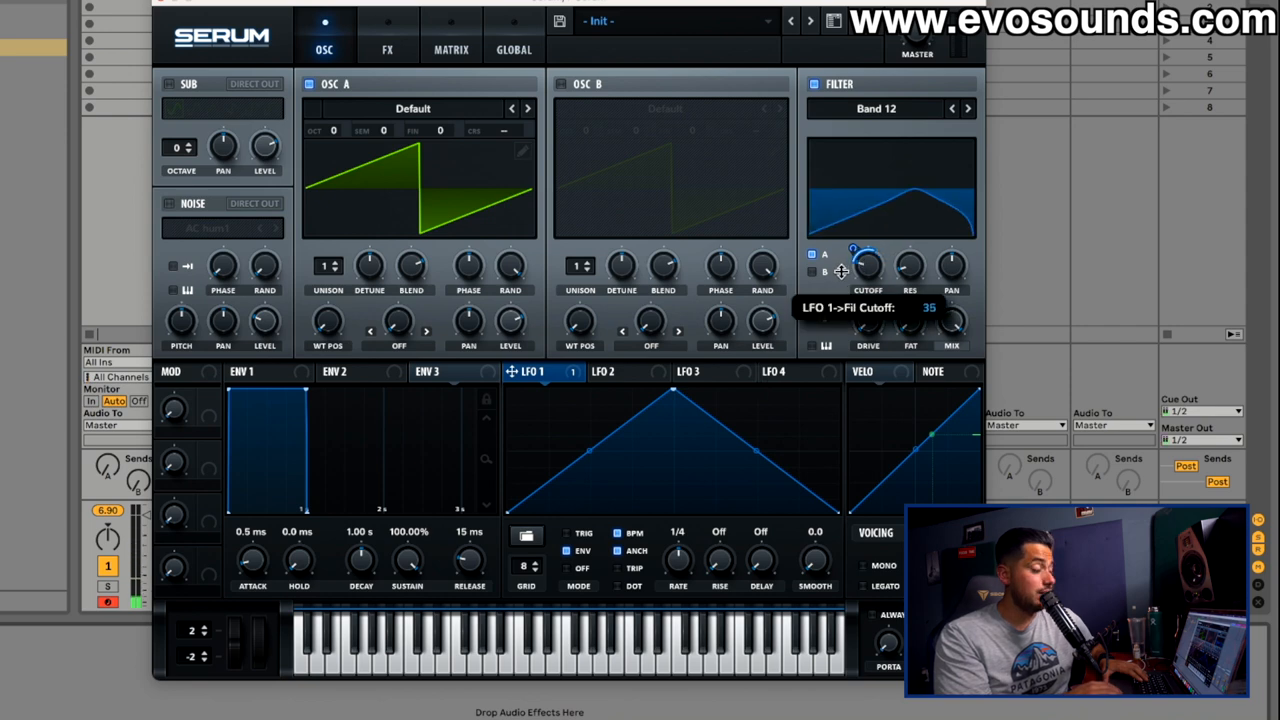
pyautogui.click(388, 48)
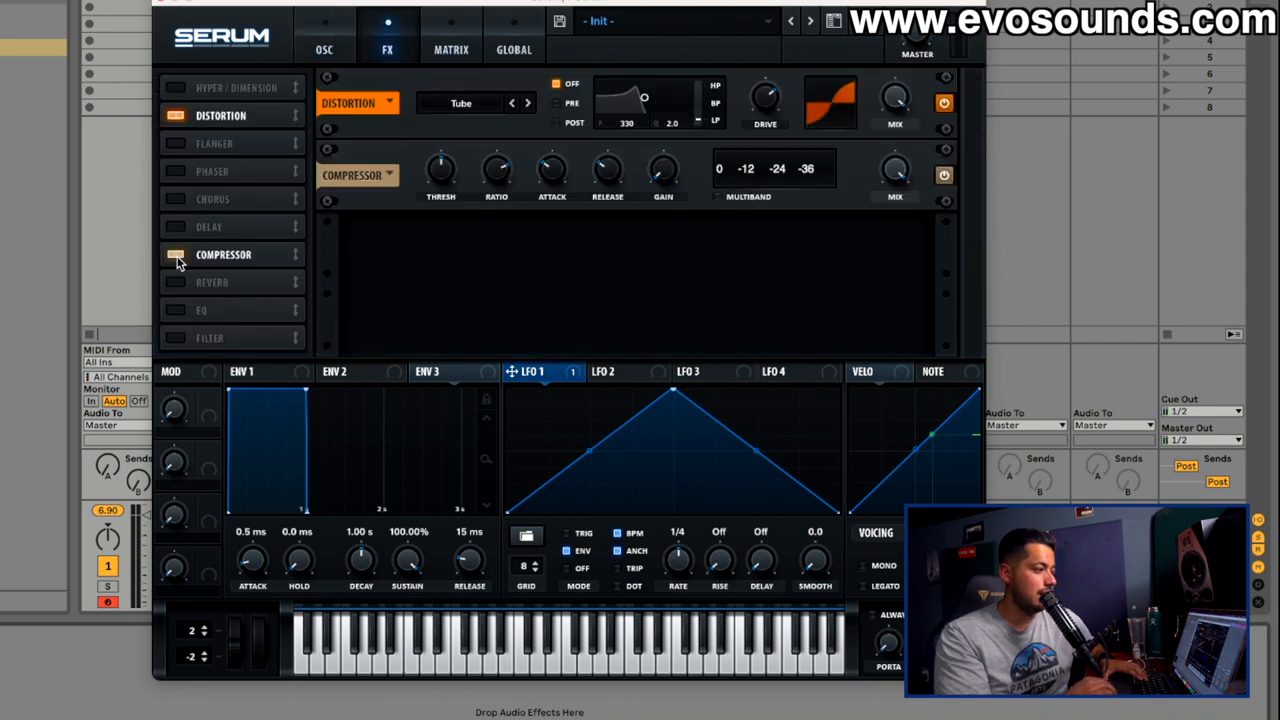
# - Swap the compressor for delay and hall reverb, then reshape LFO 1 into a rising ramp
pyautogui.click(176, 226)
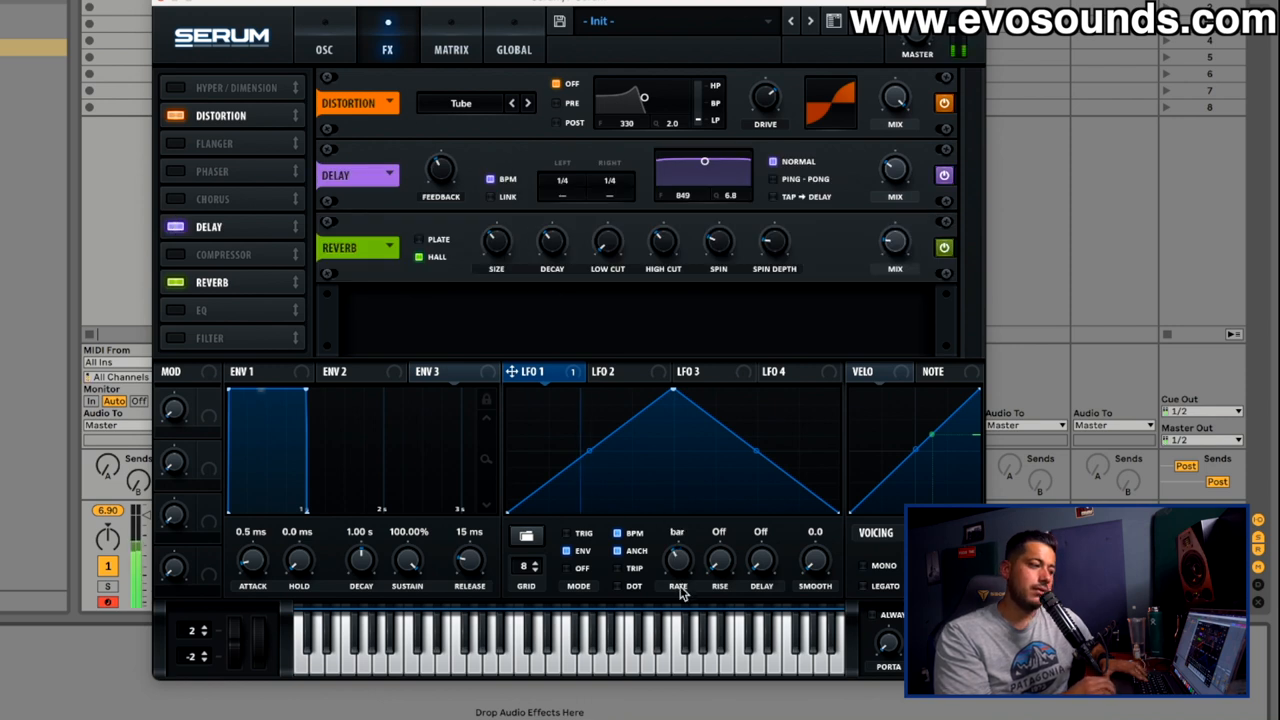
pyautogui.click(324, 36)
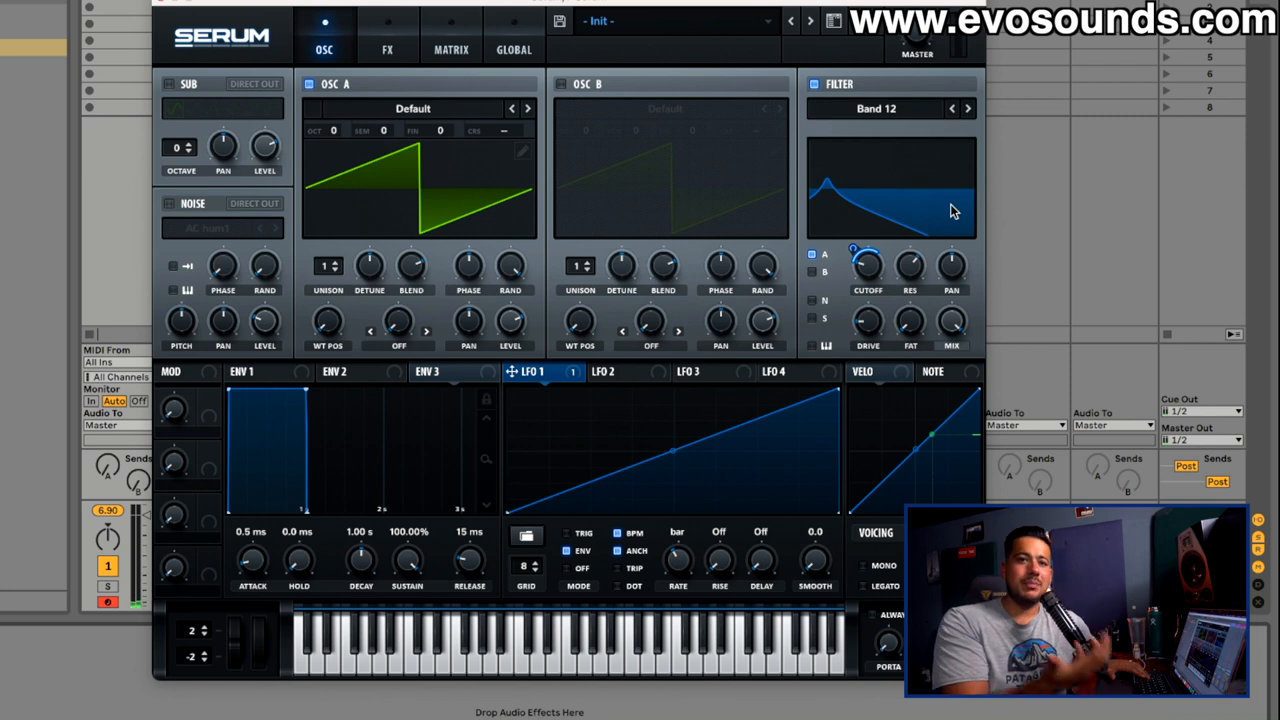
pyautogui.moveTo(884, 200)
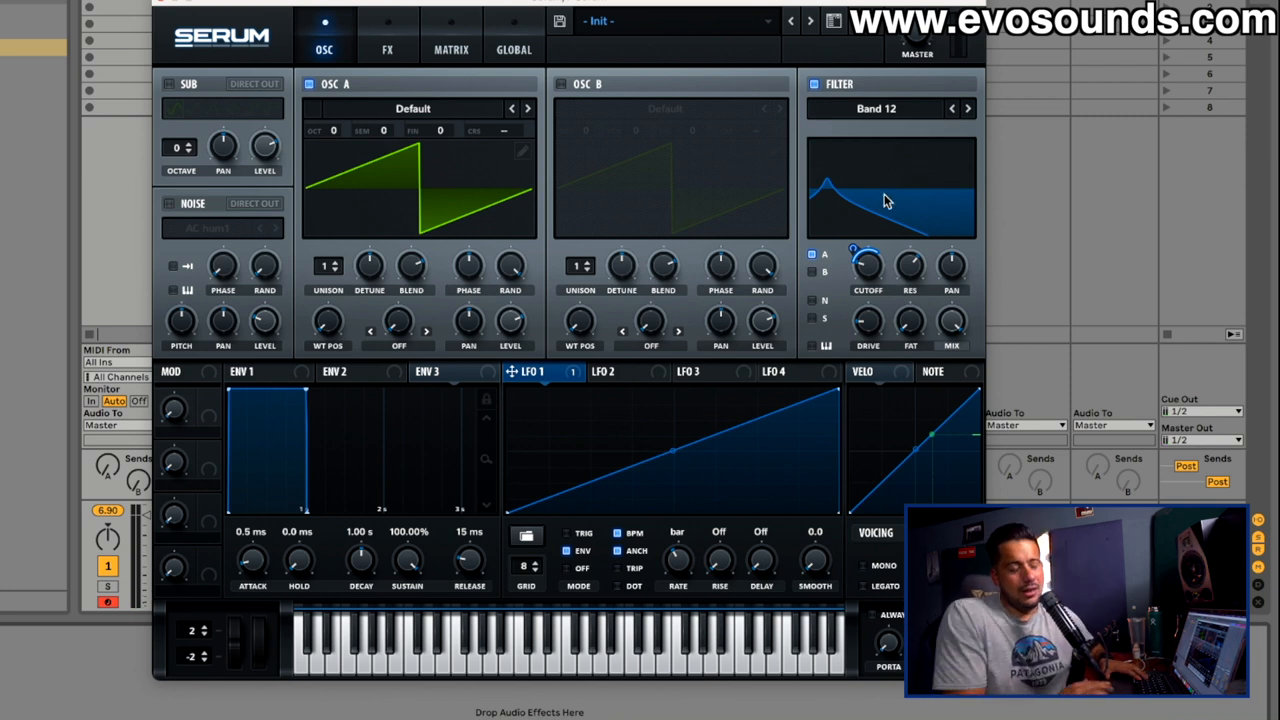